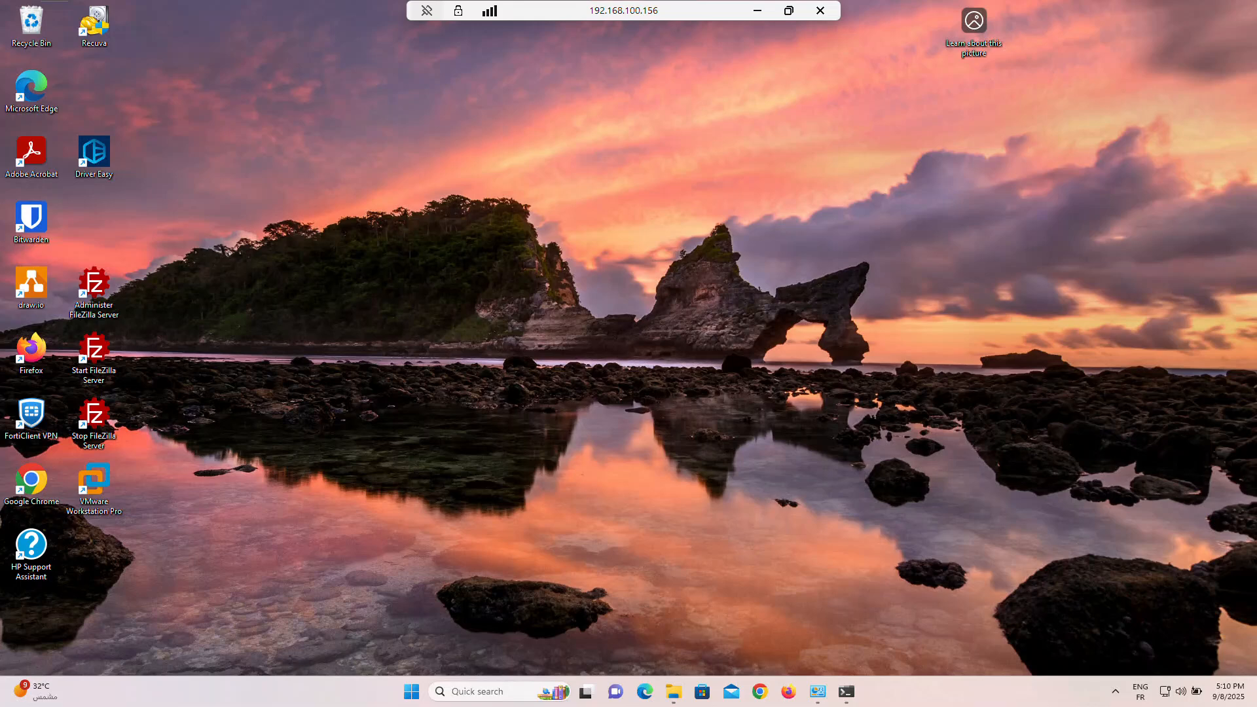
mouse_move(420, 377)
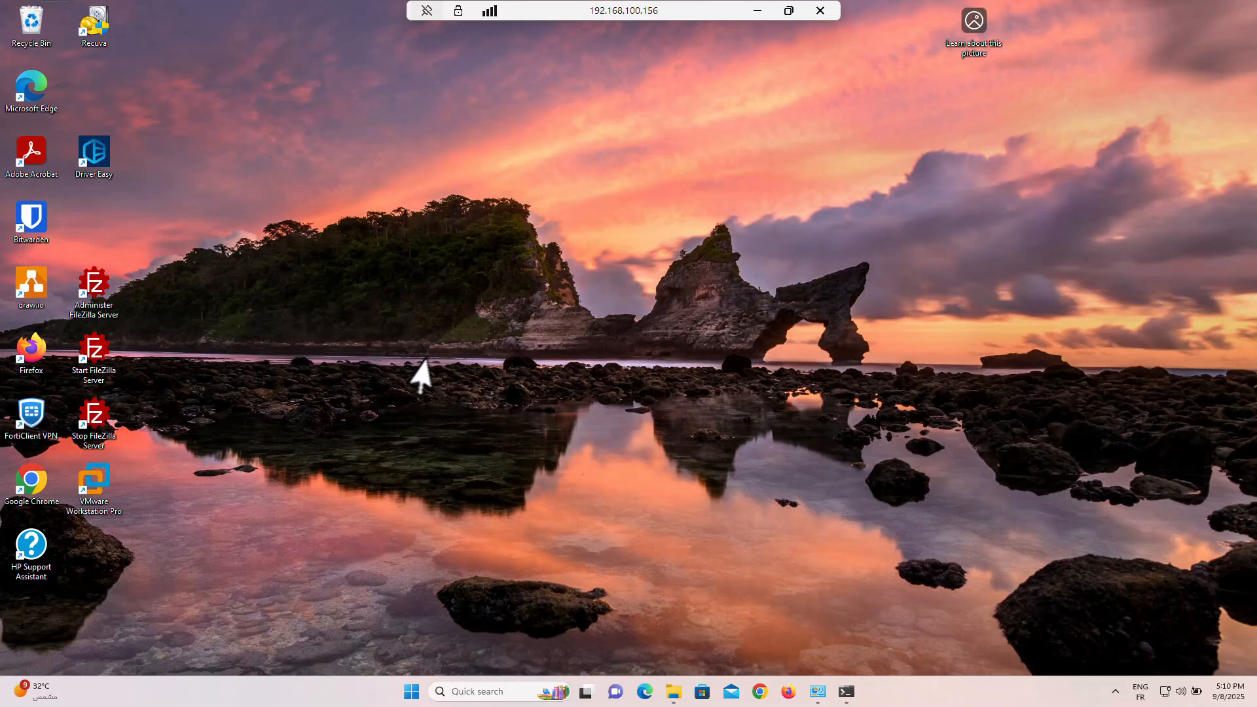
mouse_move(432, 372)
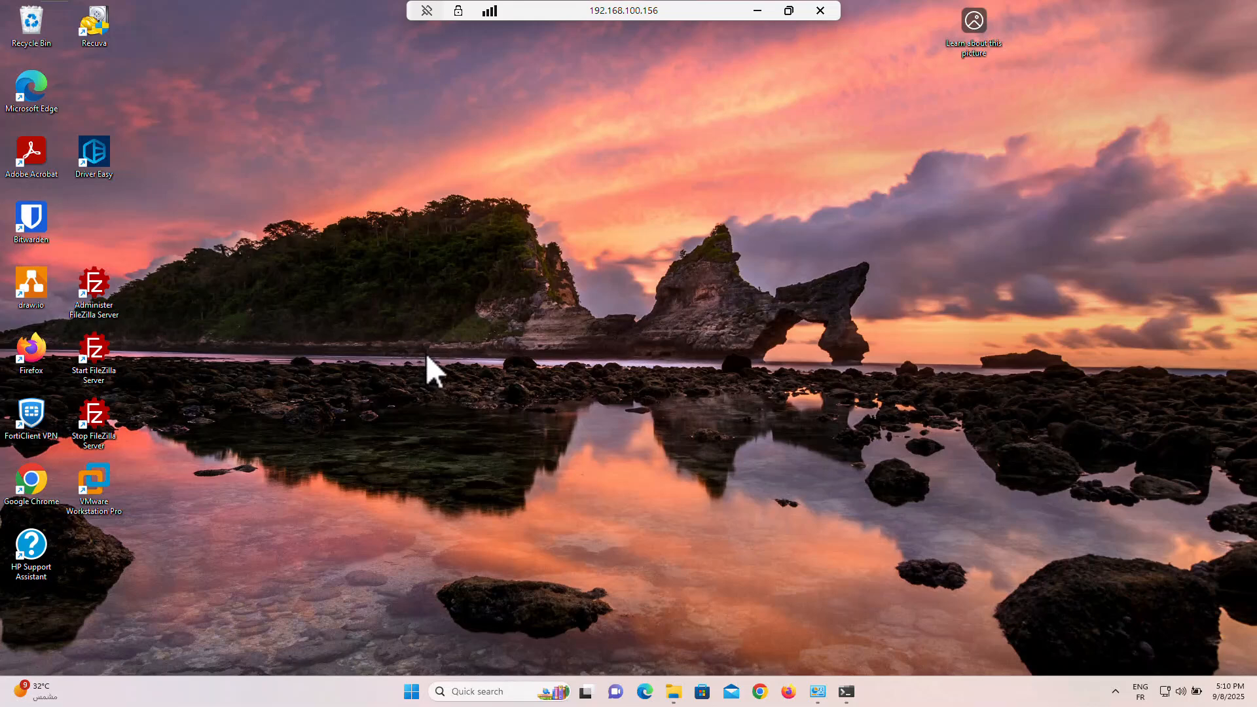
mouse_move(758, 691)
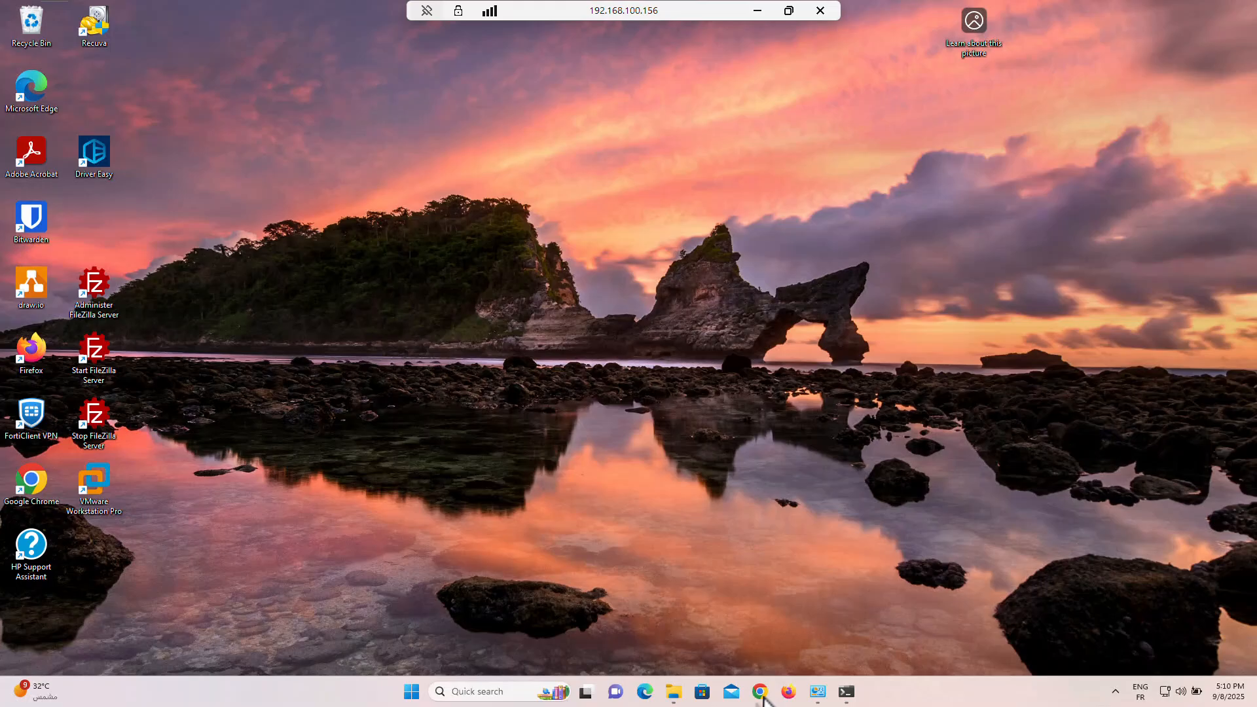
Search Google for 'disk2vhd download' and download Disk2vhd from the Microsoft Learn Sysinternals page
click(758, 691)
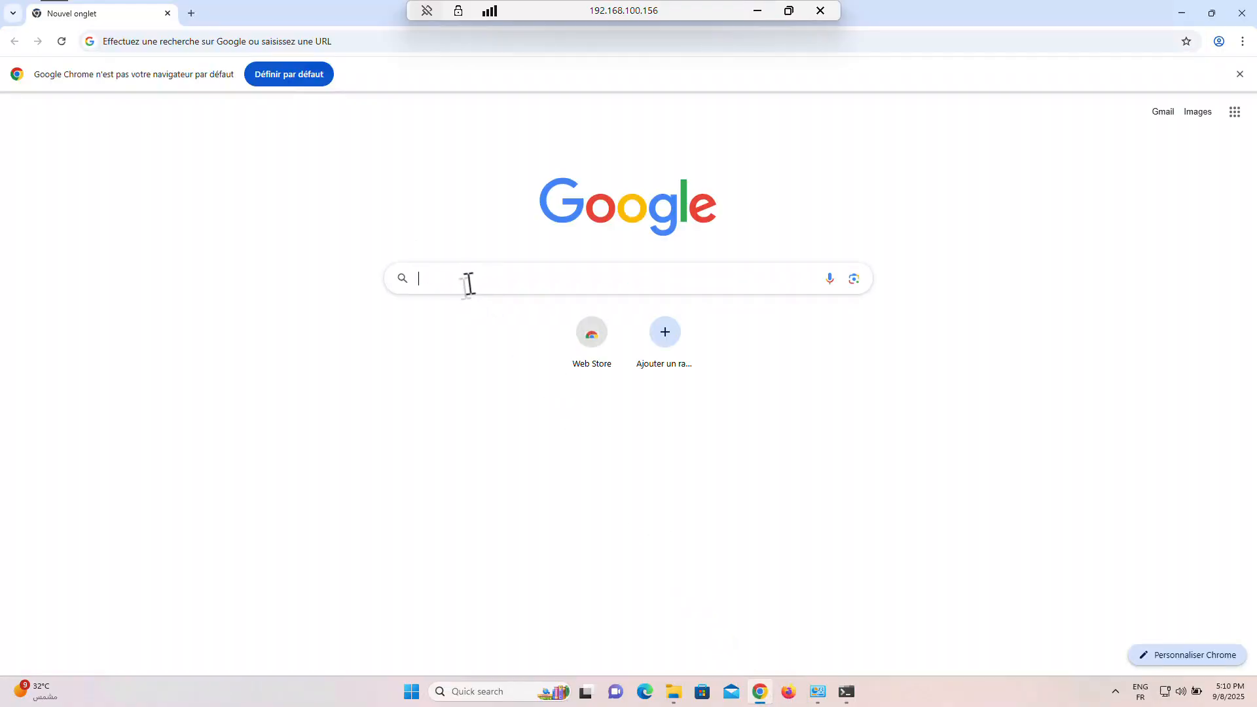
click(560, 278)
text(disk2vh)
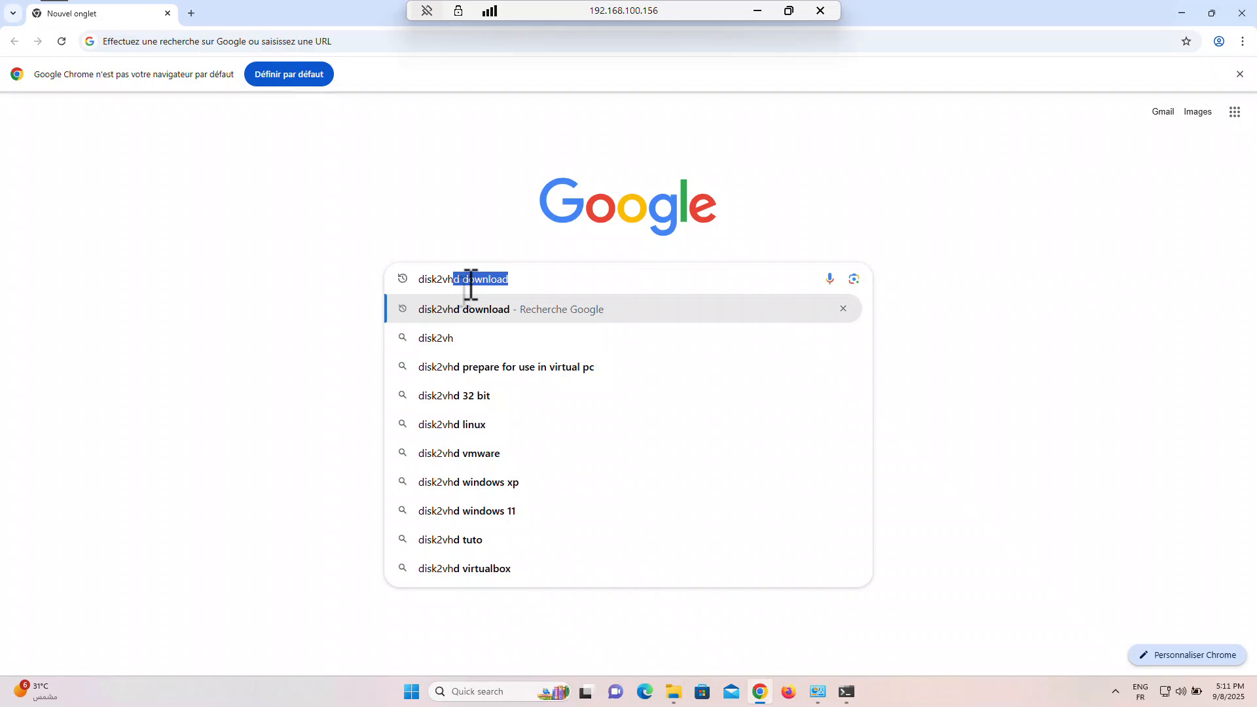
key(Return)
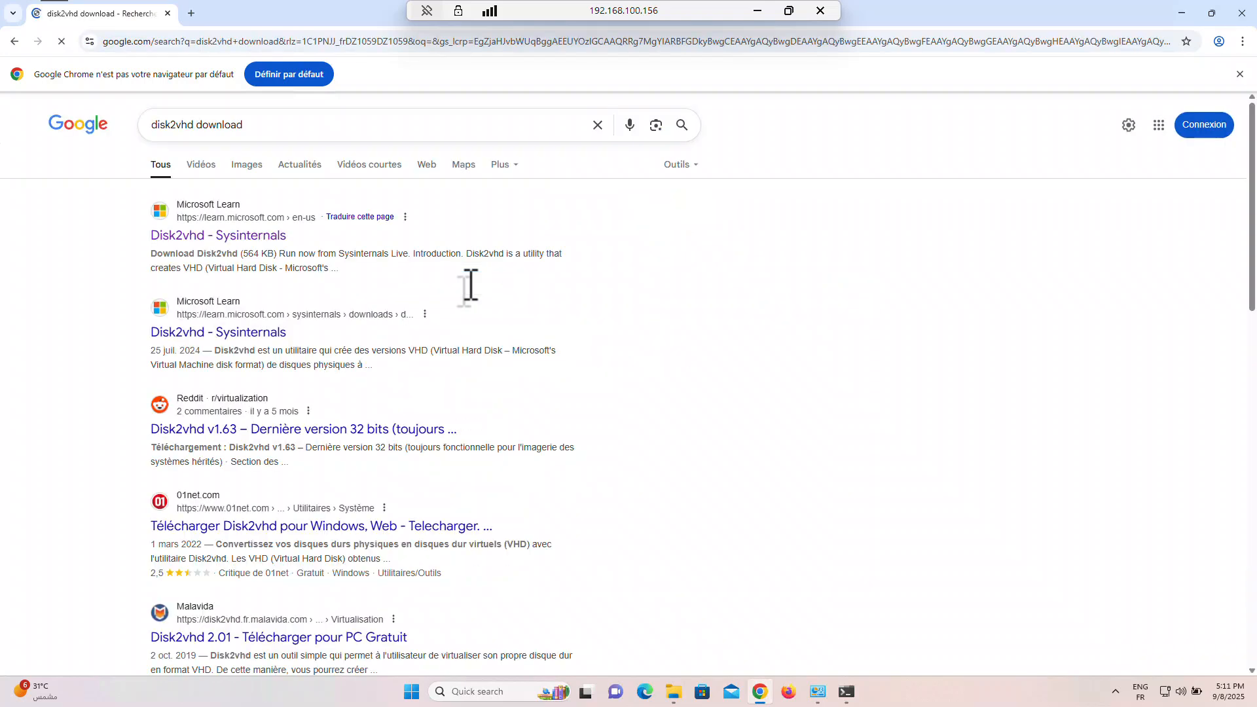
mouse_move(217, 235)
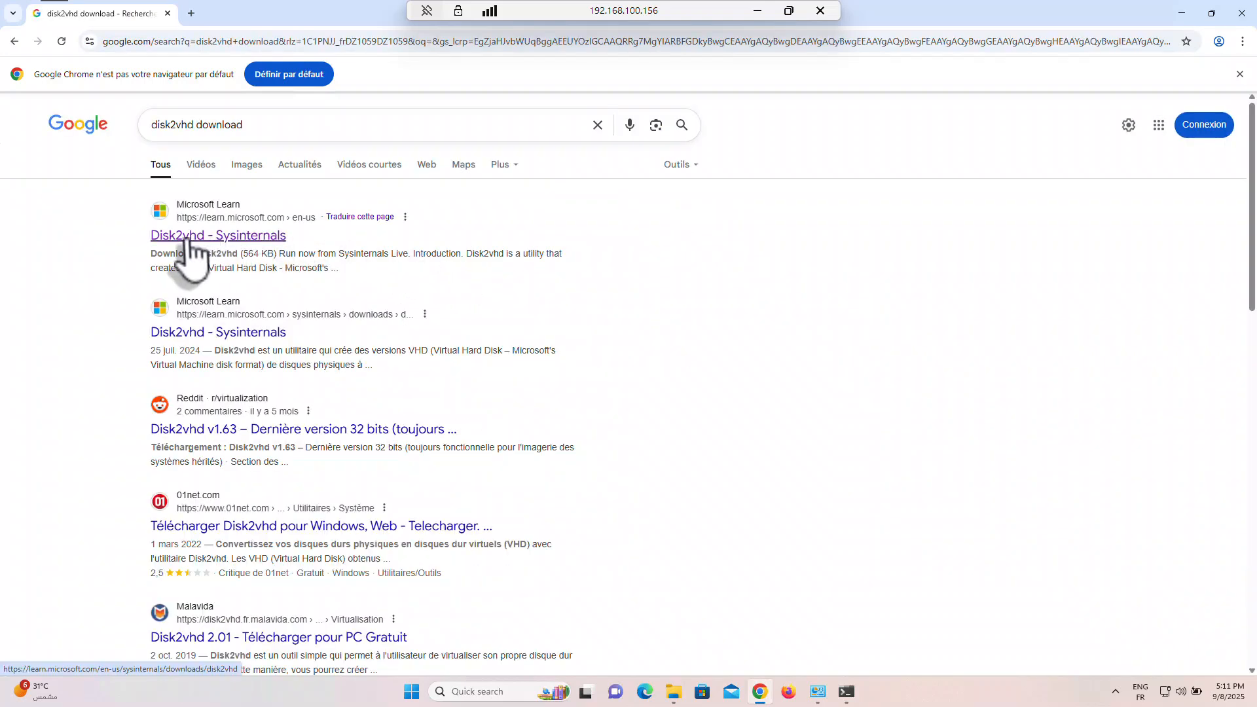
click(218, 235)
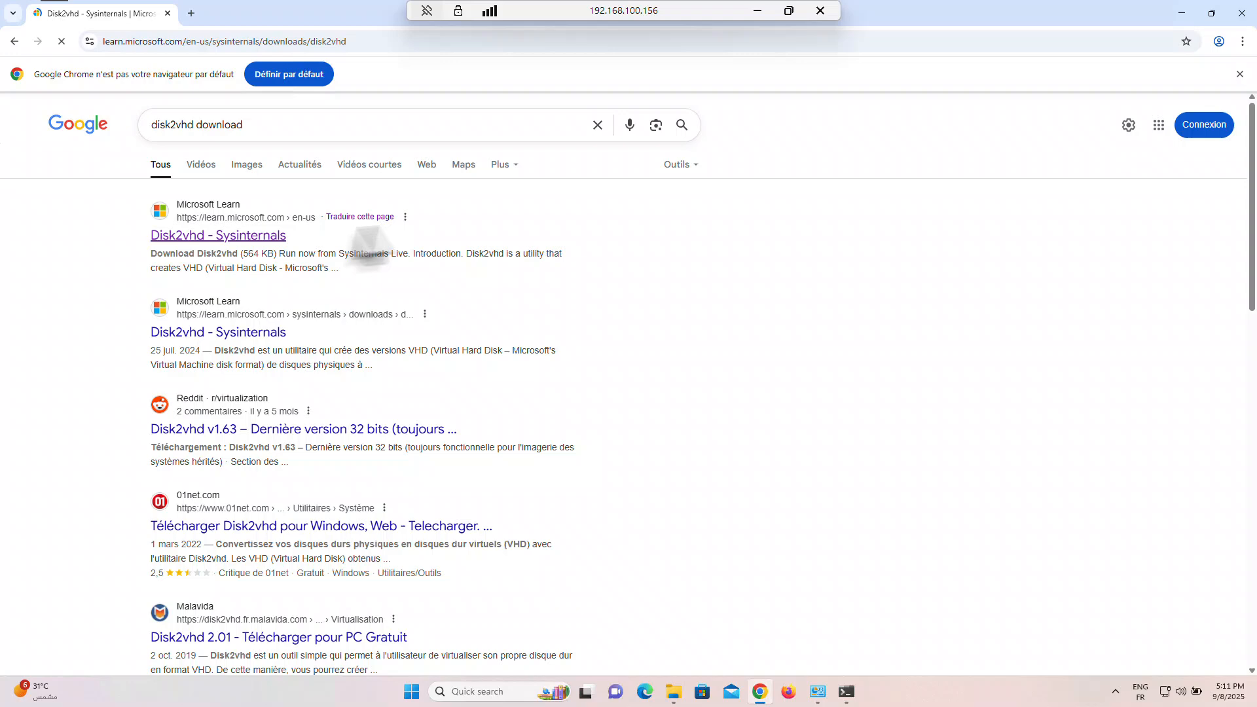
click(218, 235)
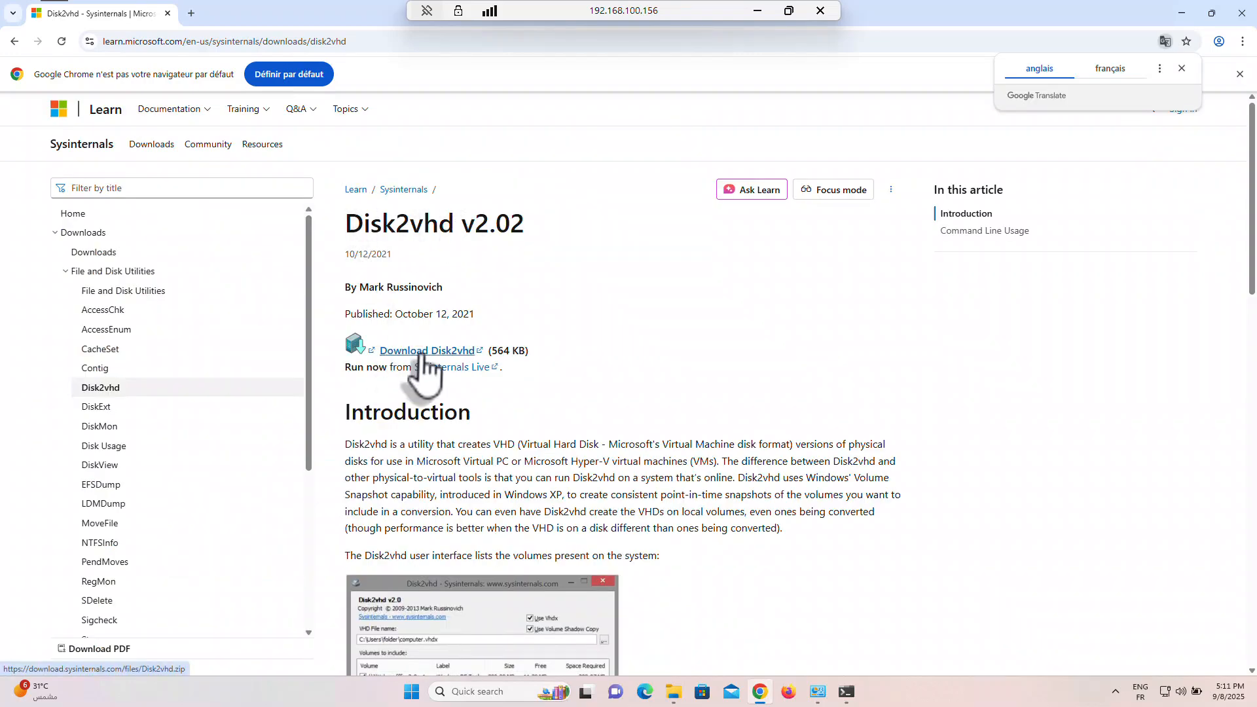
click(426, 351)
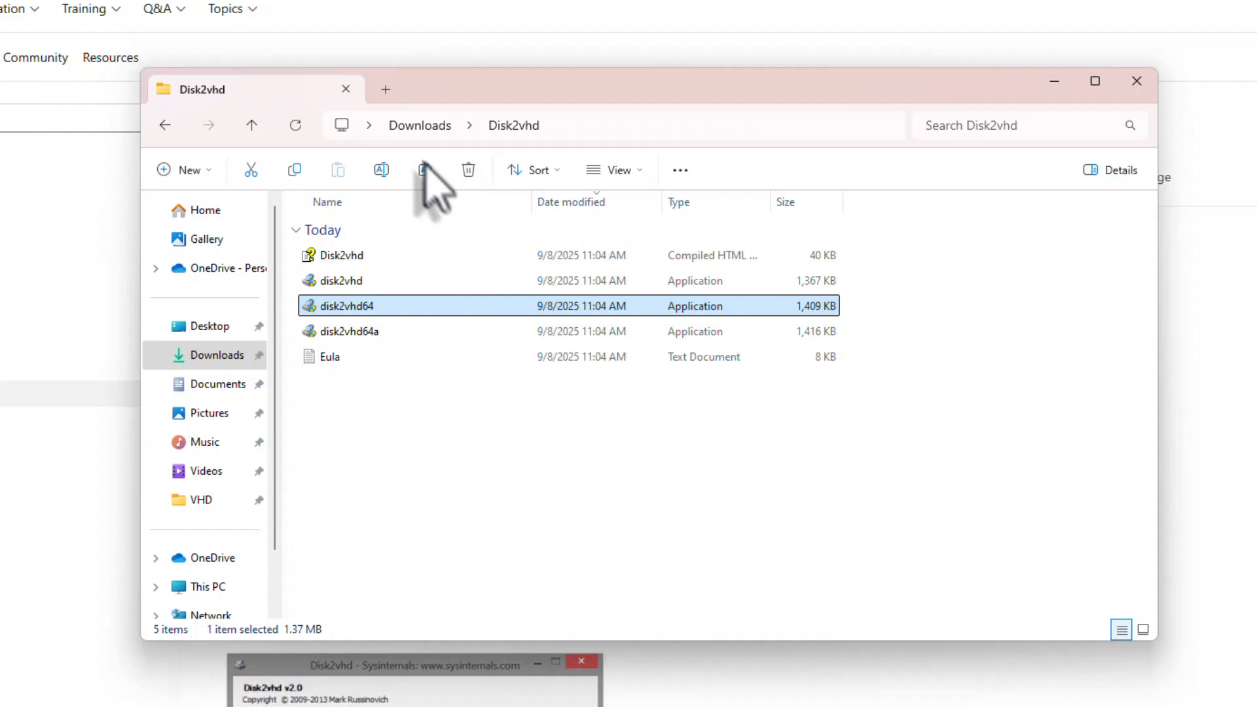
Launch disk2vhd64 from Downloads\Disk2vhd after the plain disk2vhd fails with an error
click(250, 125)
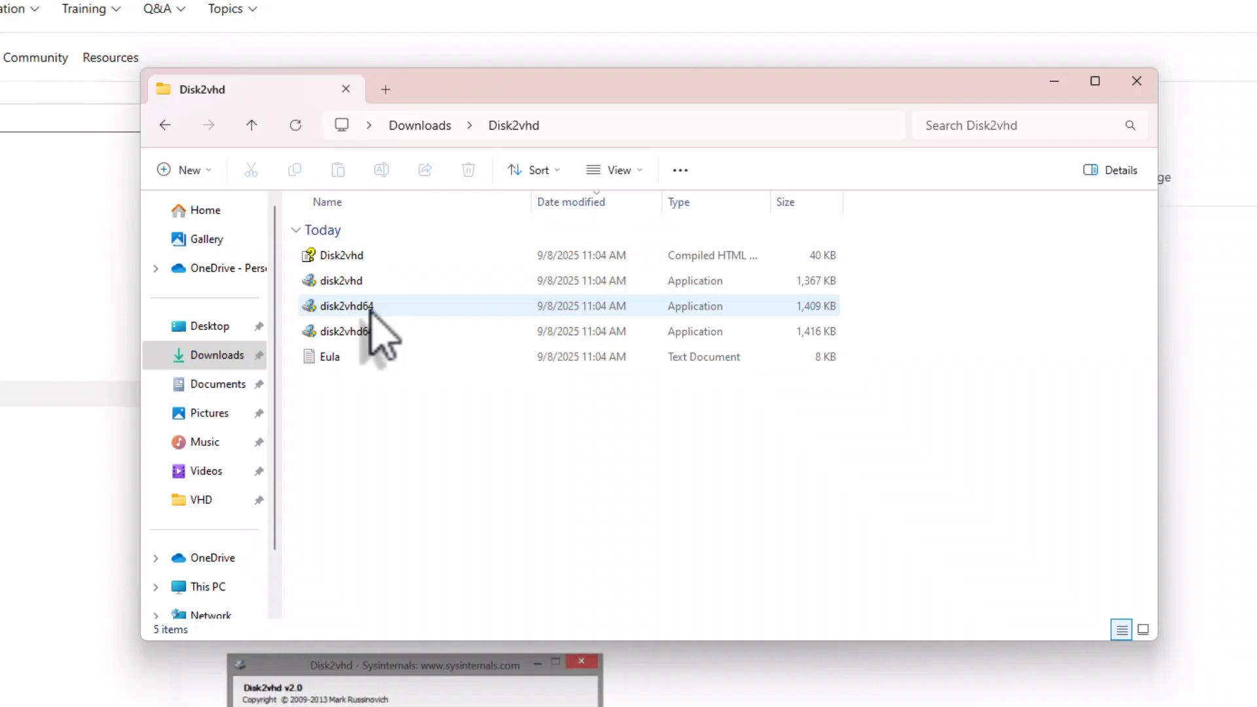
mouse_move(345, 332)
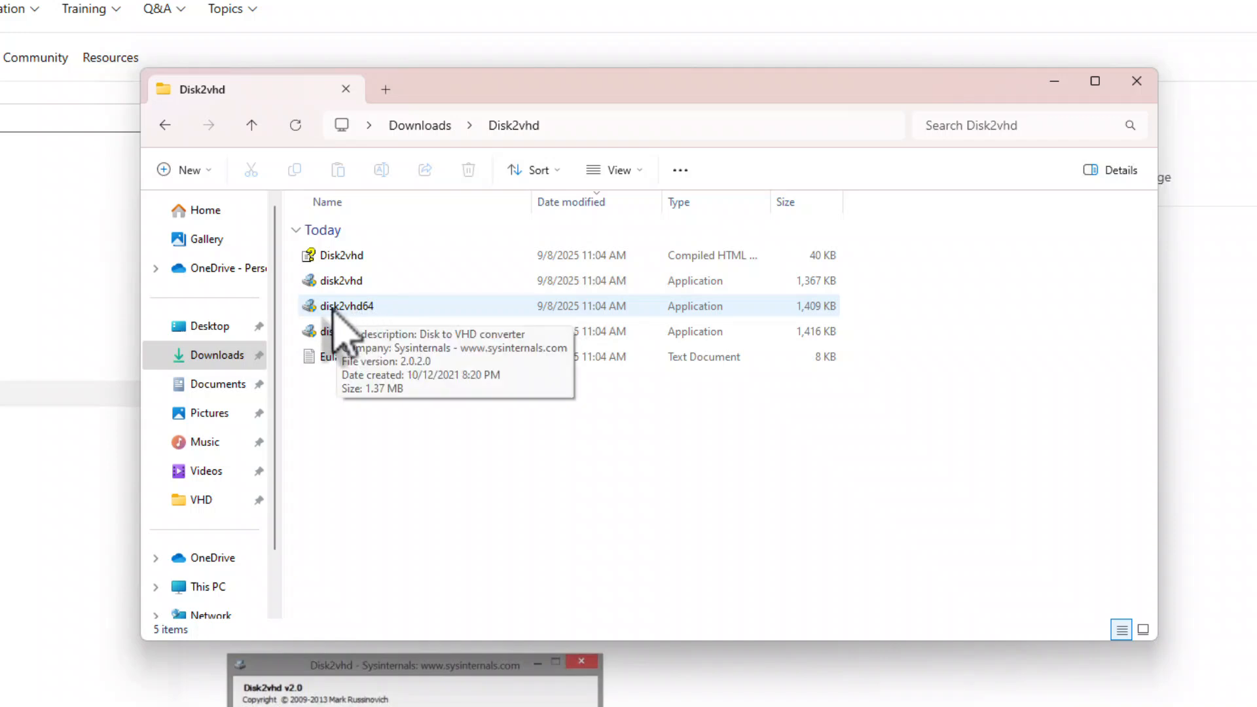
mouse_move(332, 340)
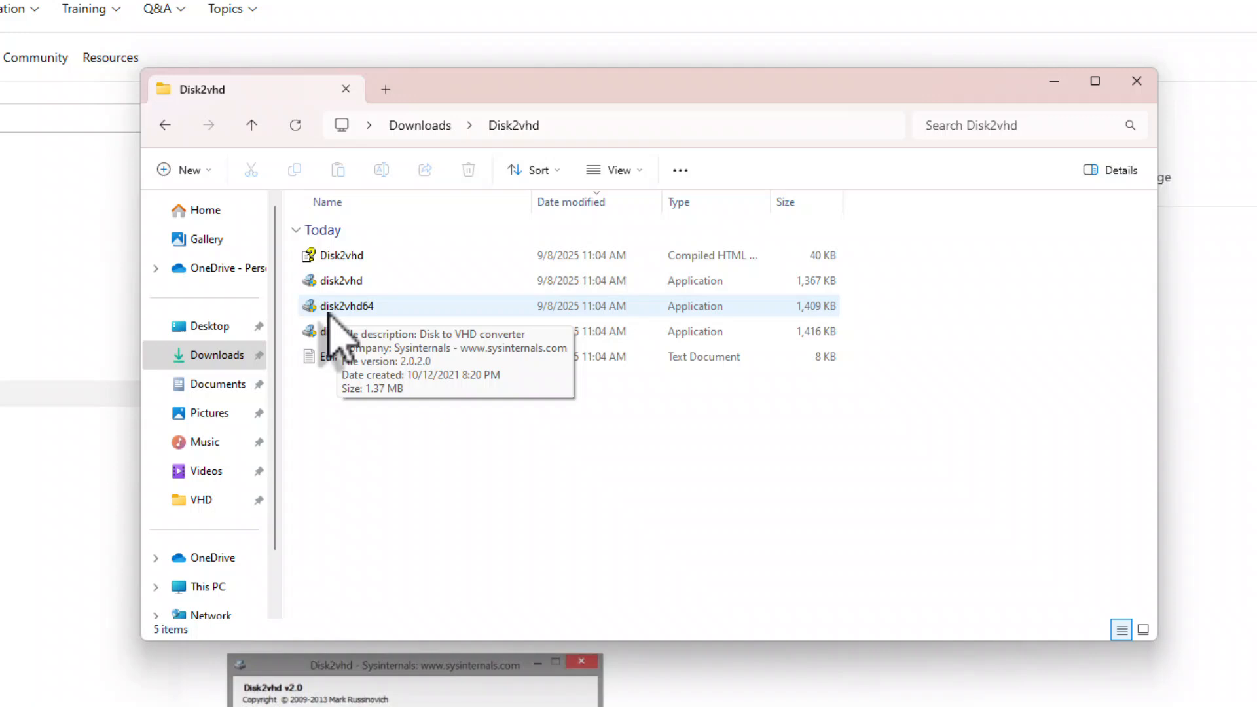
mouse_move(369, 345)
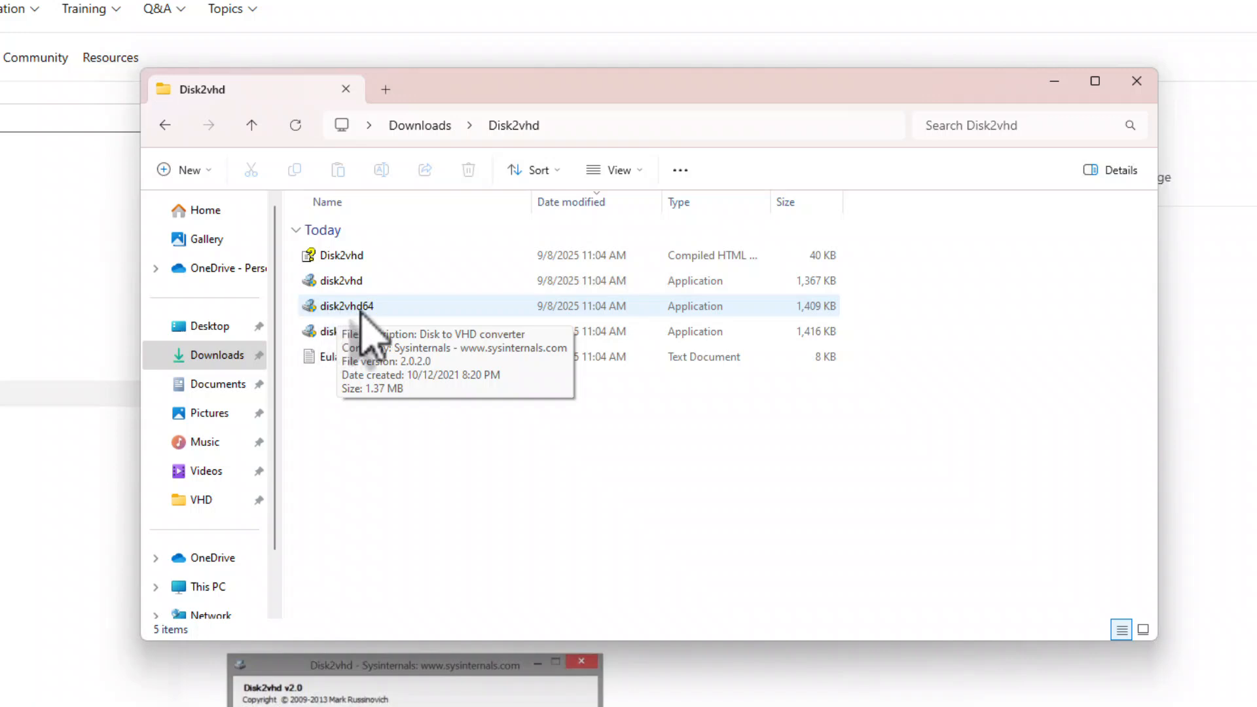
click(340, 281)
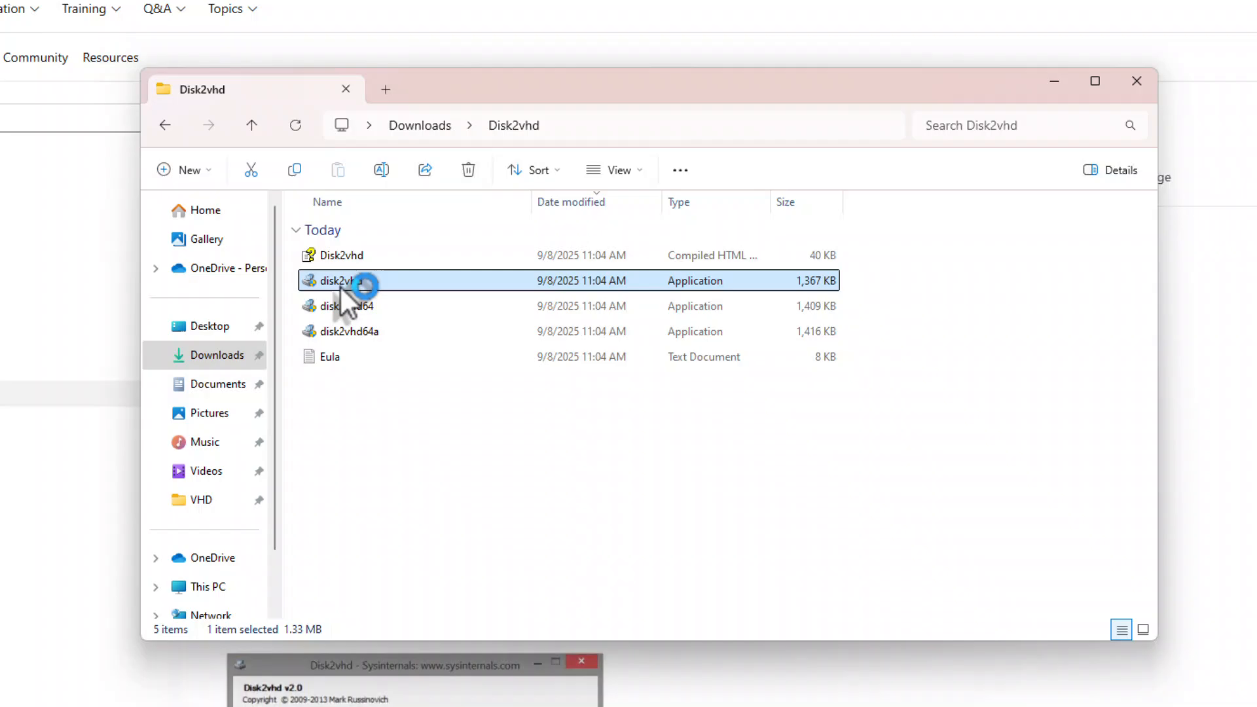
double_click(338, 281)
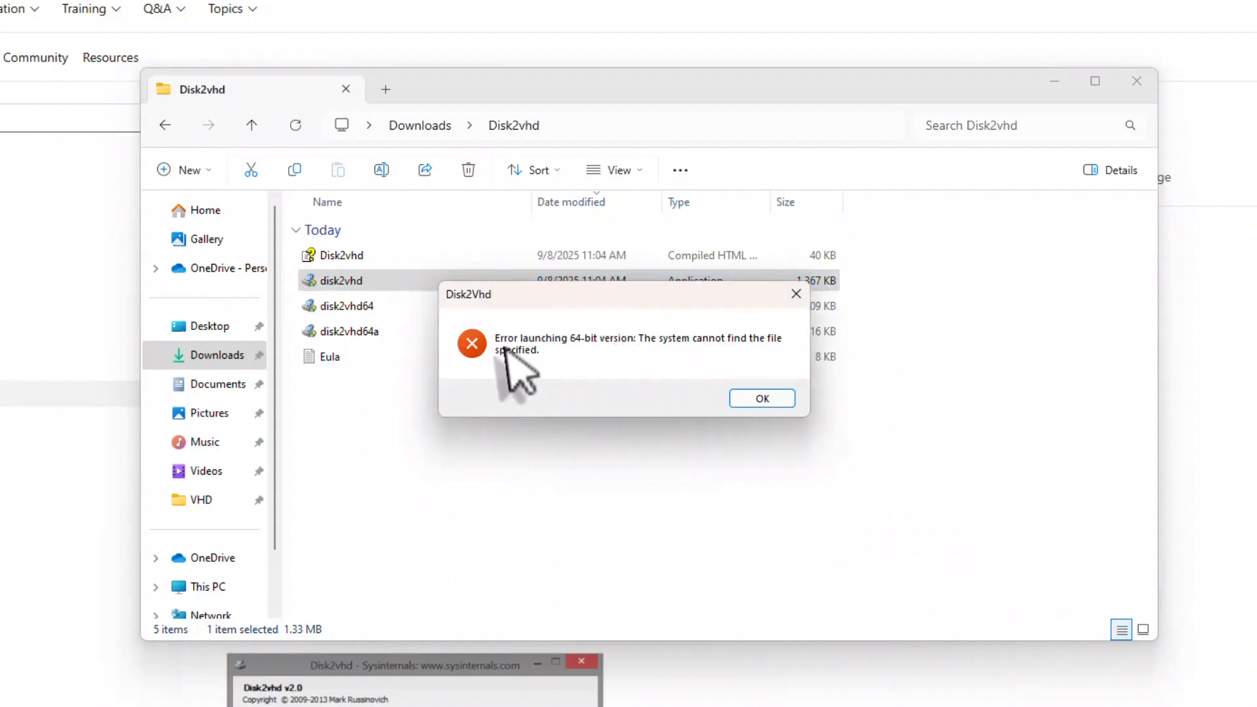
click(760, 398)
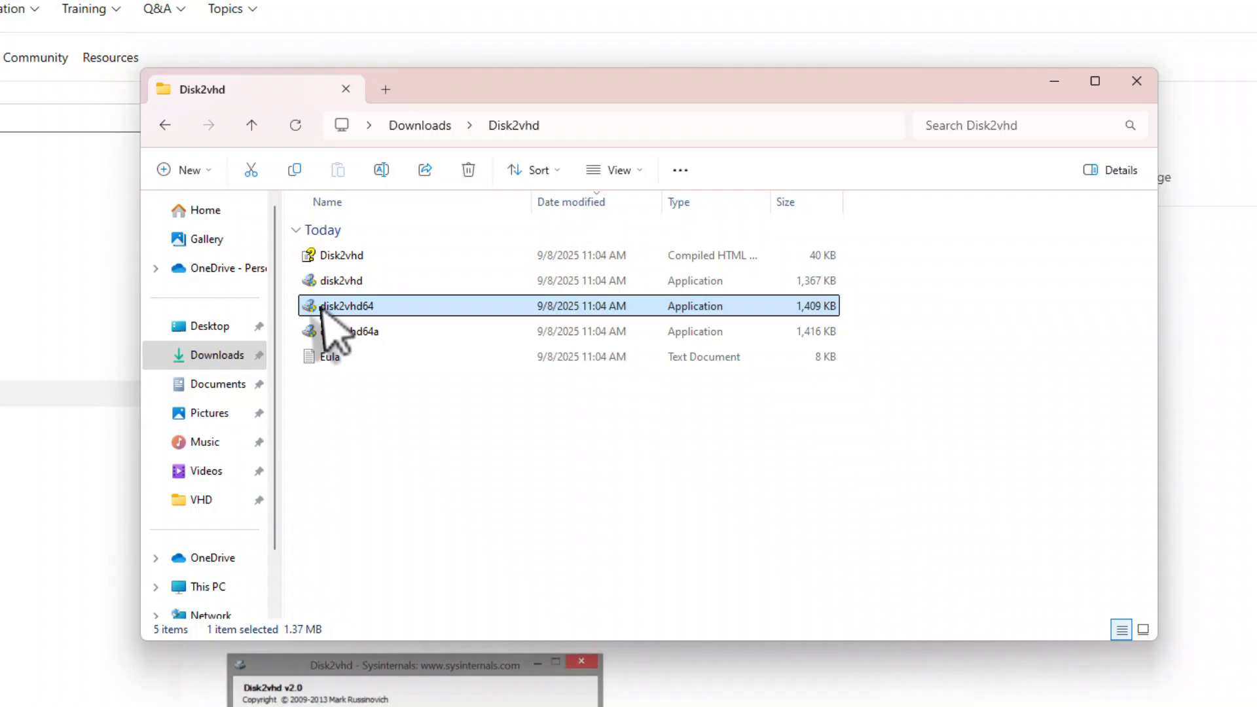
double_click(343, 305)
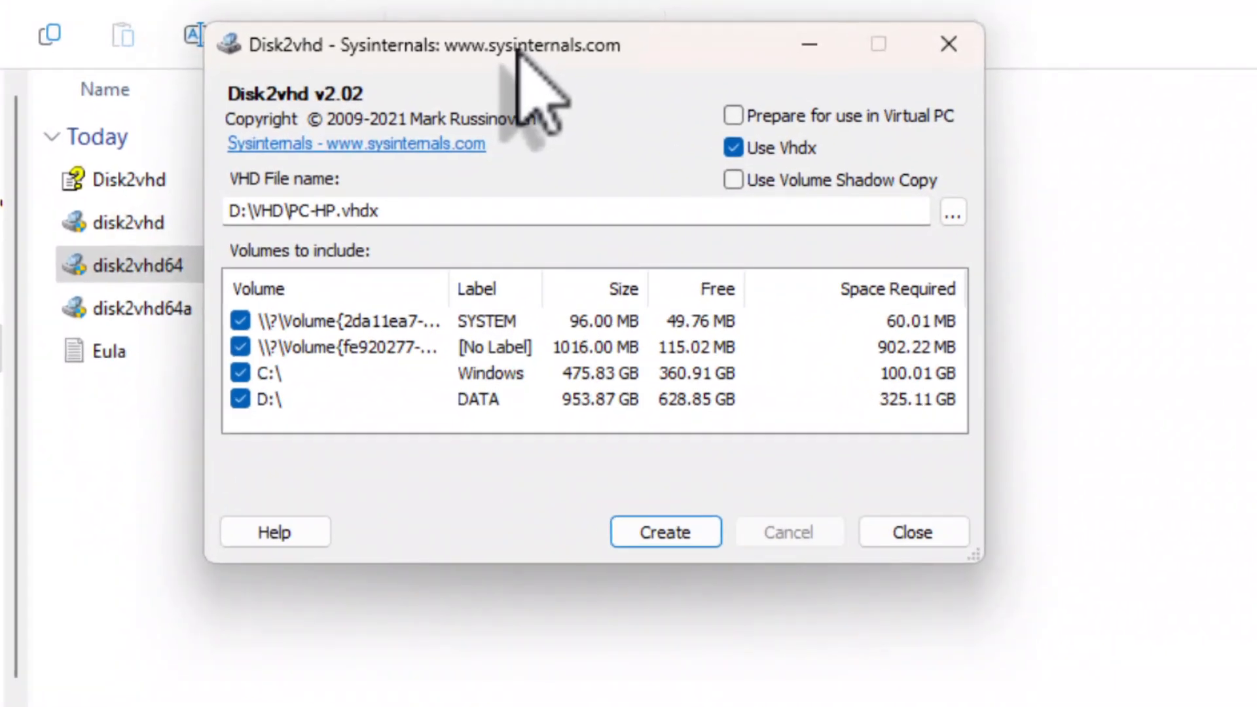
mouse_move(377, 408)
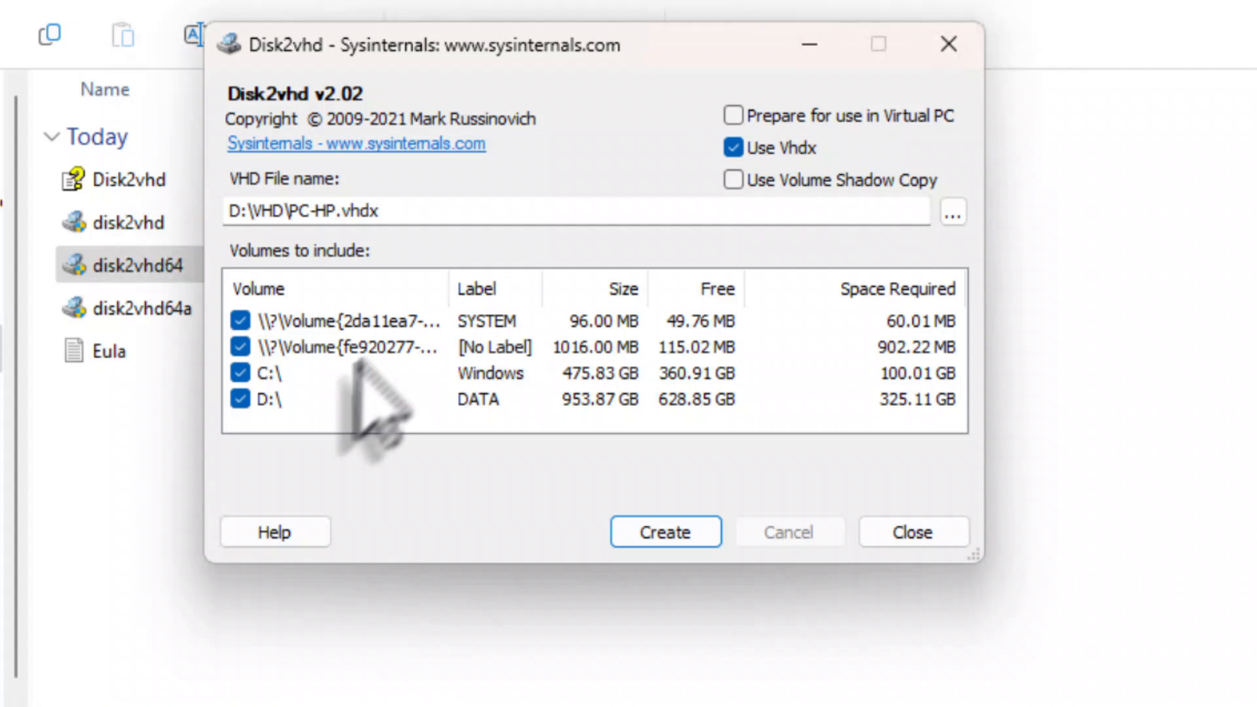
mouse_move(413, 457)
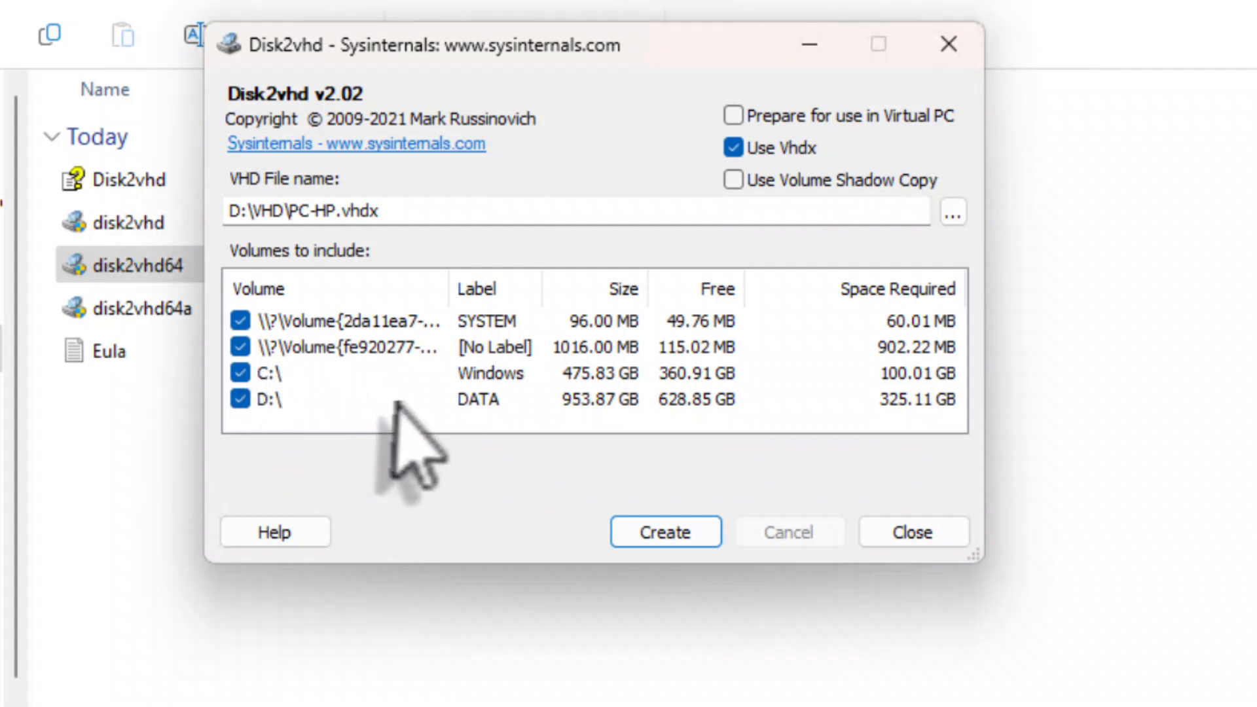
mouse_move(445, 453)
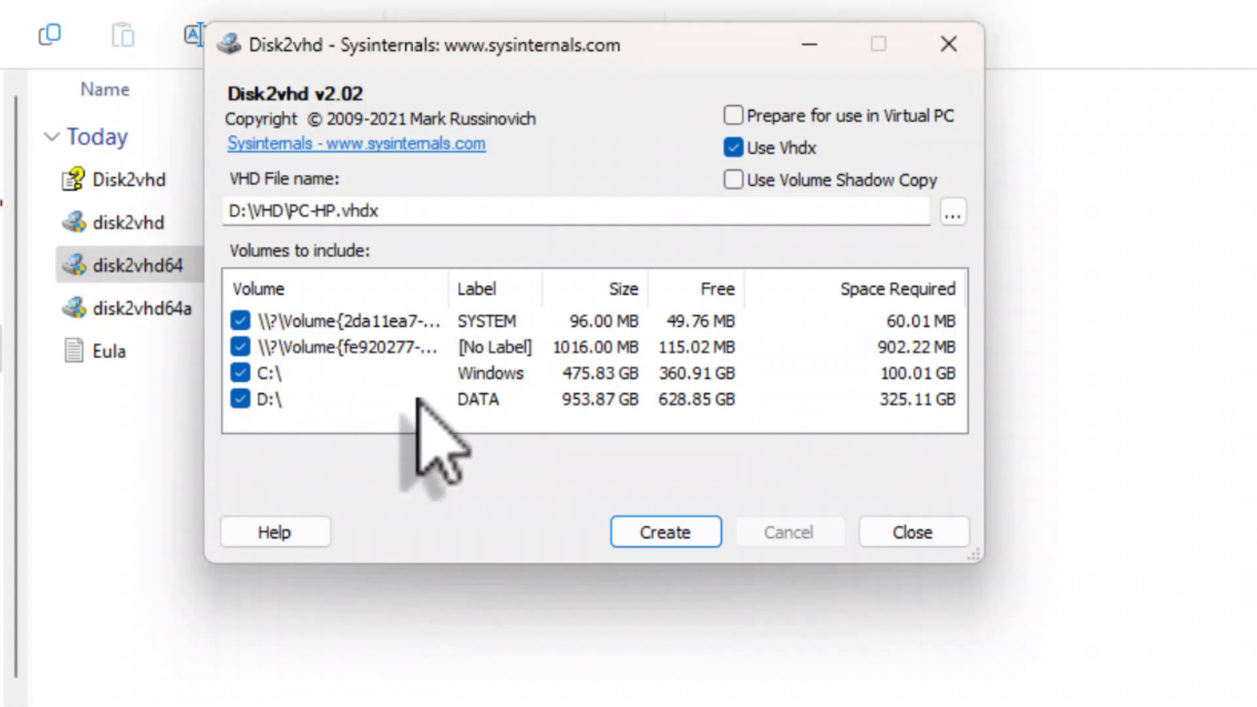
mouse_move(289, 432)
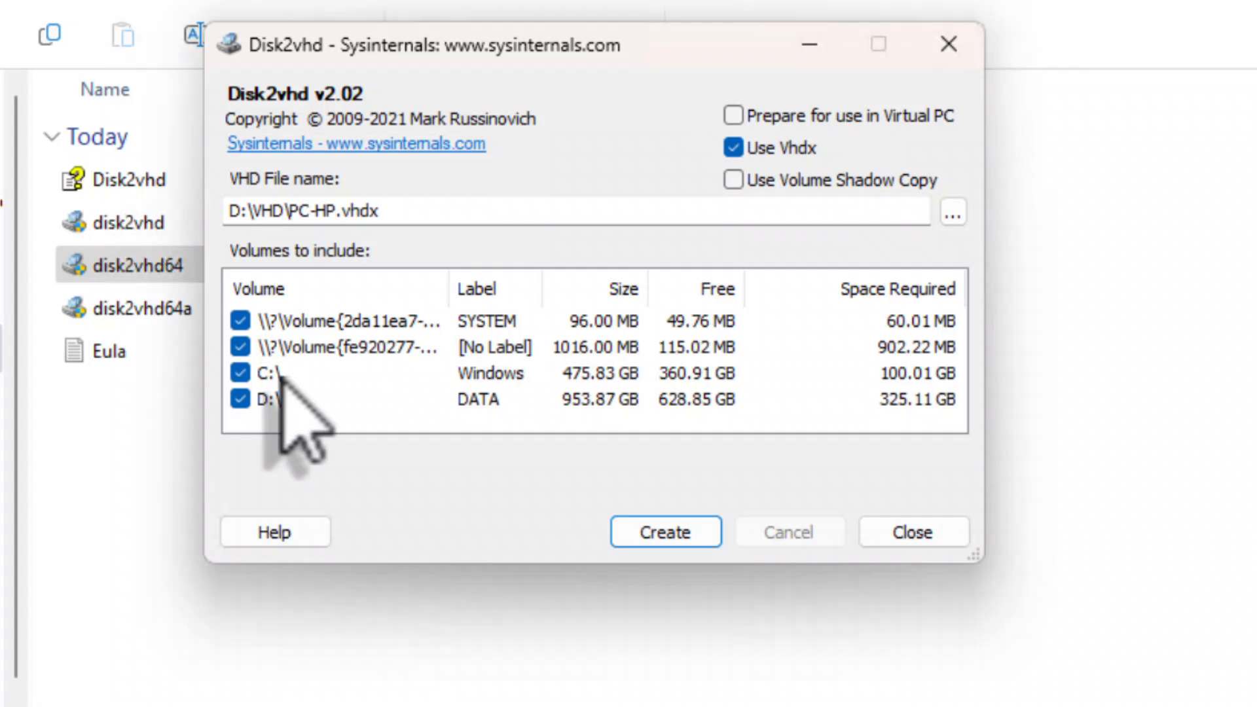
mouse_move(289, 449)
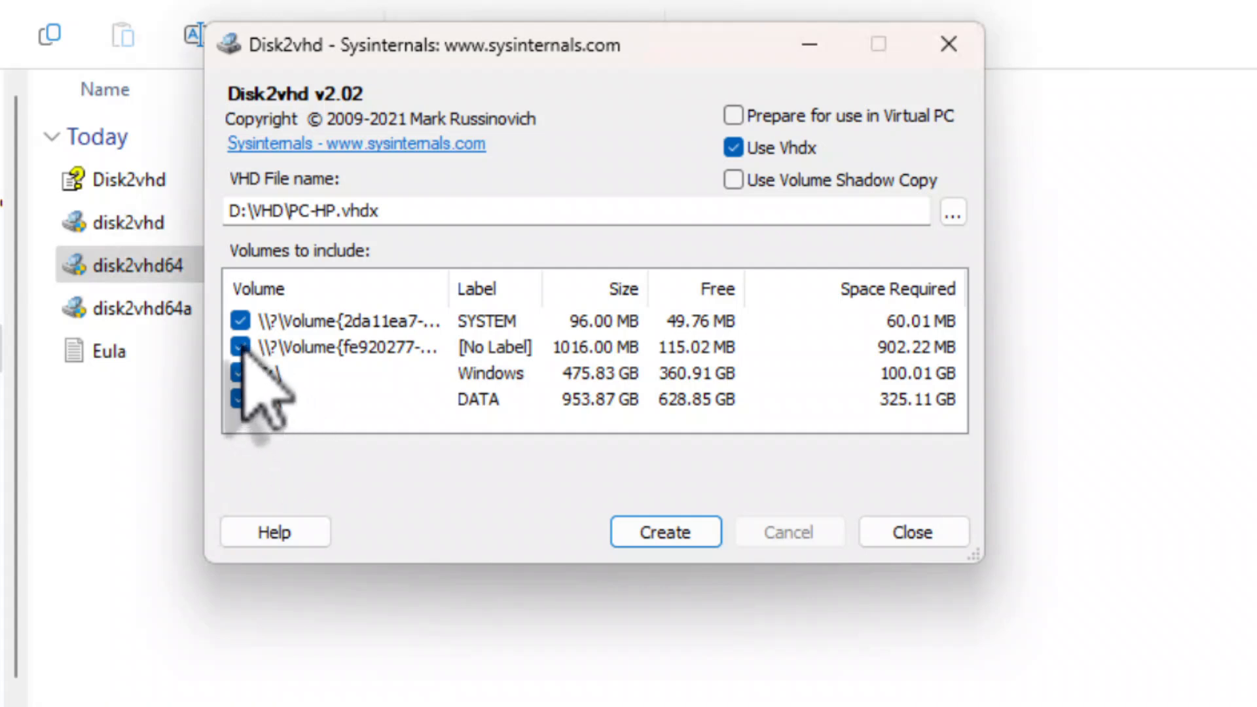
mouse_move(336, 393)
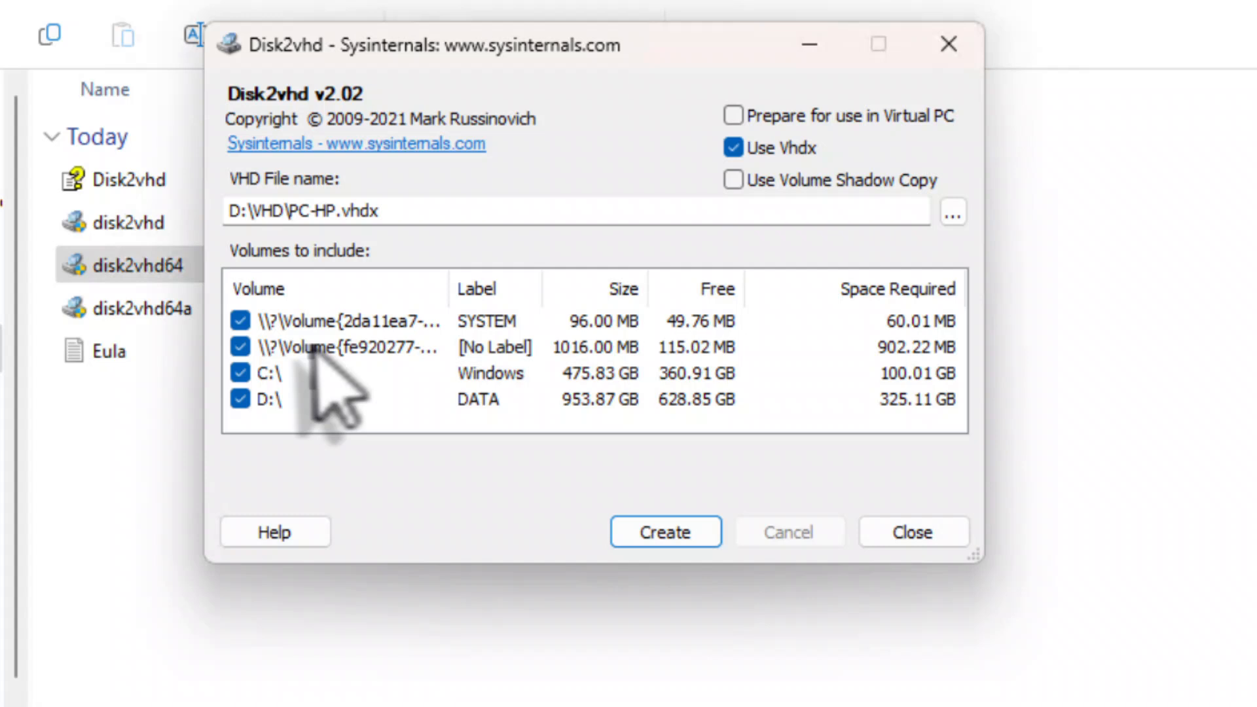
mouse_move(353, 392)
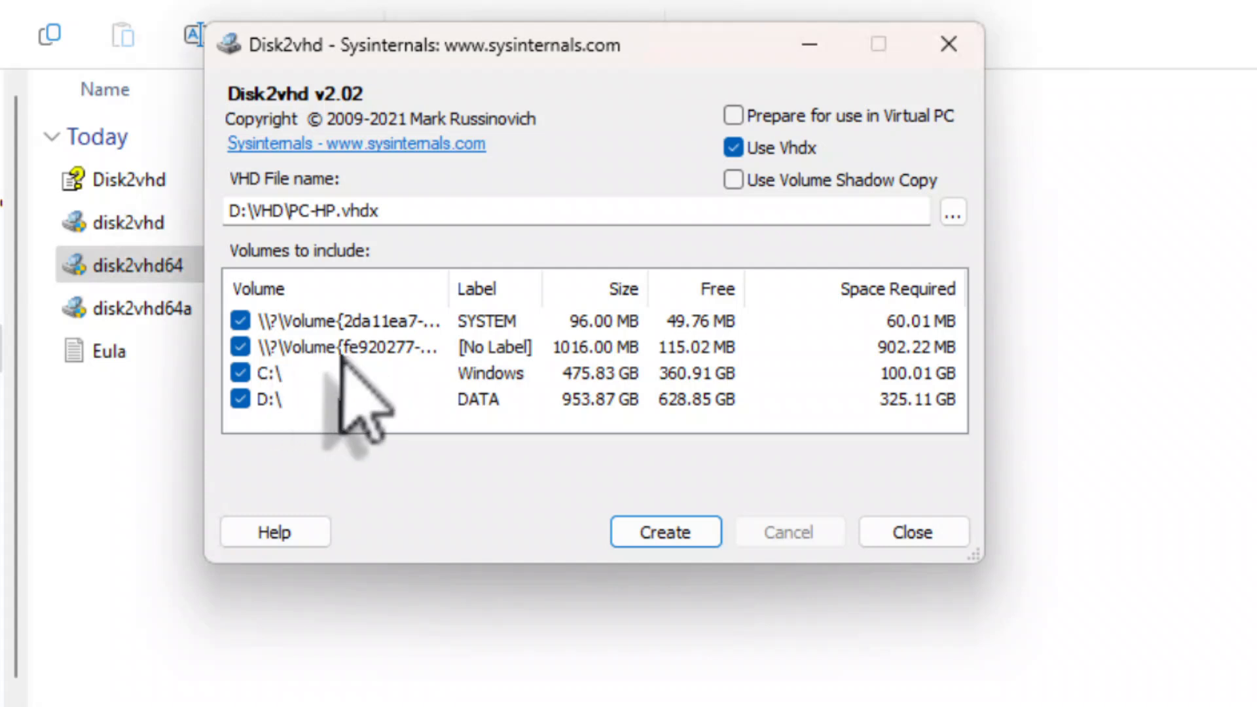
mouse_move(401, 393)
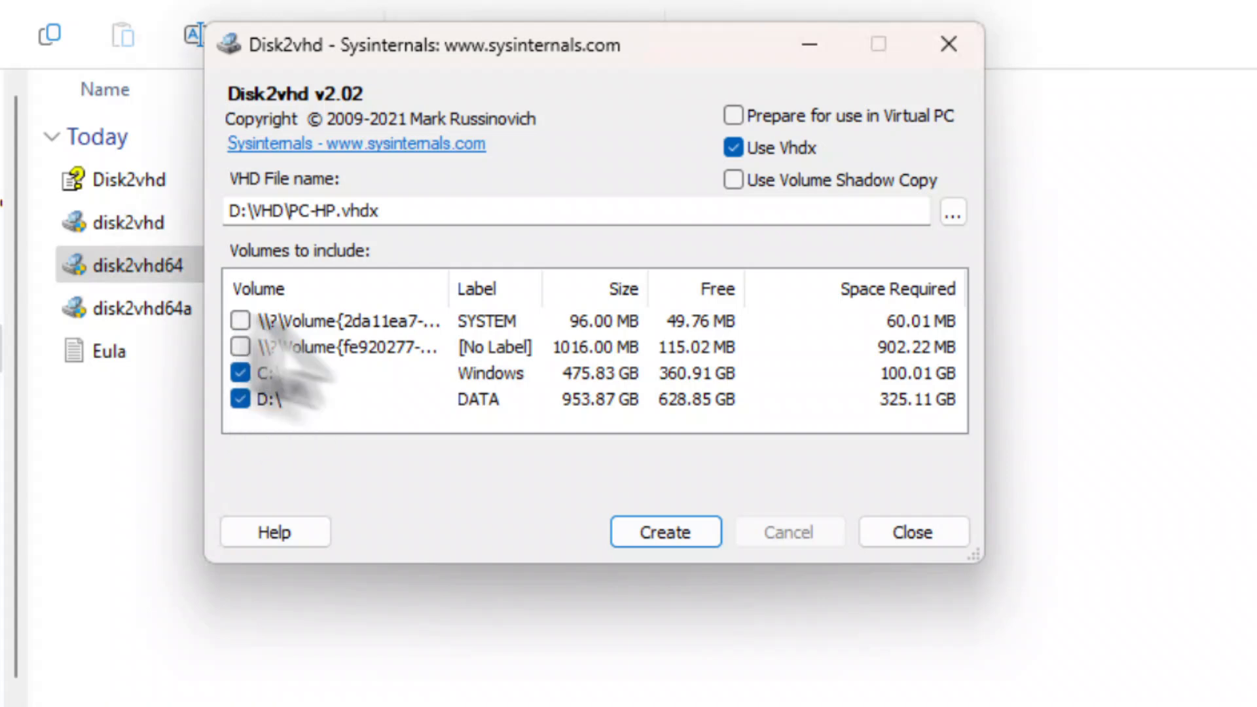
mouse_move(360, 401)
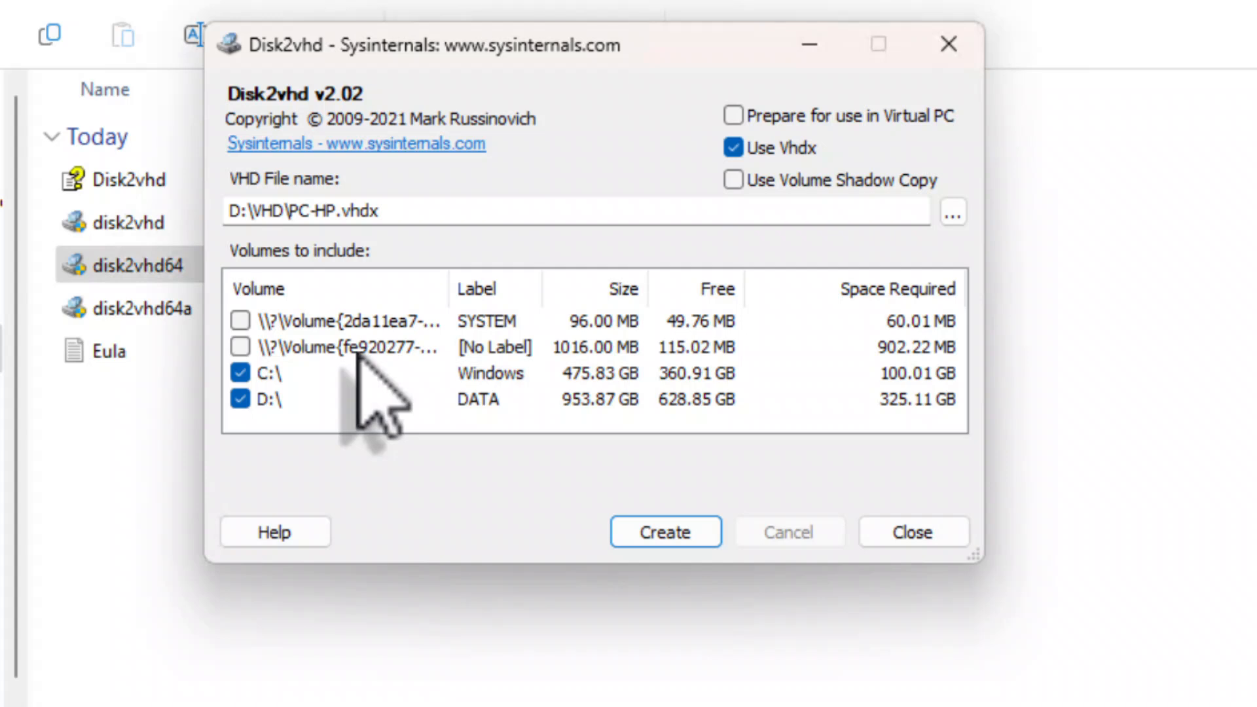
Tick the SYSTEM, [No Label] and C:\ volumes and untick D:\ (DATA)
click(239, 346)
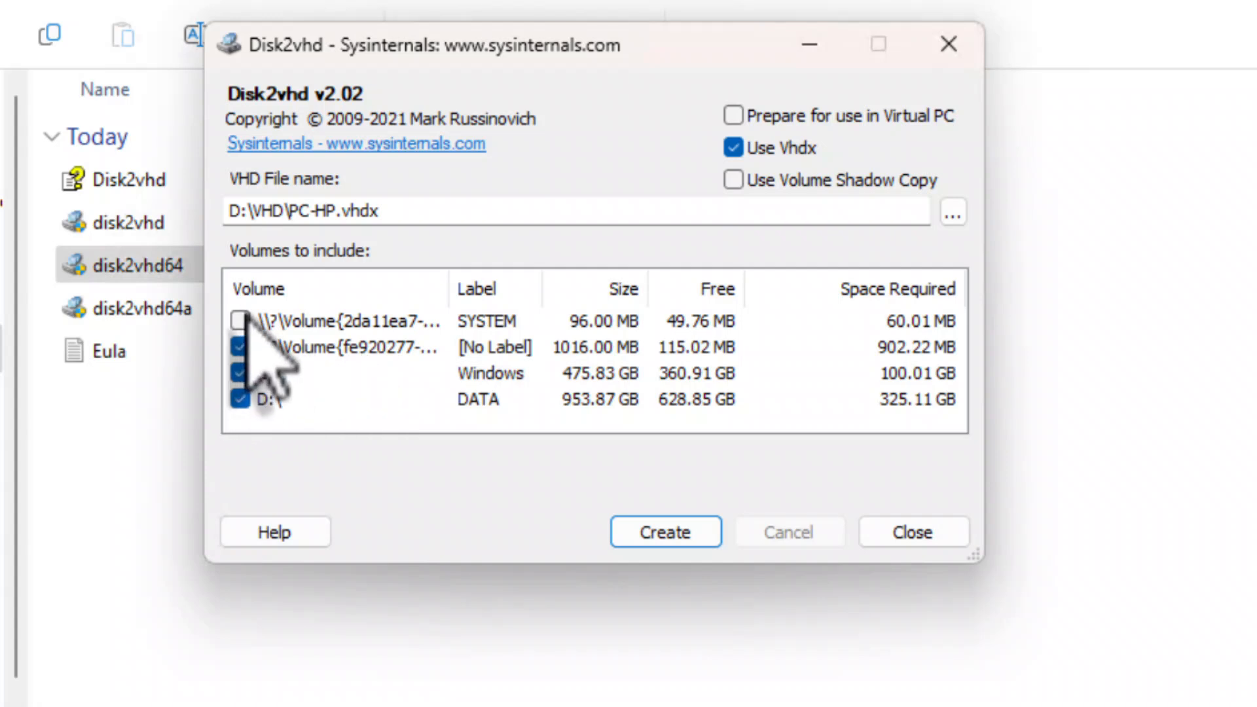
click(237, 321)
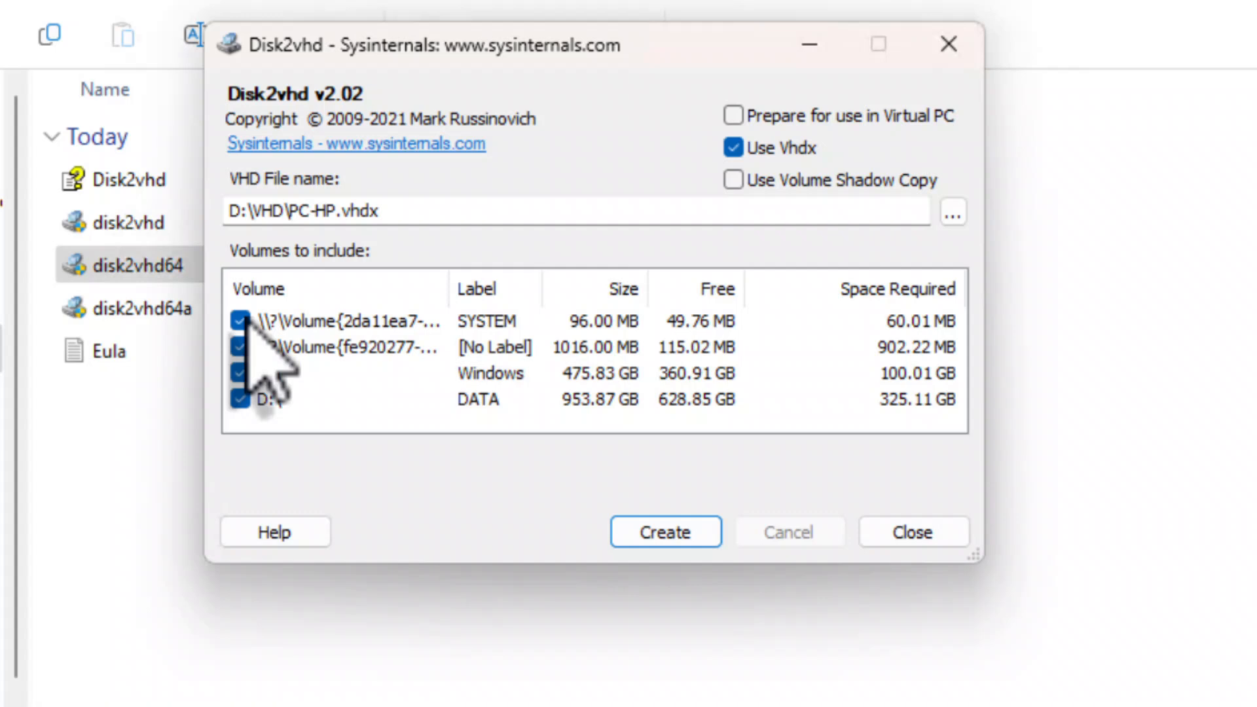
click(240, 398)
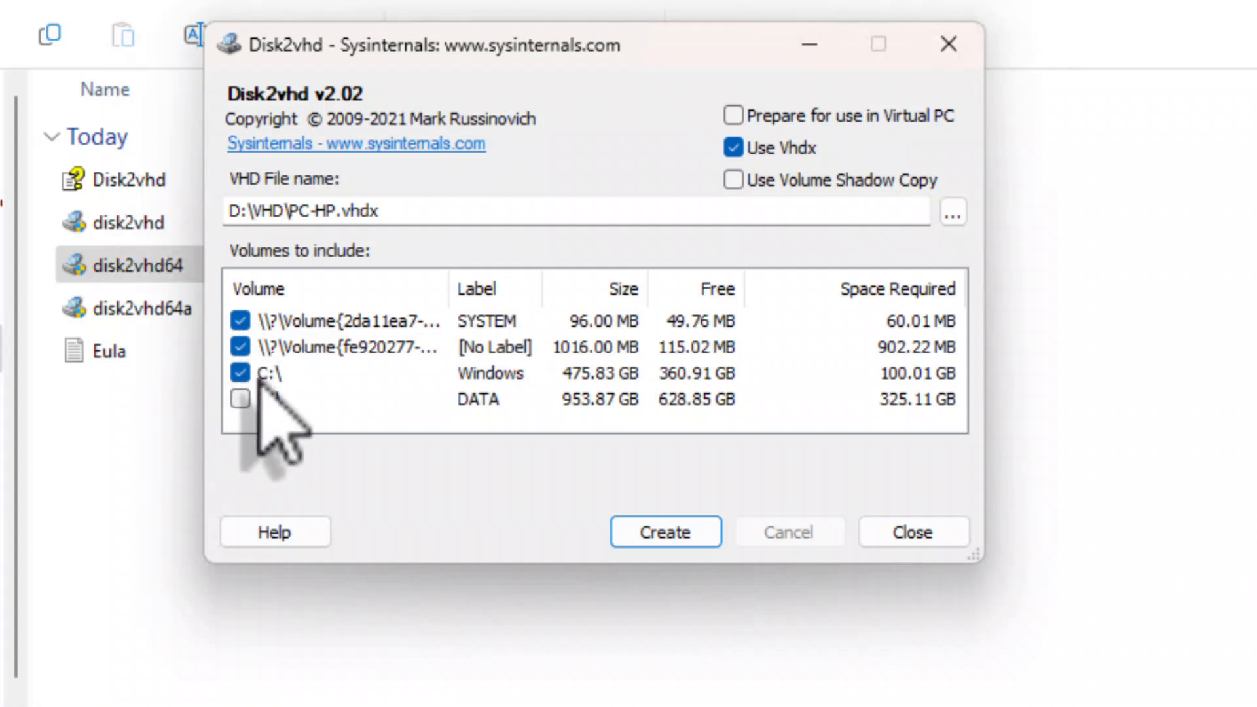
mouse_move(289, 425)
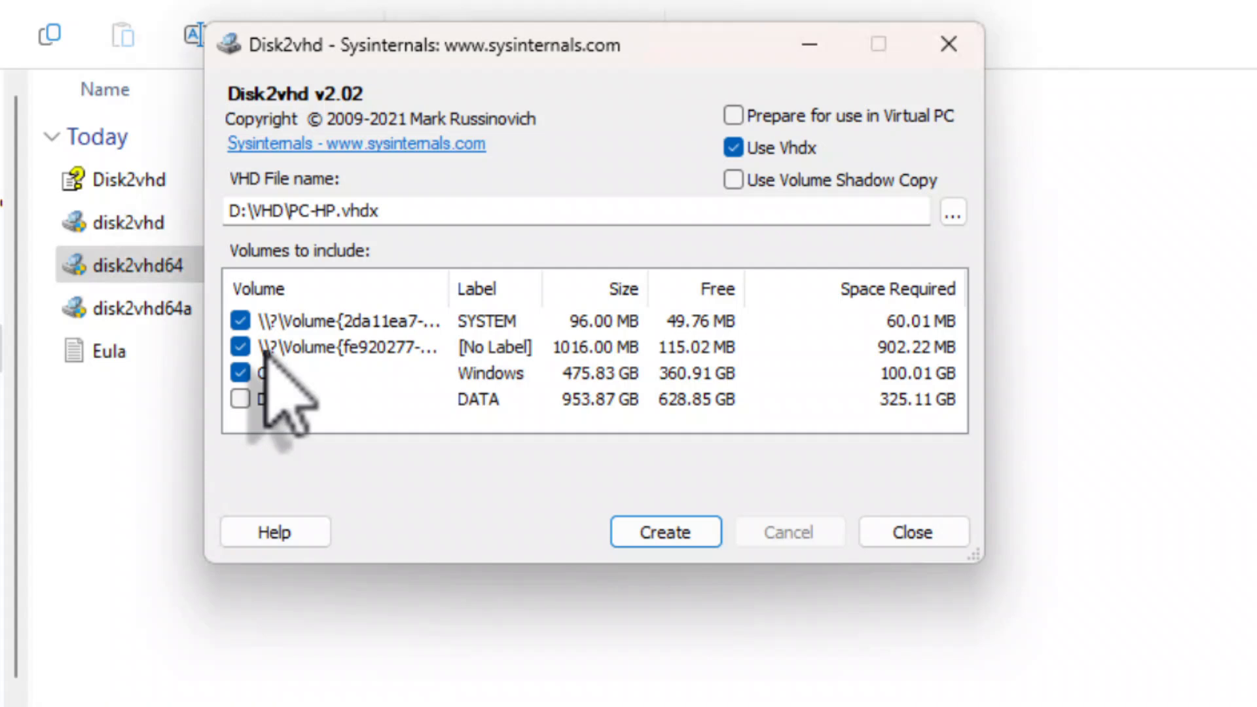
mouse_move(745, 240)
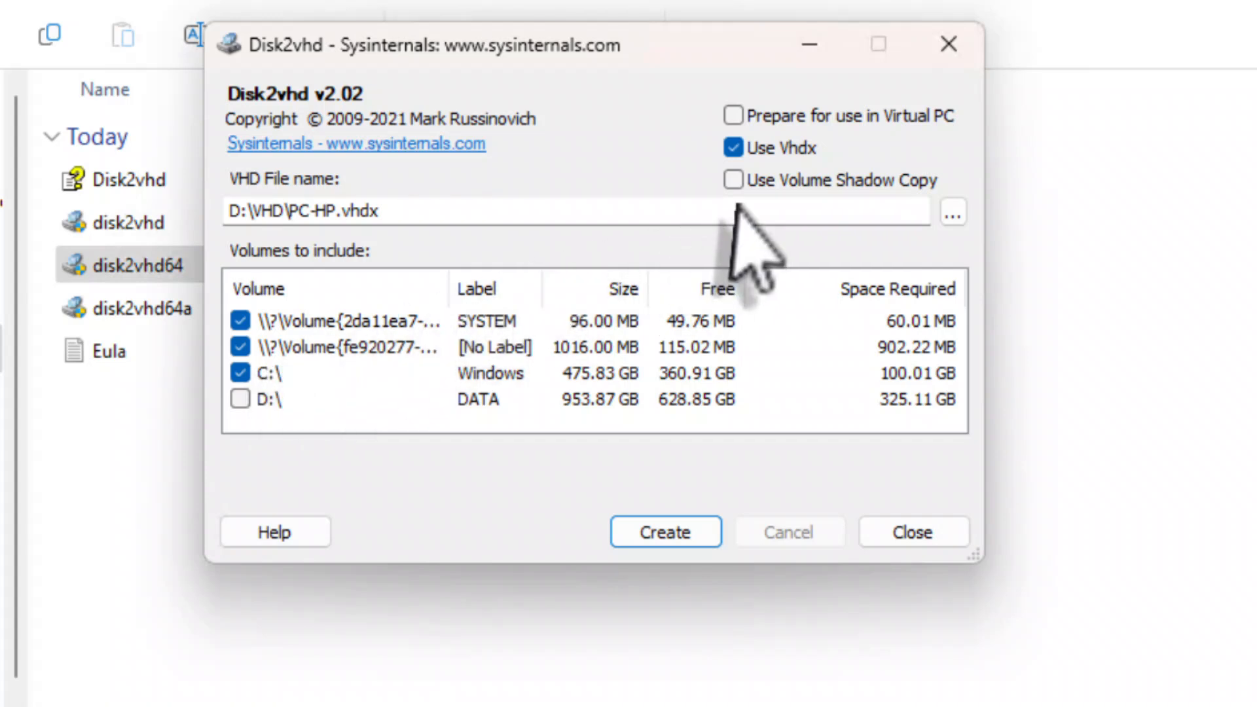
mouse_move(737, 200)
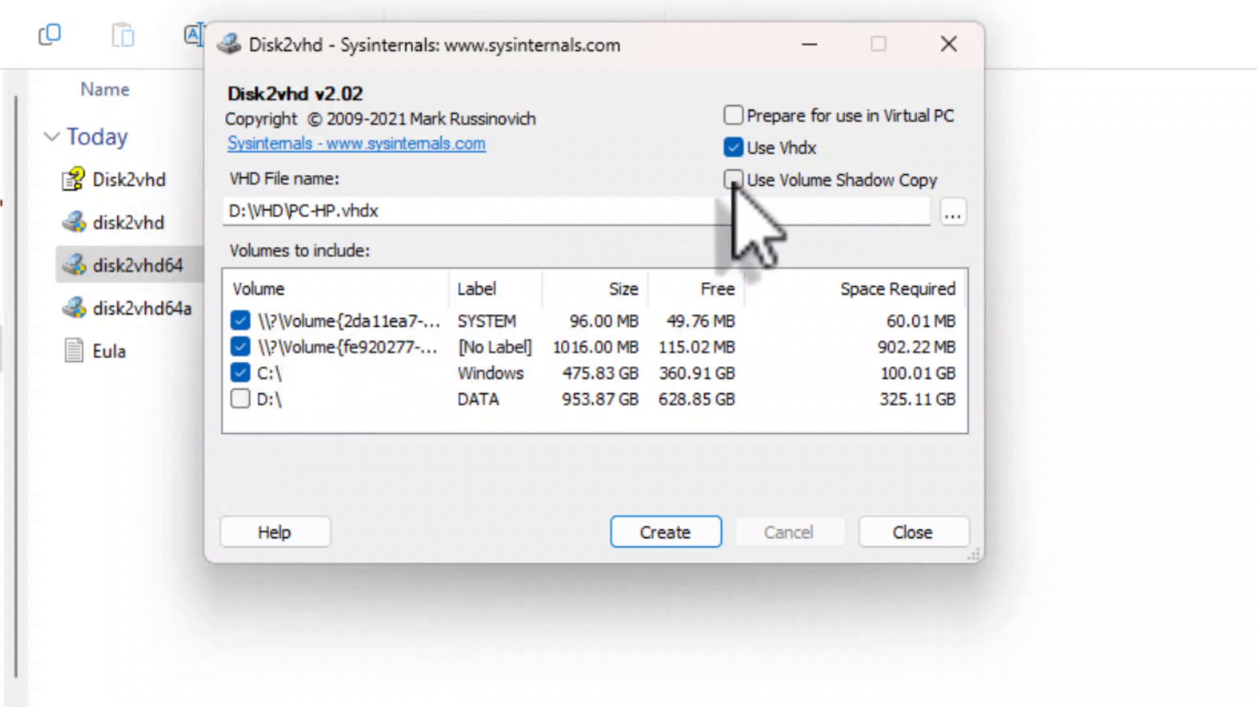
Enable Volume Shadow Copy, then create the image, confirming overwrite of PC-HP.vhdx
click(730, 179)
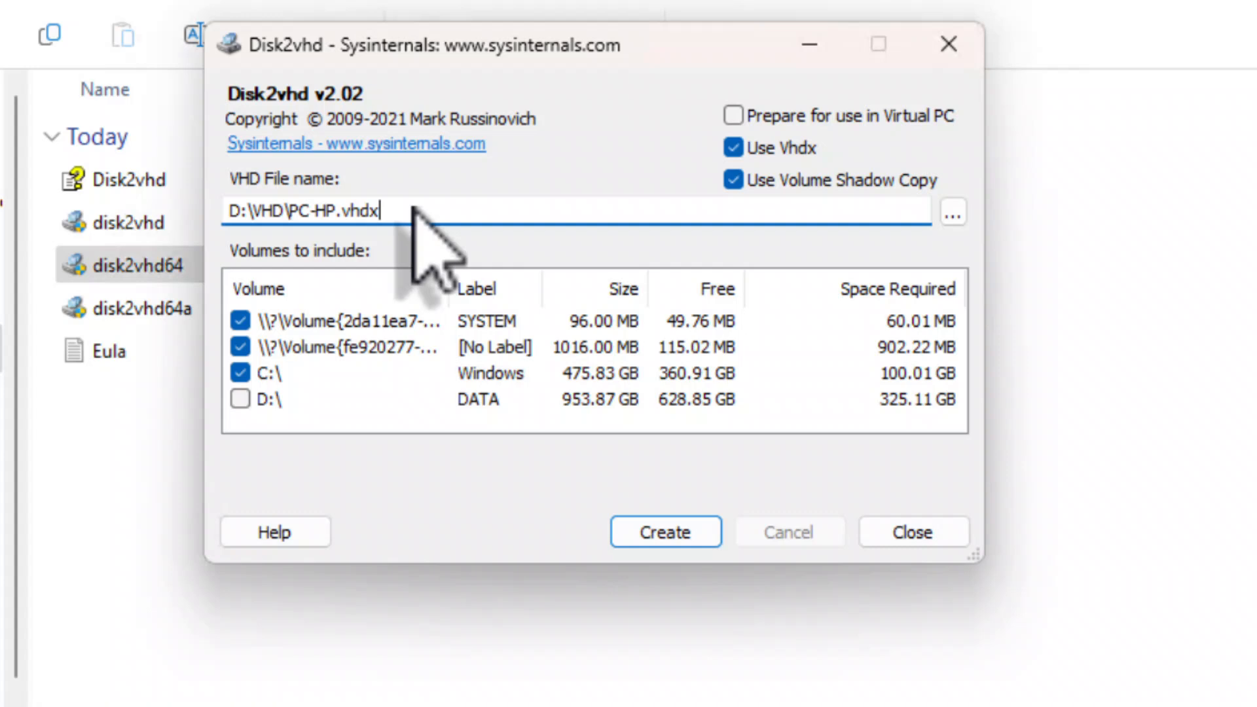
mouse_move(532, 597)
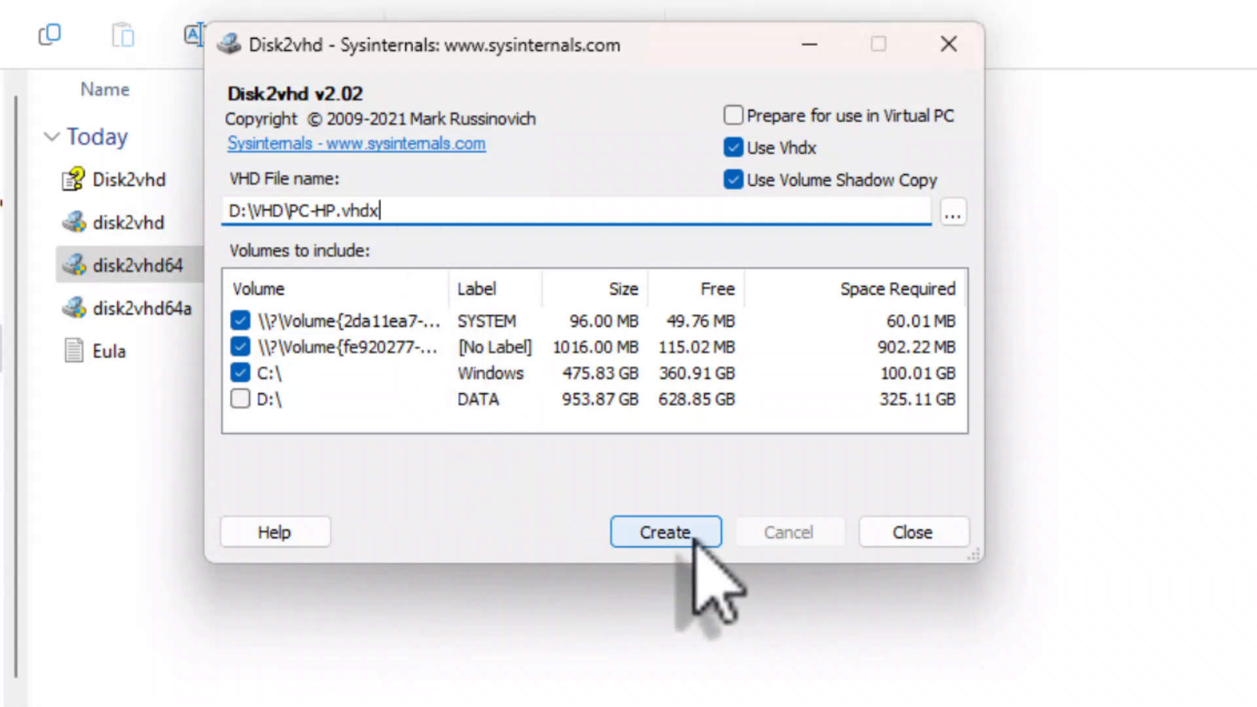
click(663, 531)
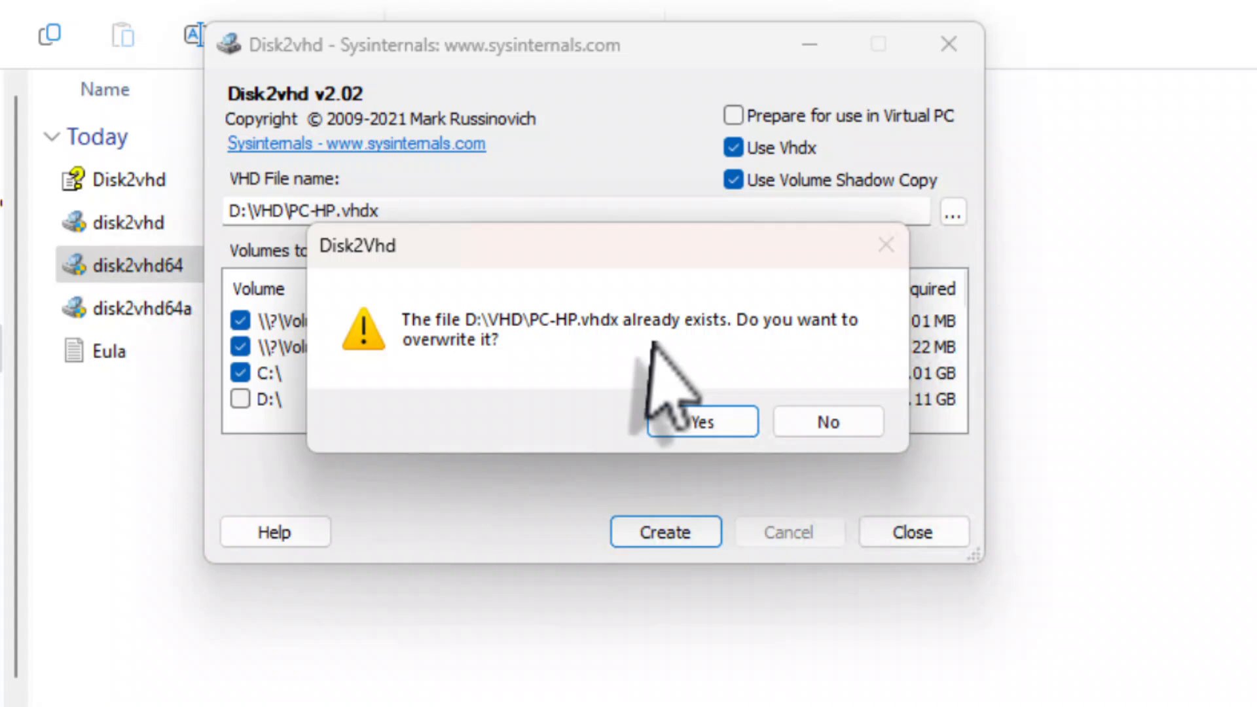
mouse_move(730, 393)
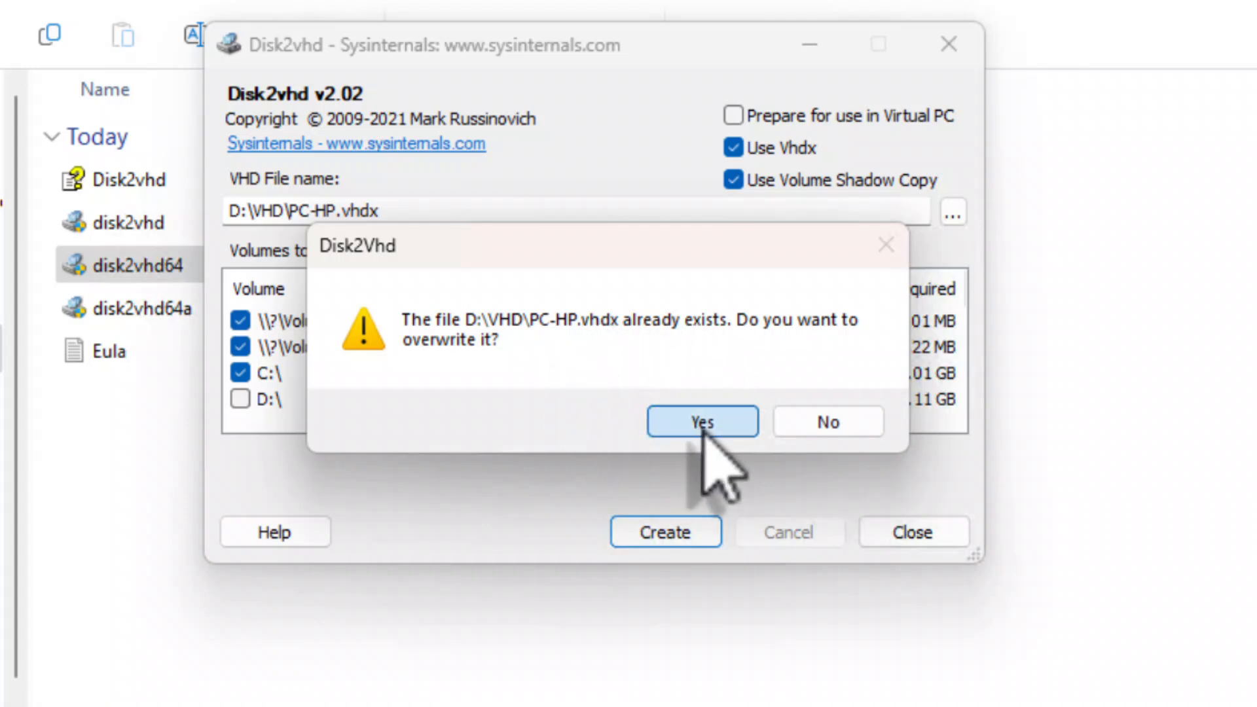
click(701, 420)
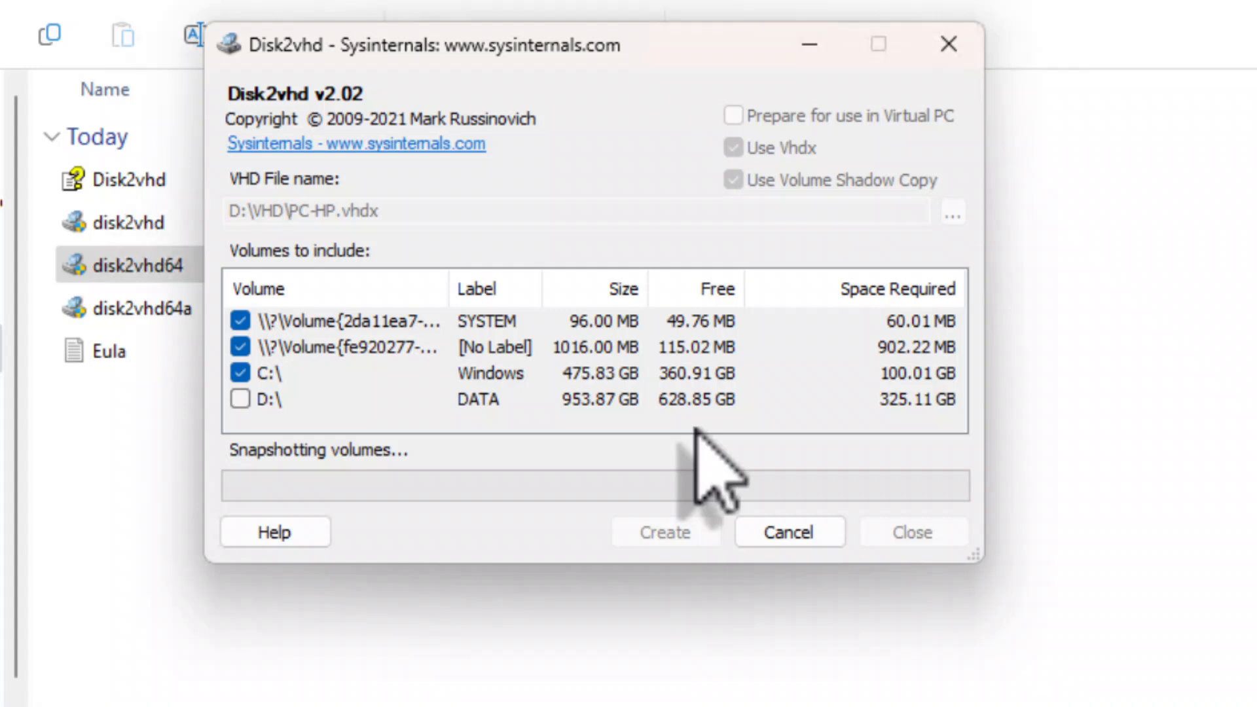
mouse_move(701, 469)
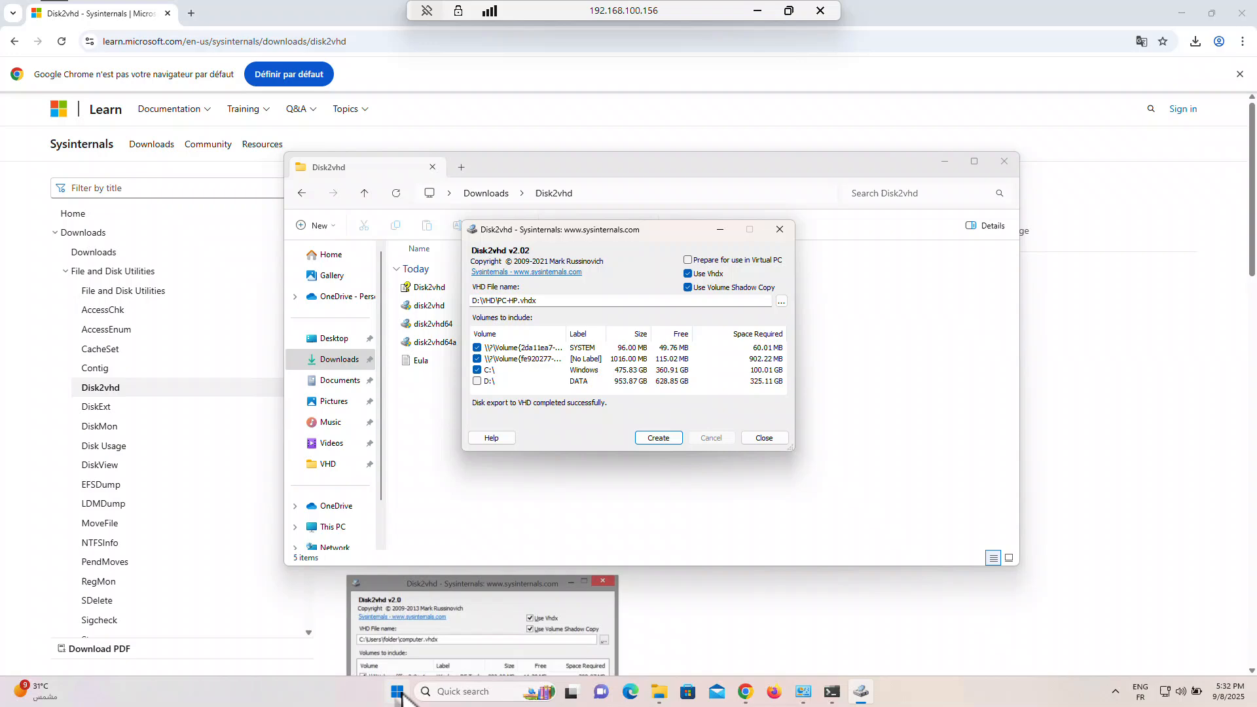
Open Hyper-V Manager and start the New Virtual Machine wizard on host PC-HP
text(hyper-)
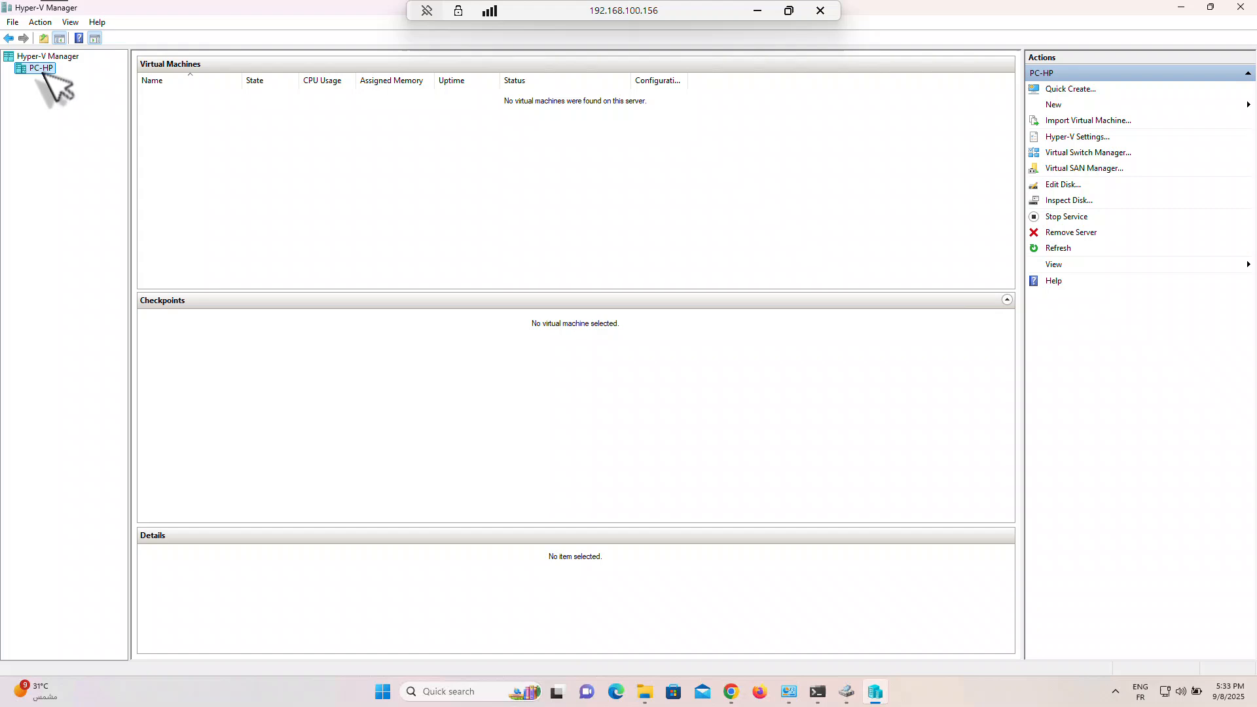
right_click(38, 68)
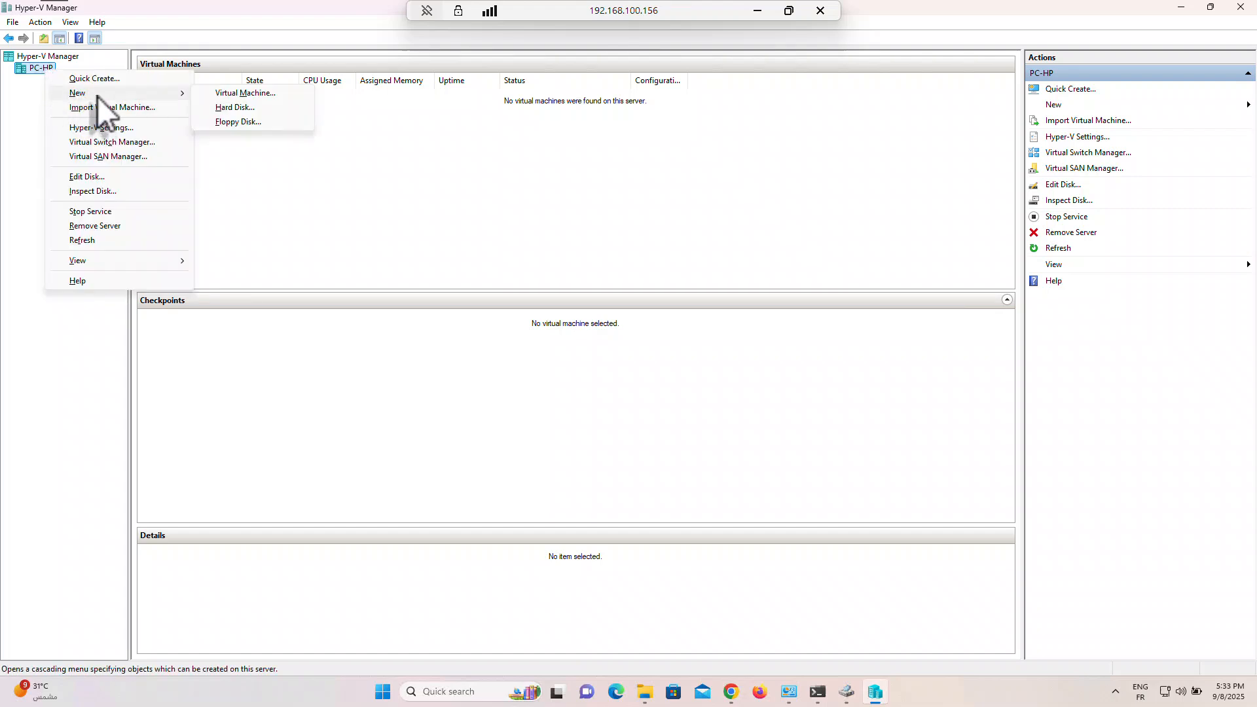
mouse_move(244, 93)
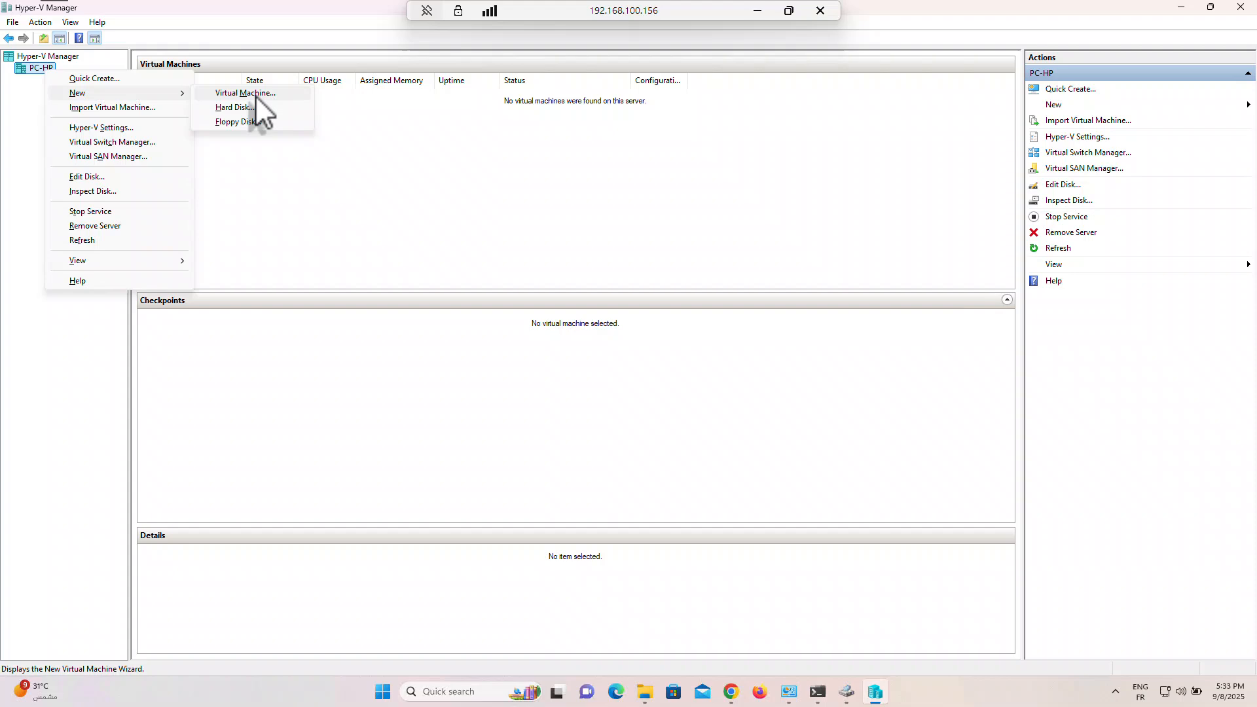
click(244, 93)
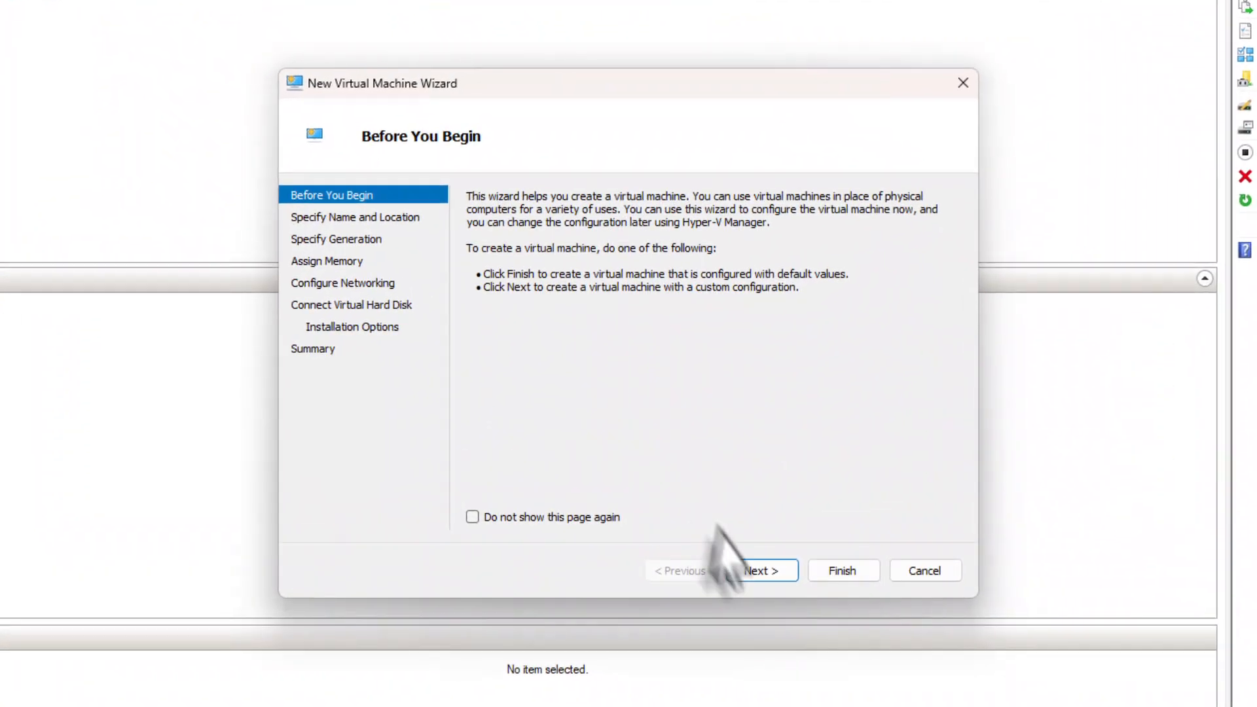
click(760, 570)
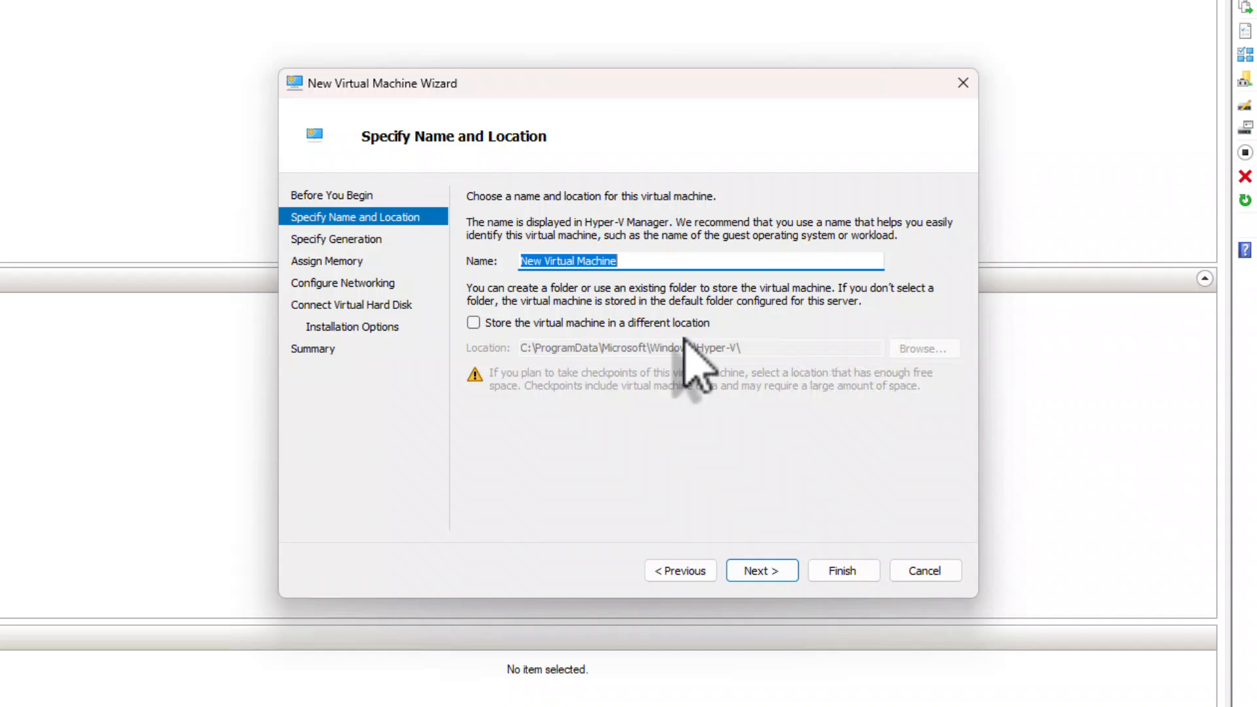
mouse_move(681, 336)
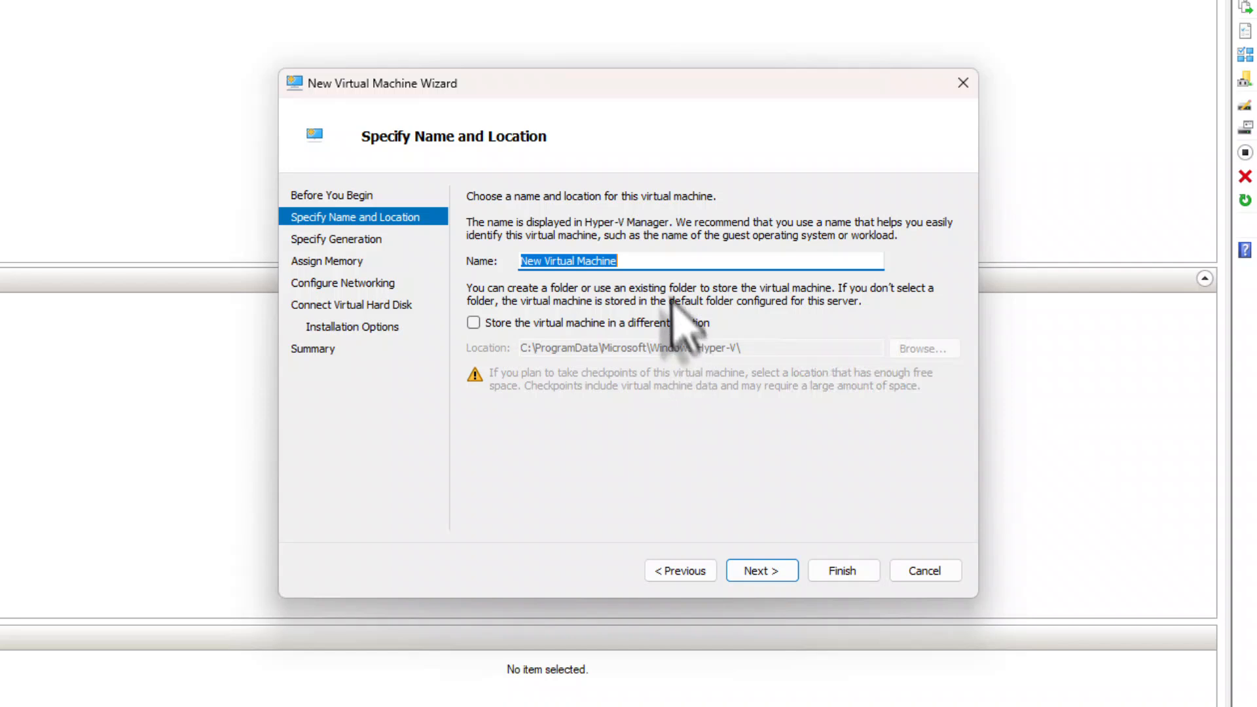
Name the virtual machine MYVM and choose Generation 2
text(MYV)
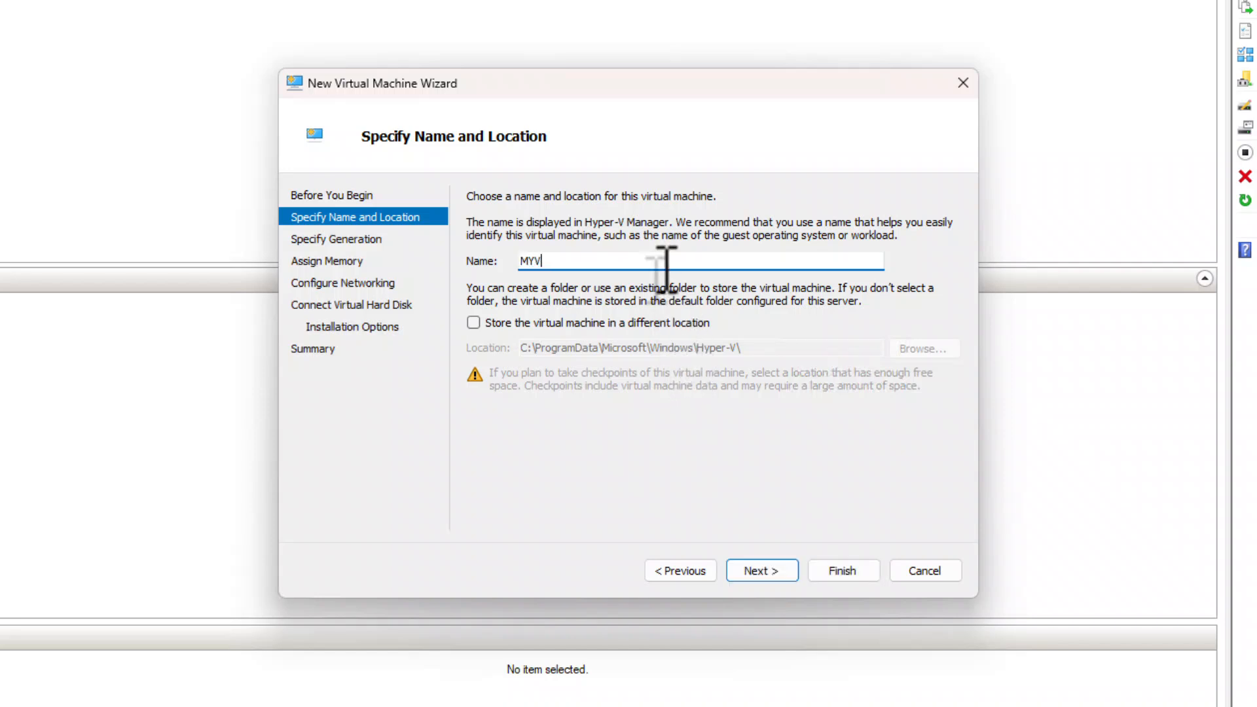
text(M)
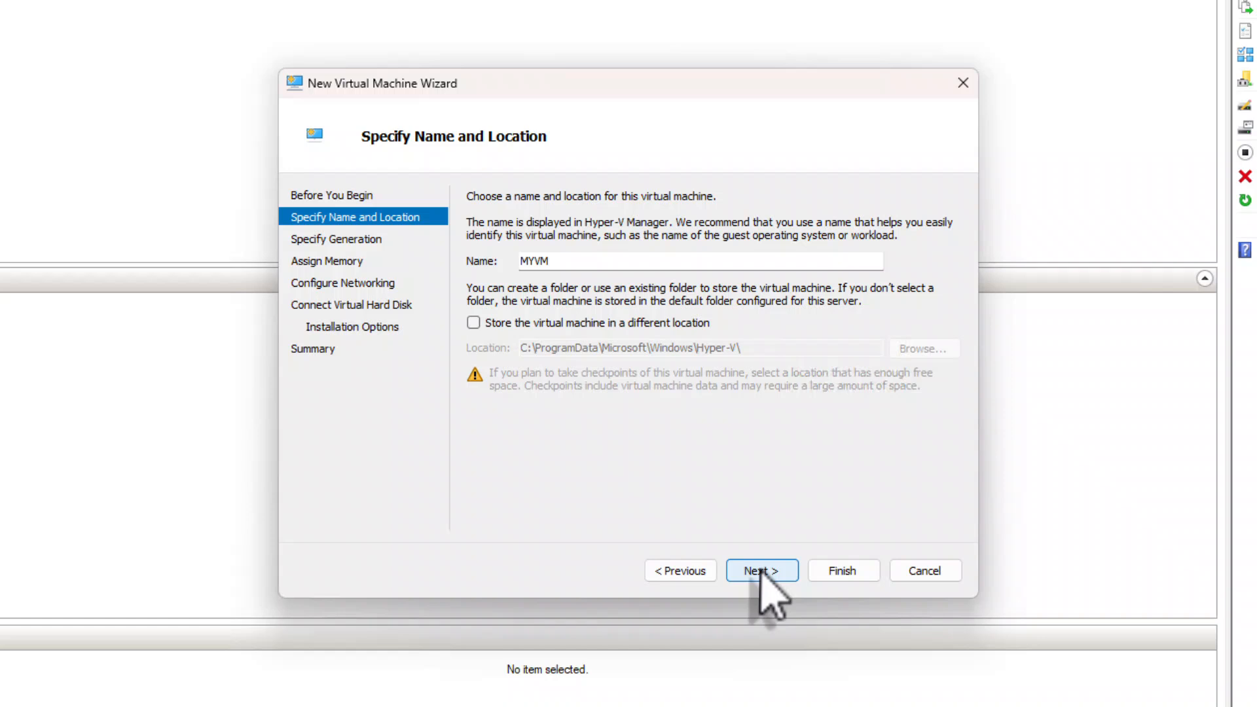
click(760, 570)
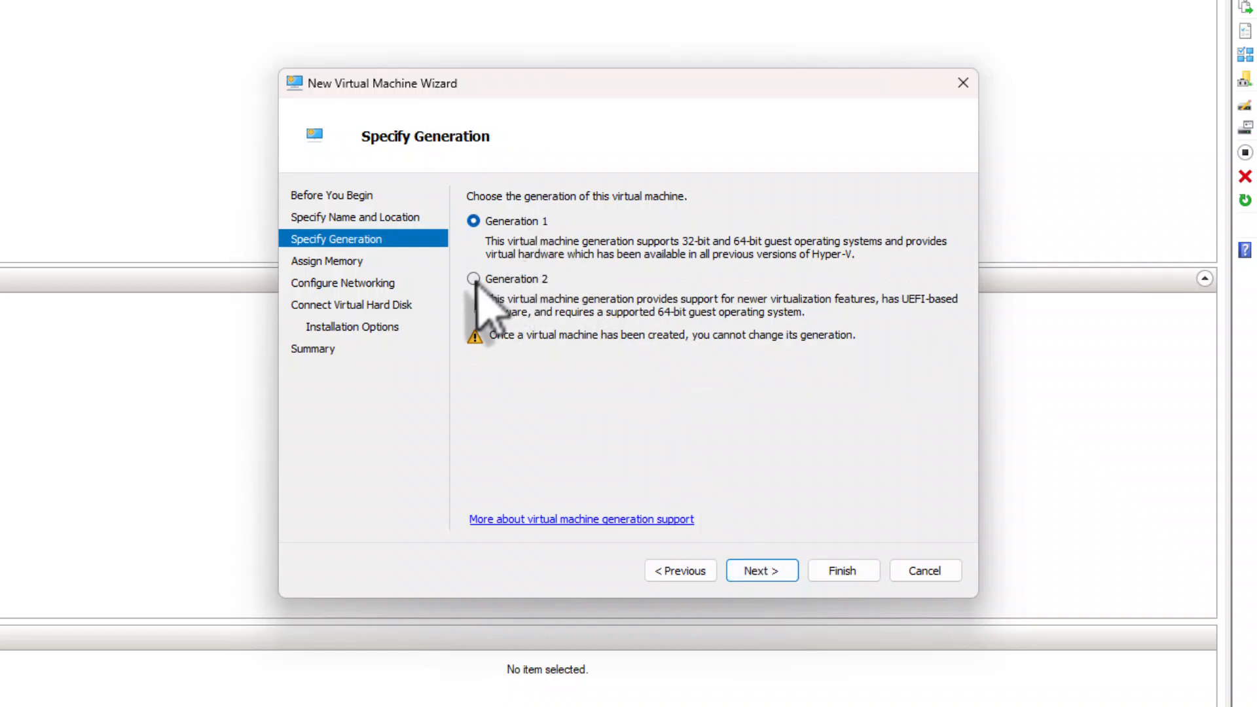
click(472, 279)
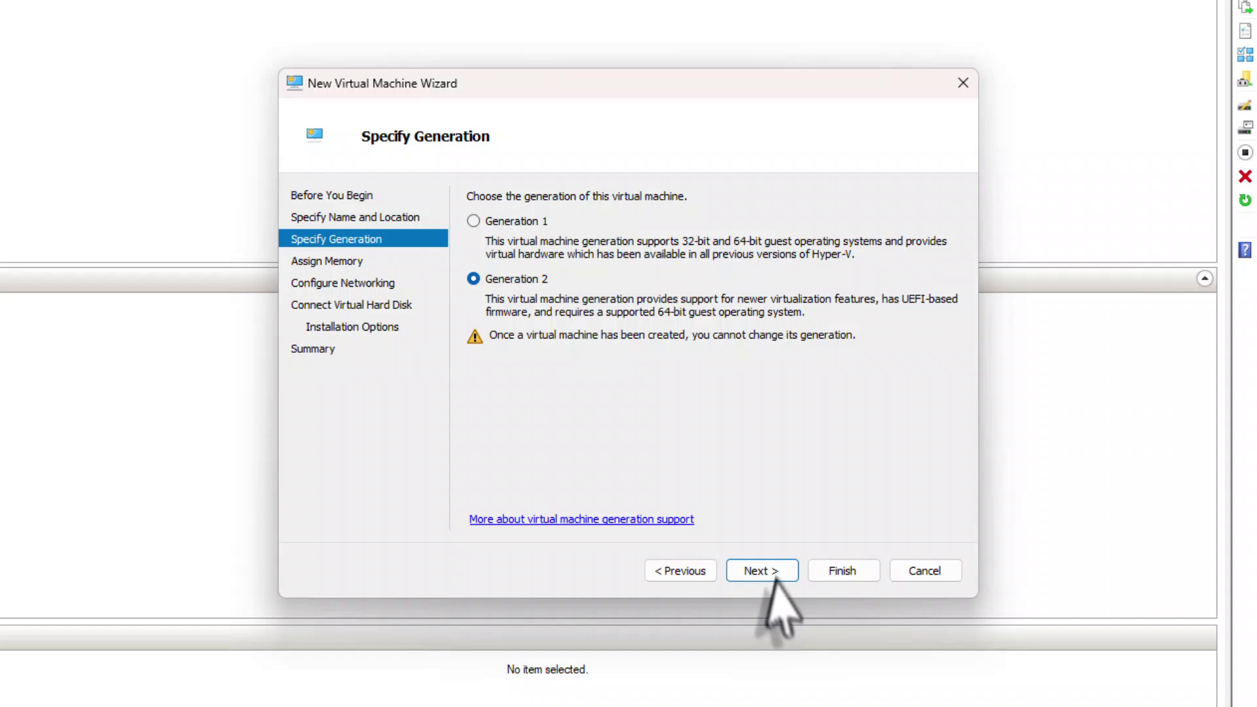
click(760, 571)
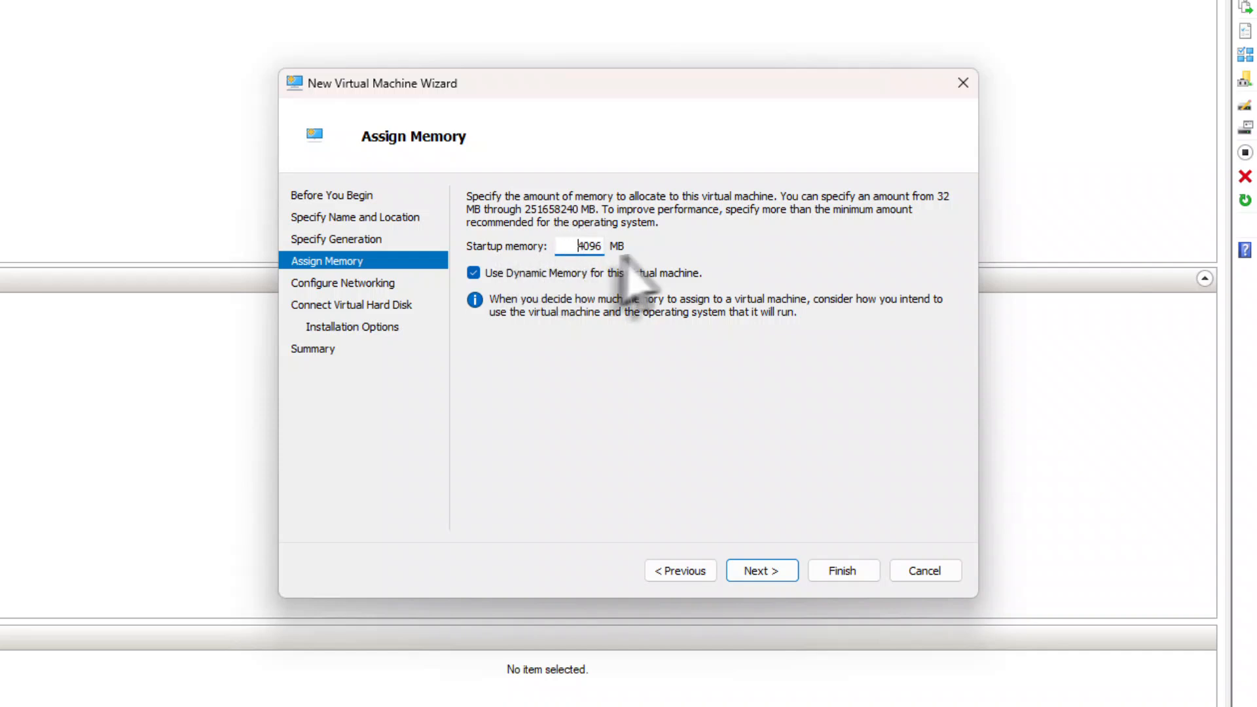
mouse_move(625, 273)
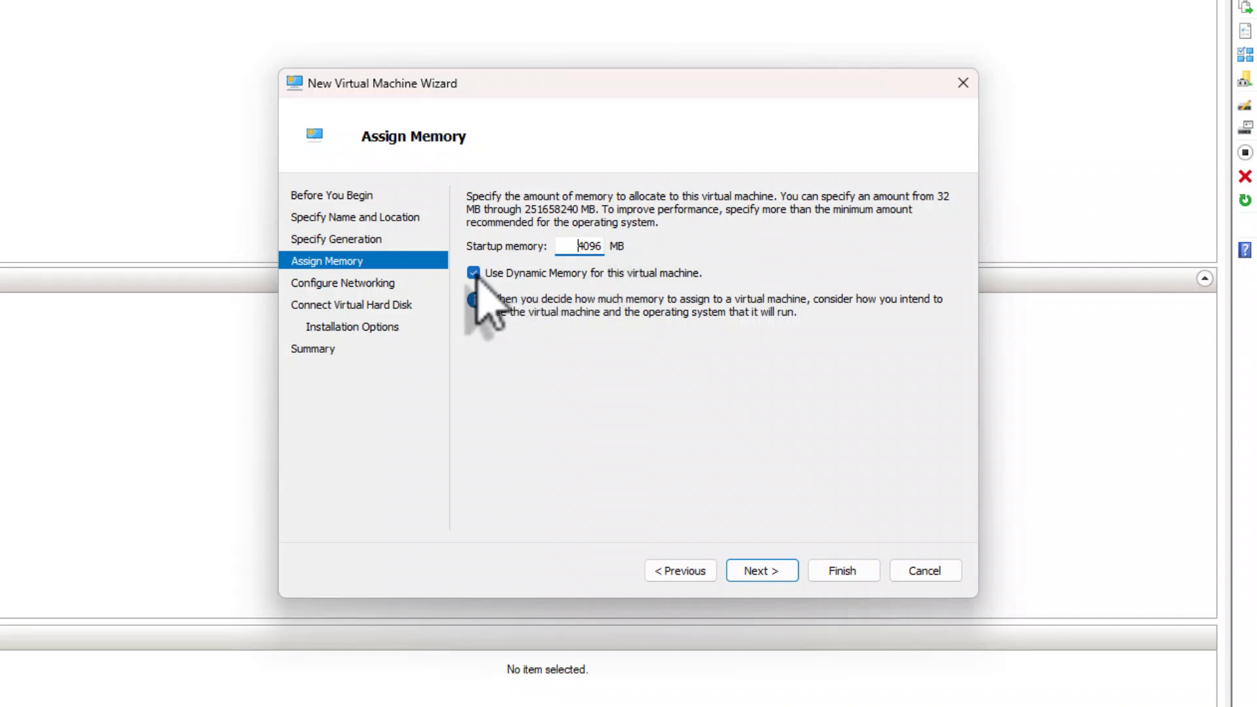
mouse_move(632, 313)
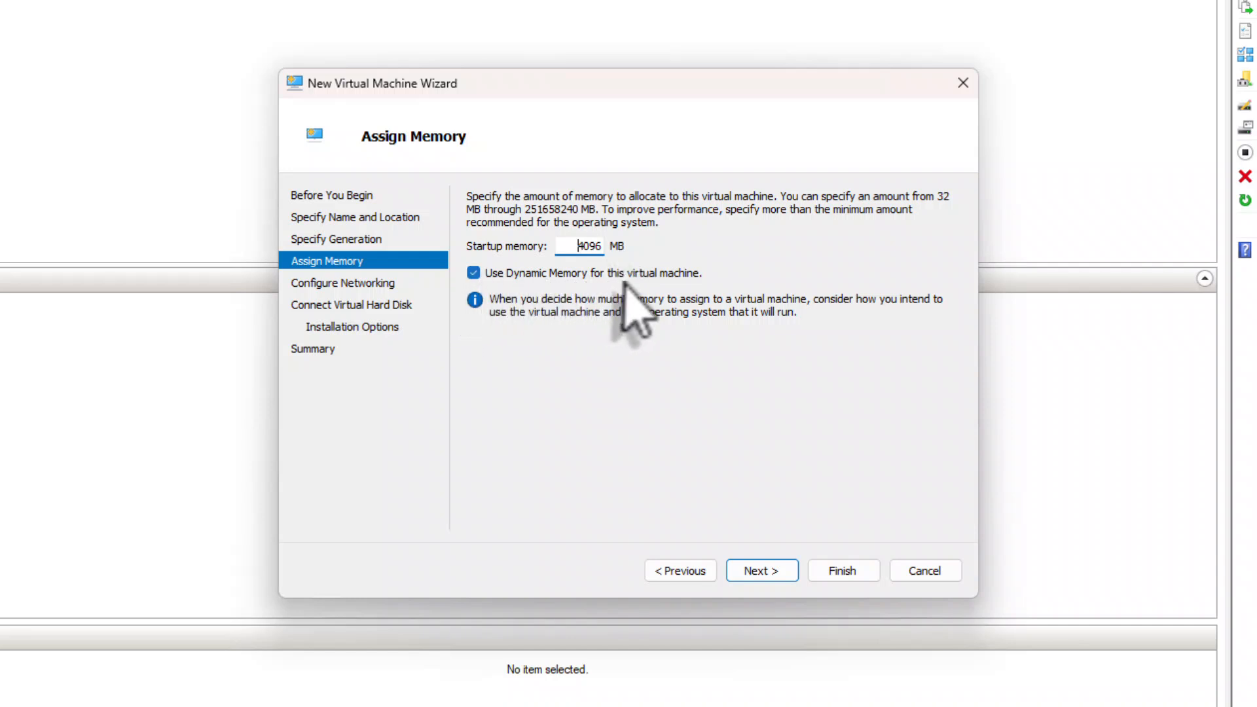
mouse_move(705, 321)
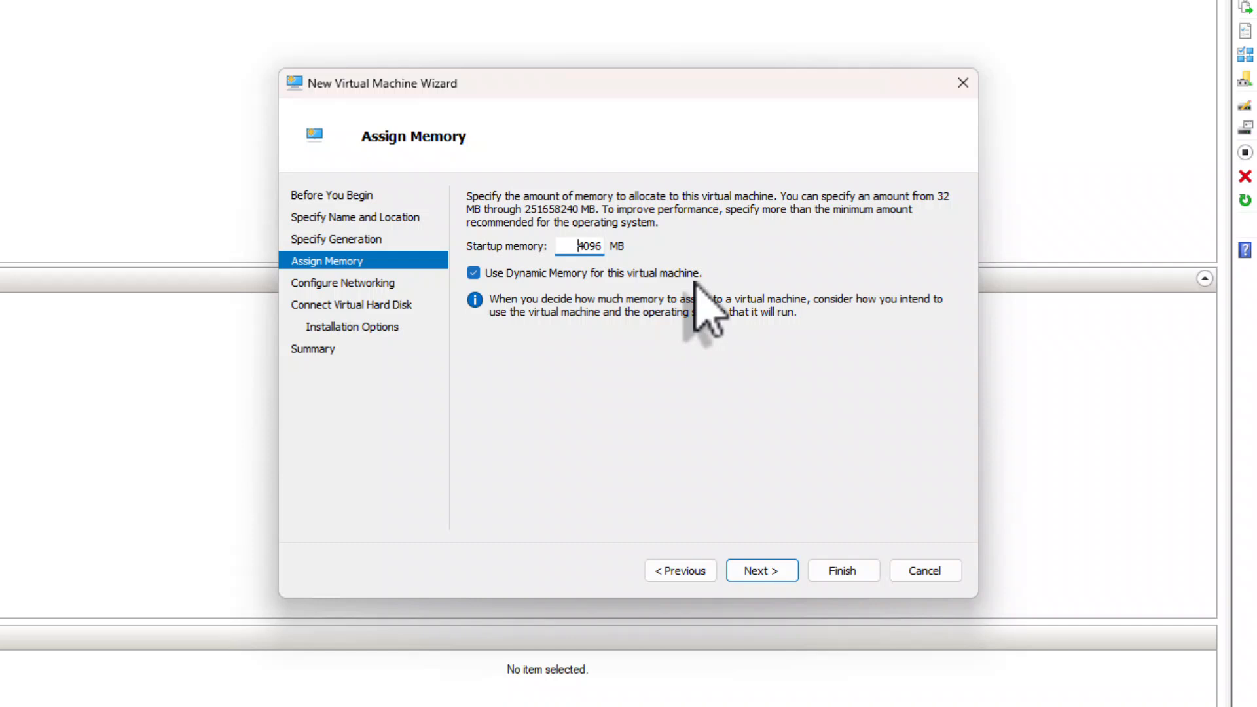
mouse_move(744, 509)
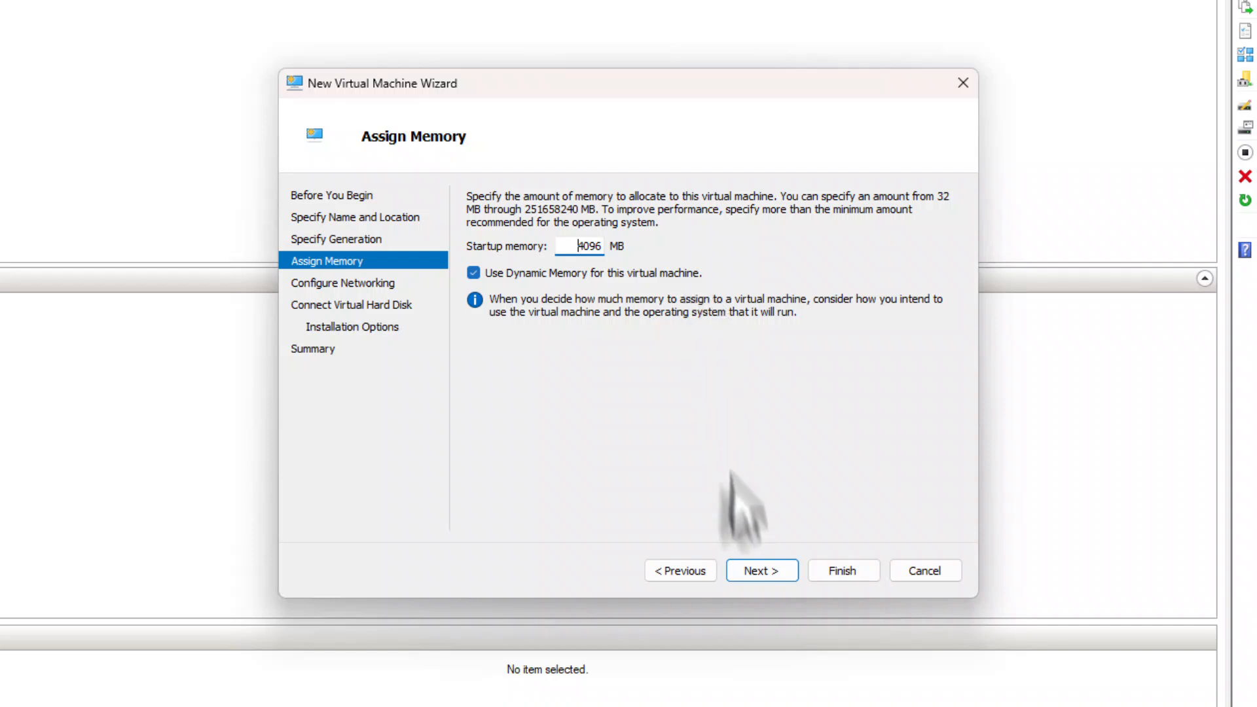
click(761, 570)
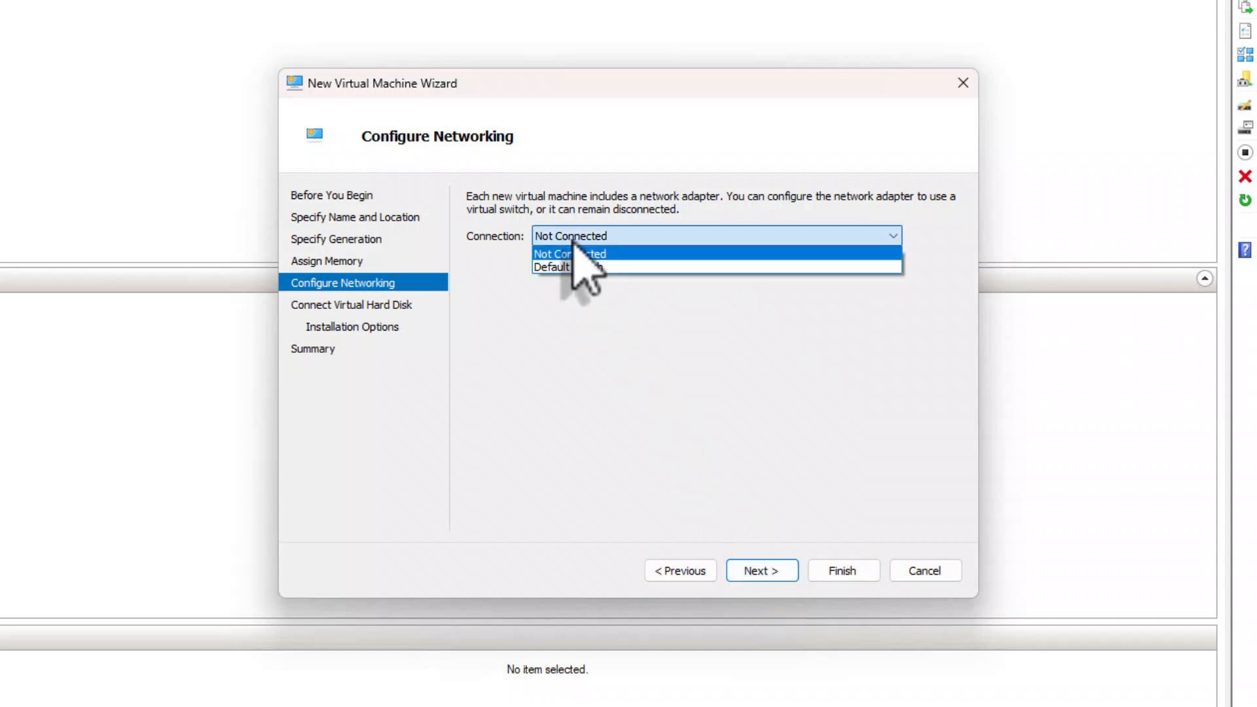
mouse_move(568, 267)
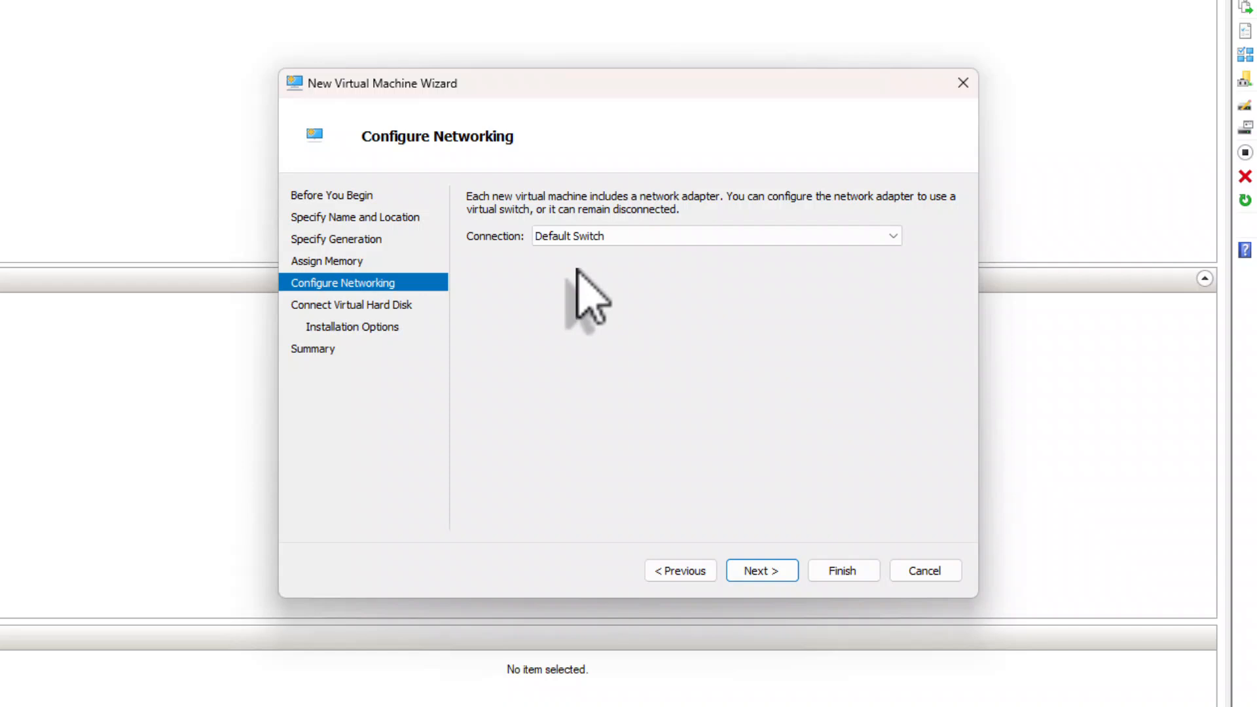
Keep the Default Switch connection and advance to the virtual hard disk step
click(761, 570)
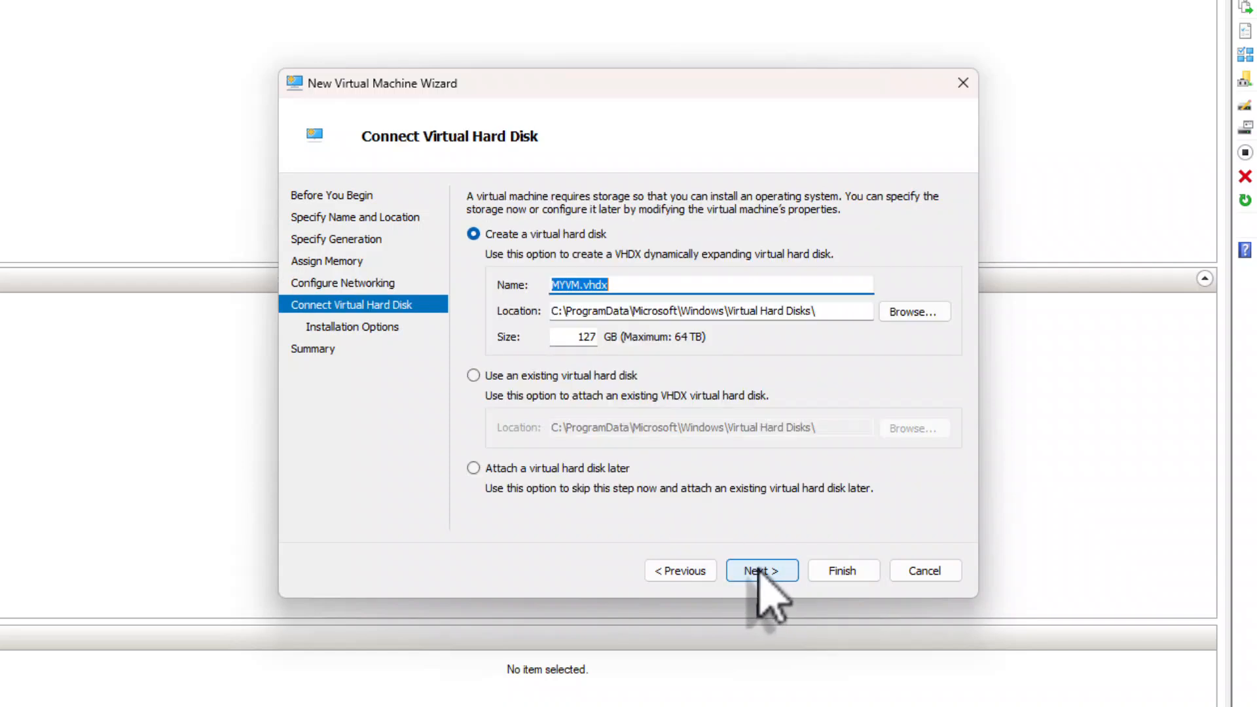
mouse_move(568, 429)
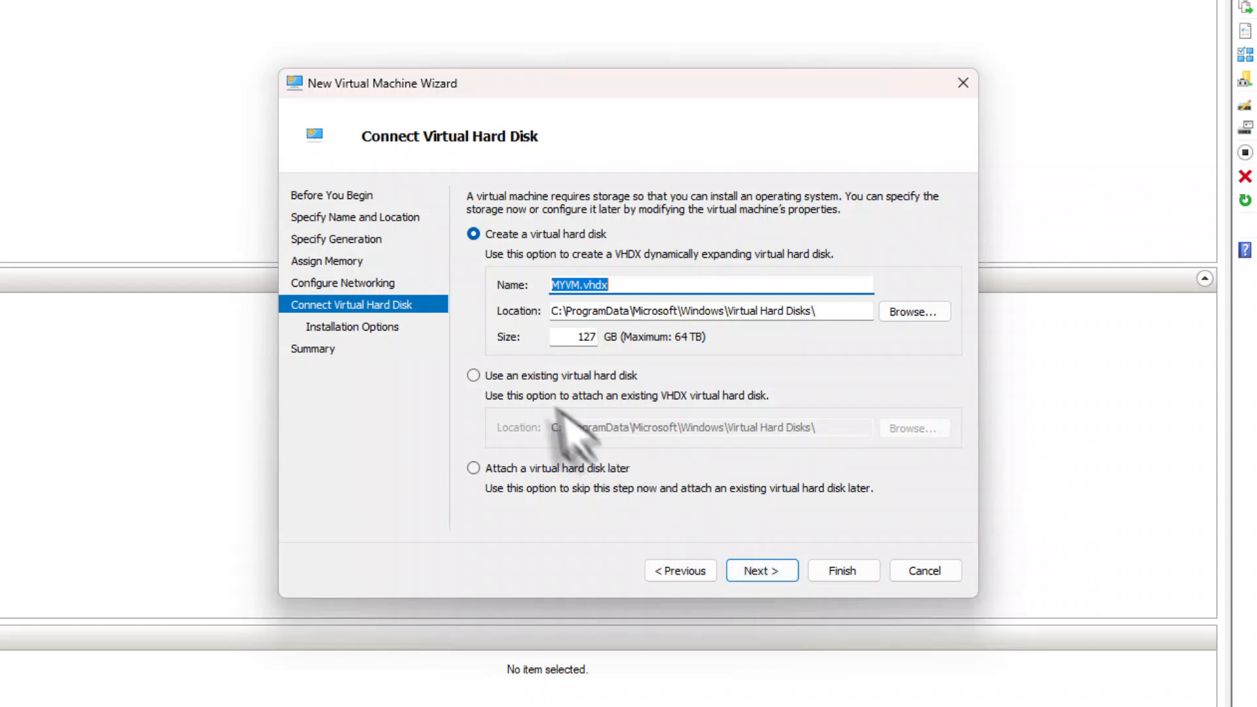
Attach the existing disk D:\VHD\PC-HP.vhdx and advance to the Summary
click(472, 376)
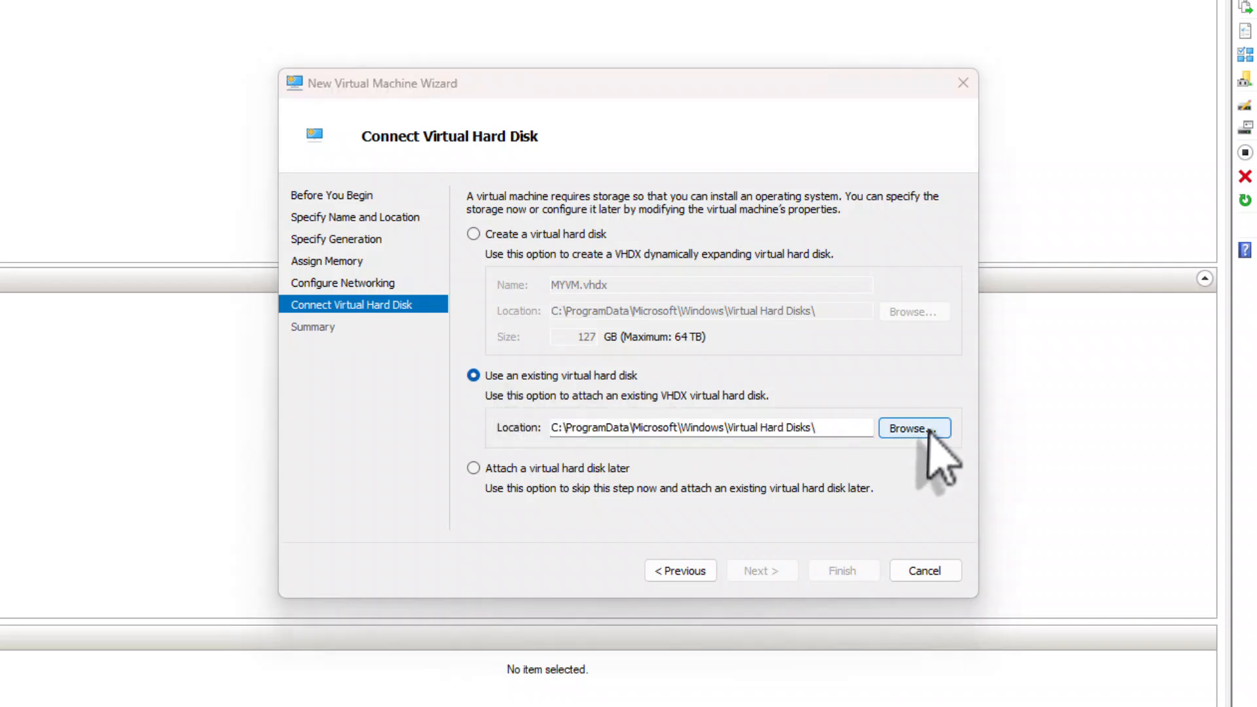
click(912, 427)
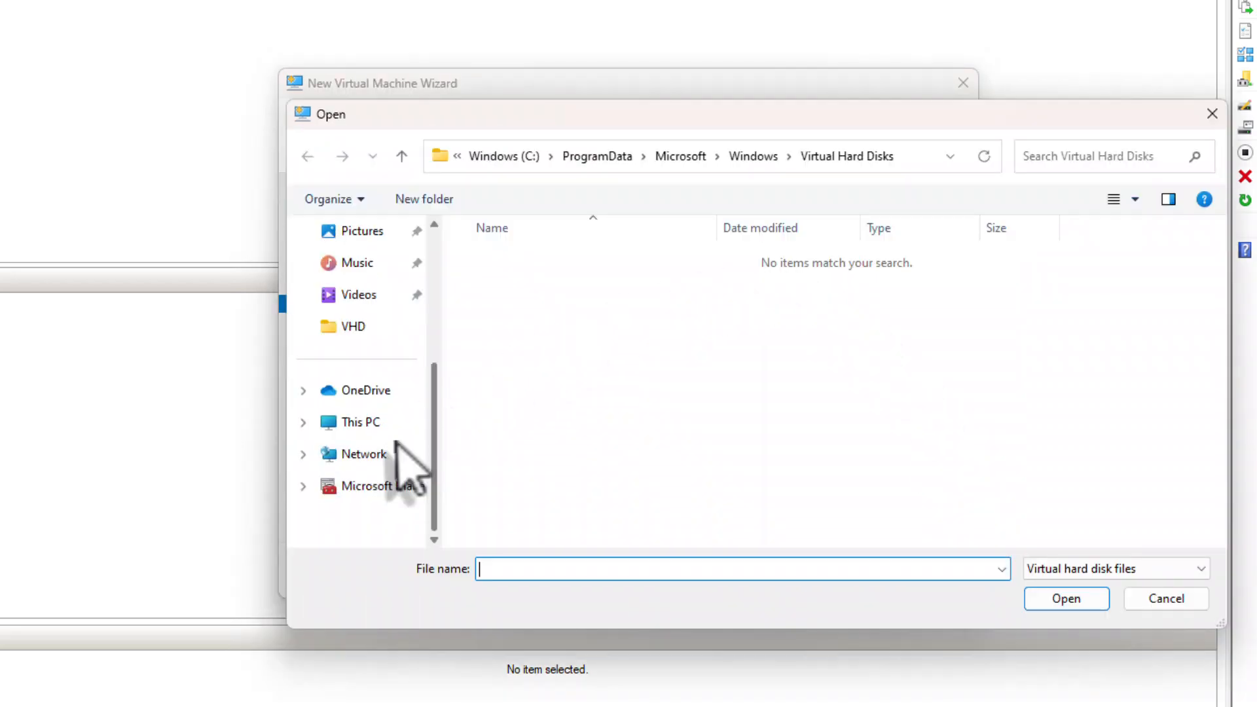
click(360, 422)
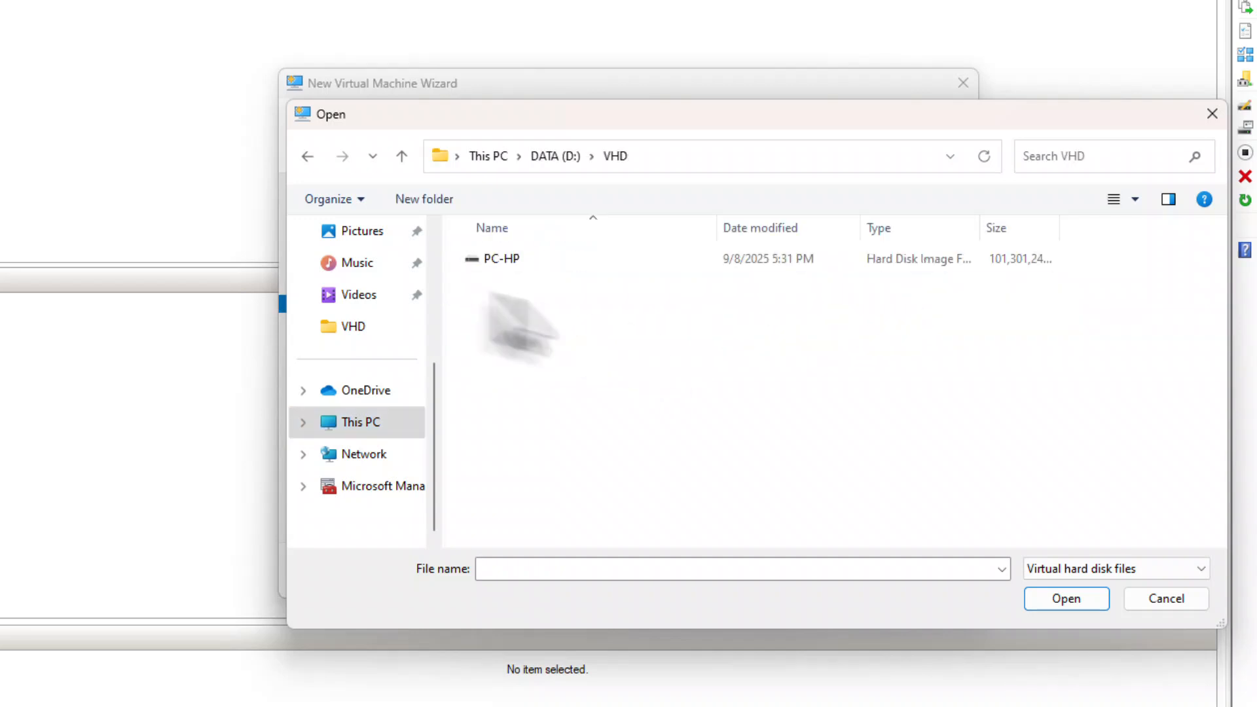
click(501, 258)
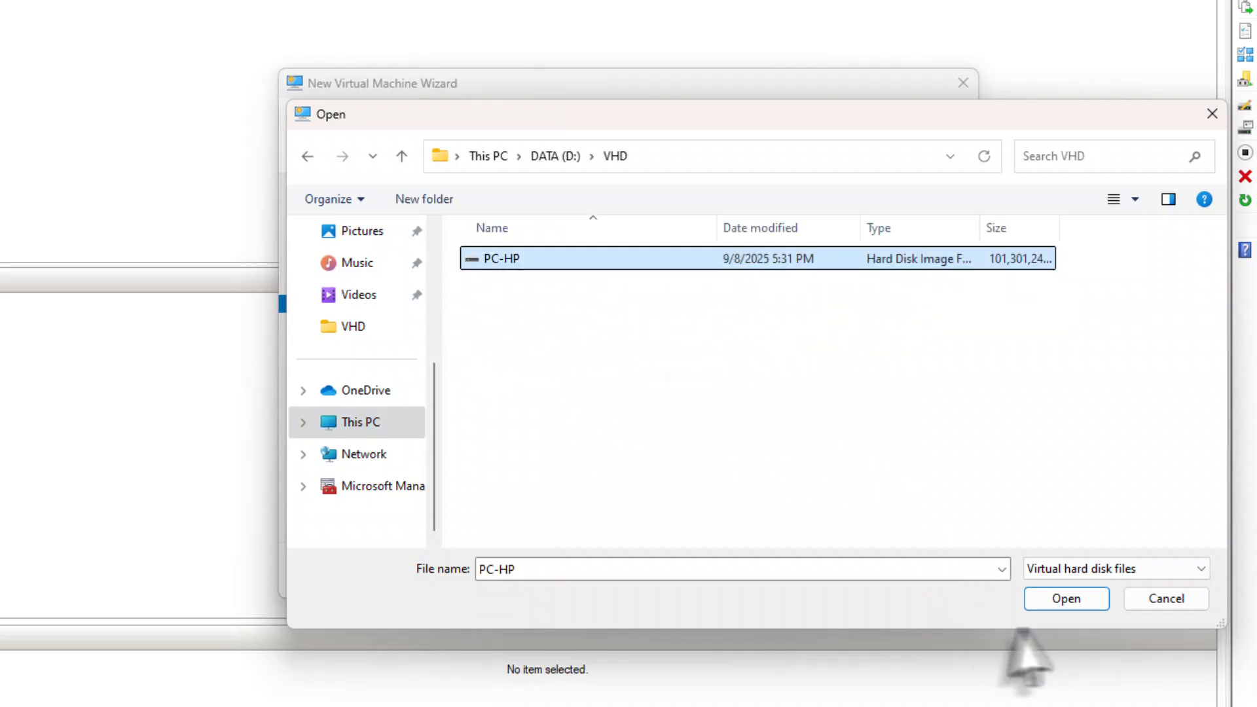
click(1065, 597)
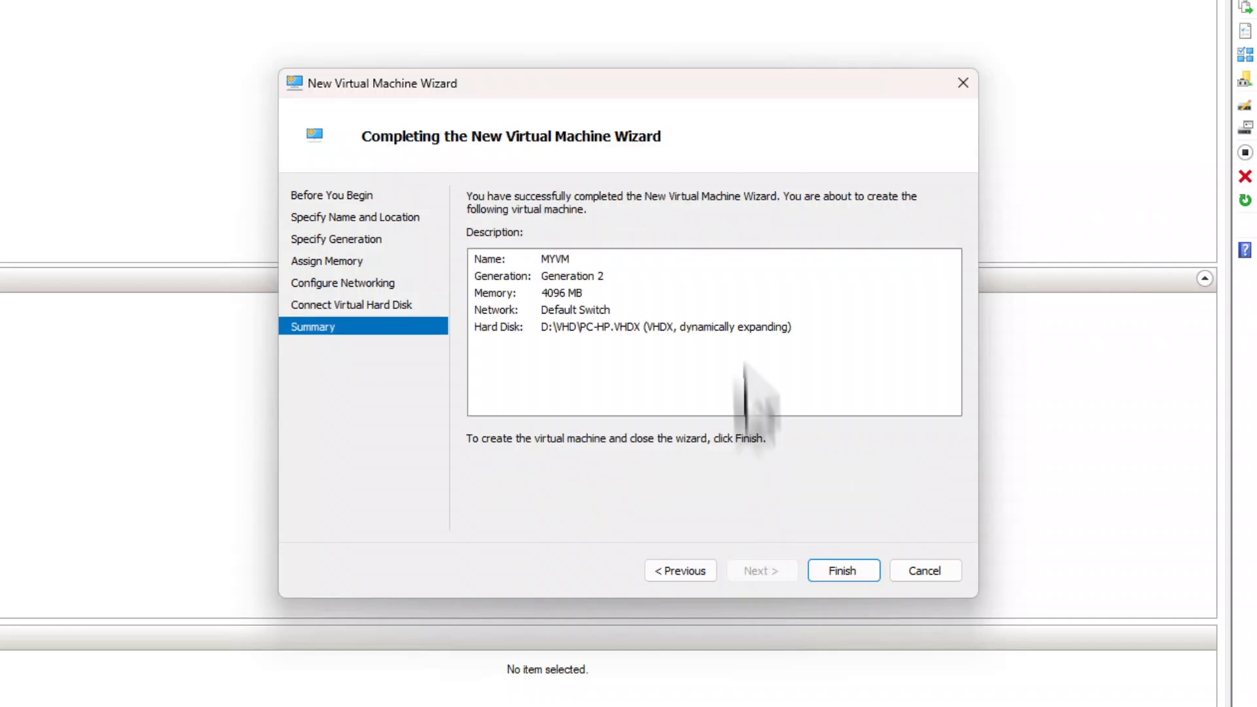
mouse_move(613, 345)
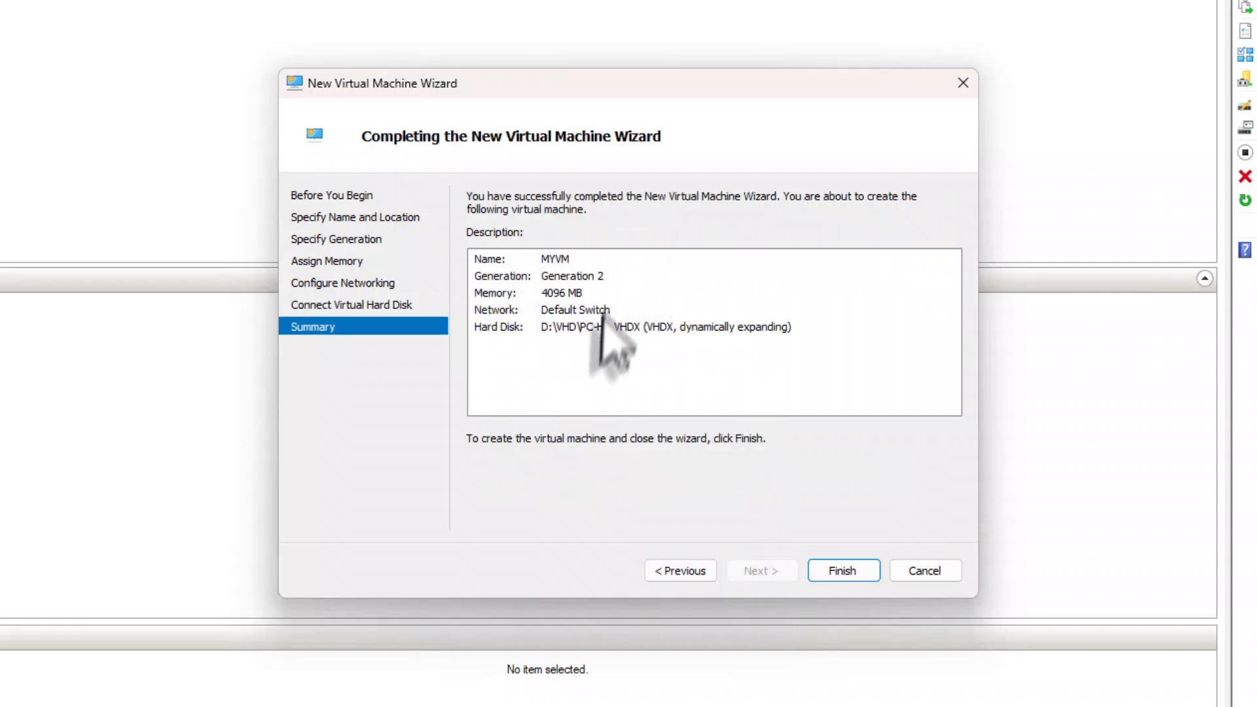
mouse_move(585, 328)
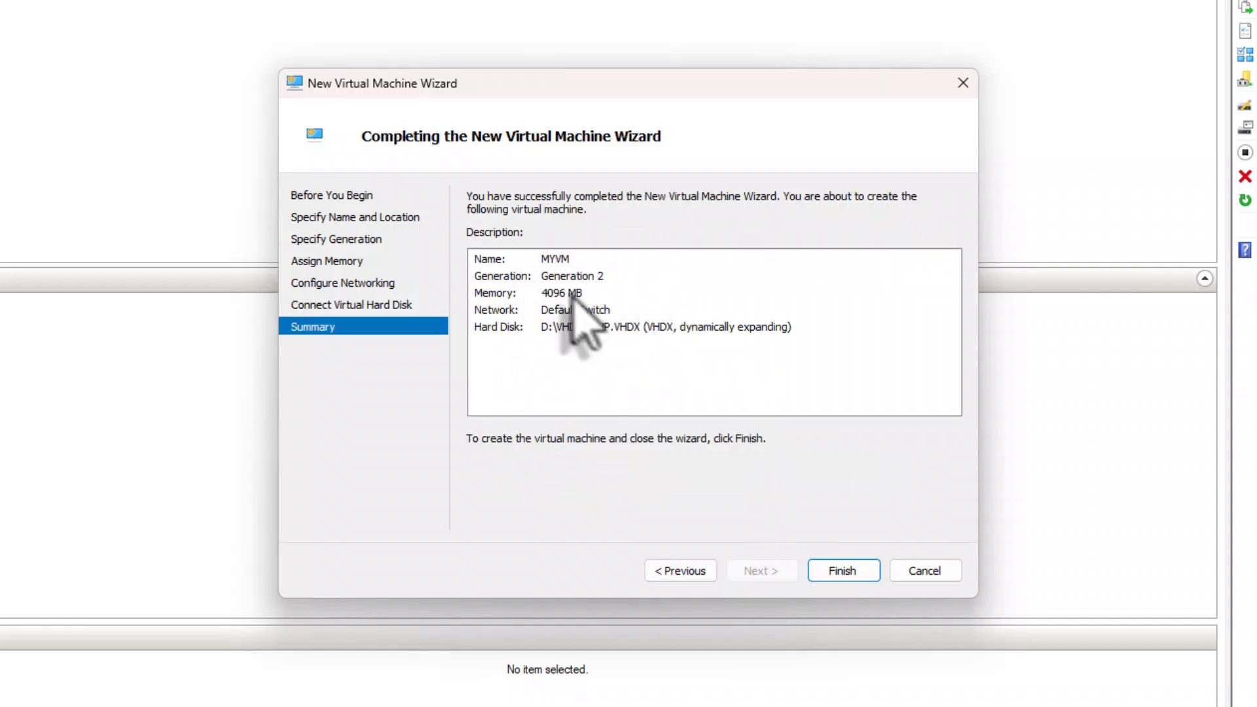
mouse_move(842, 570)
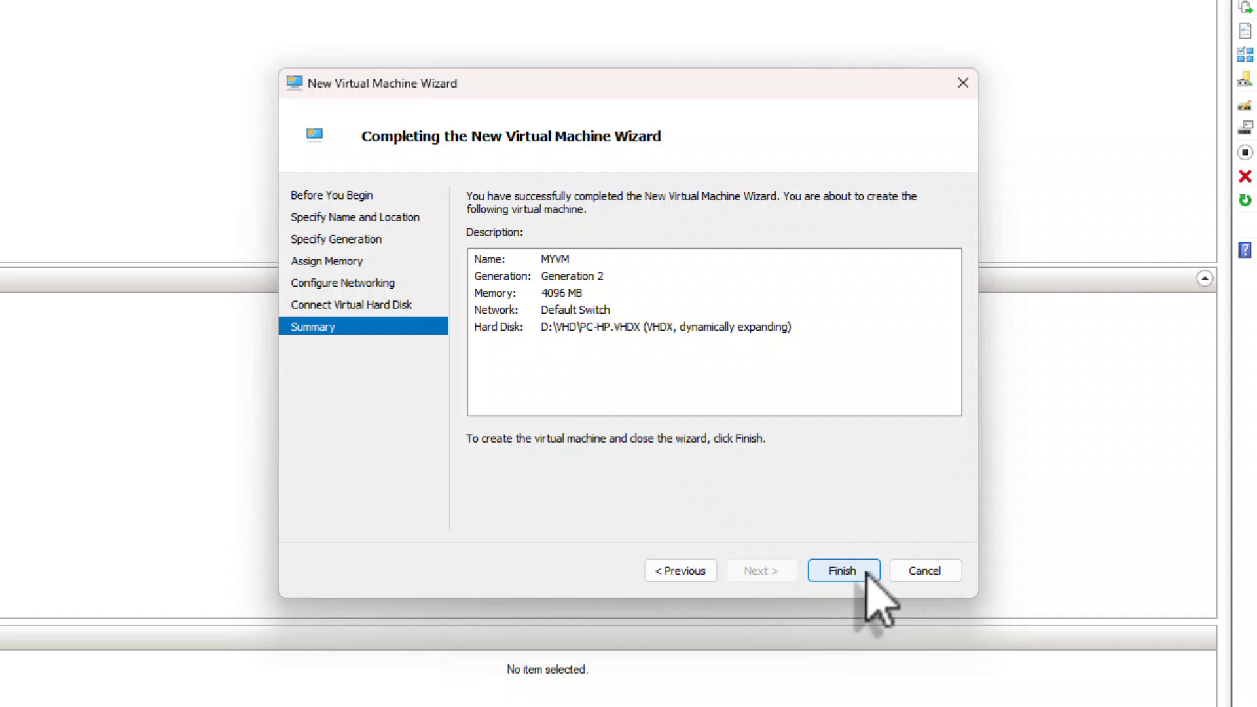
Finish the wizard to create MYVM, then start MYVM from its context menu
click(842, 570)
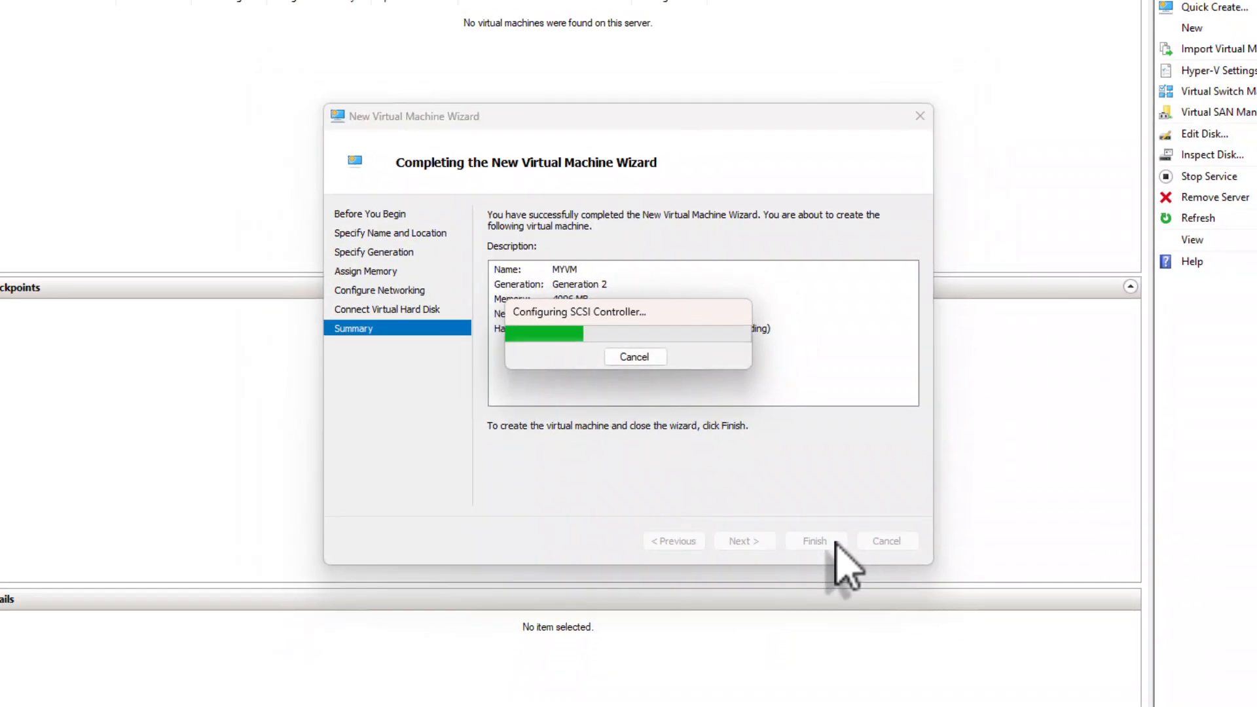
click(813, 540)
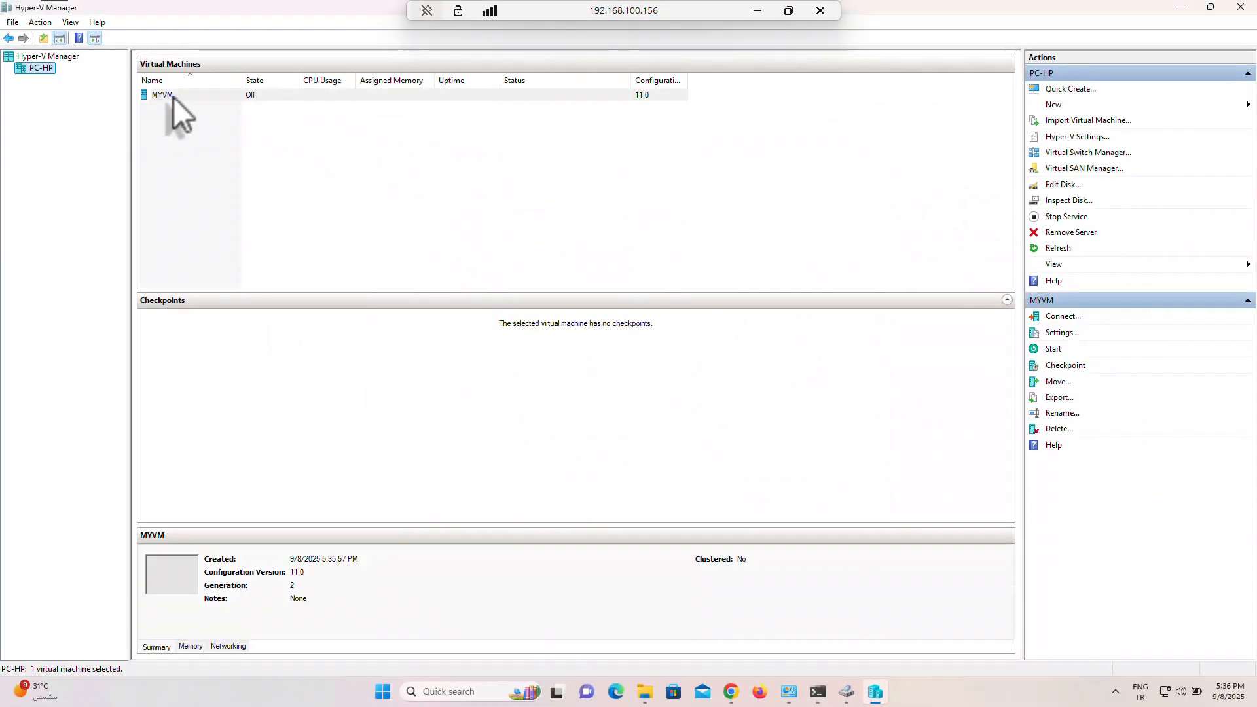
mouse_move(208, 108)
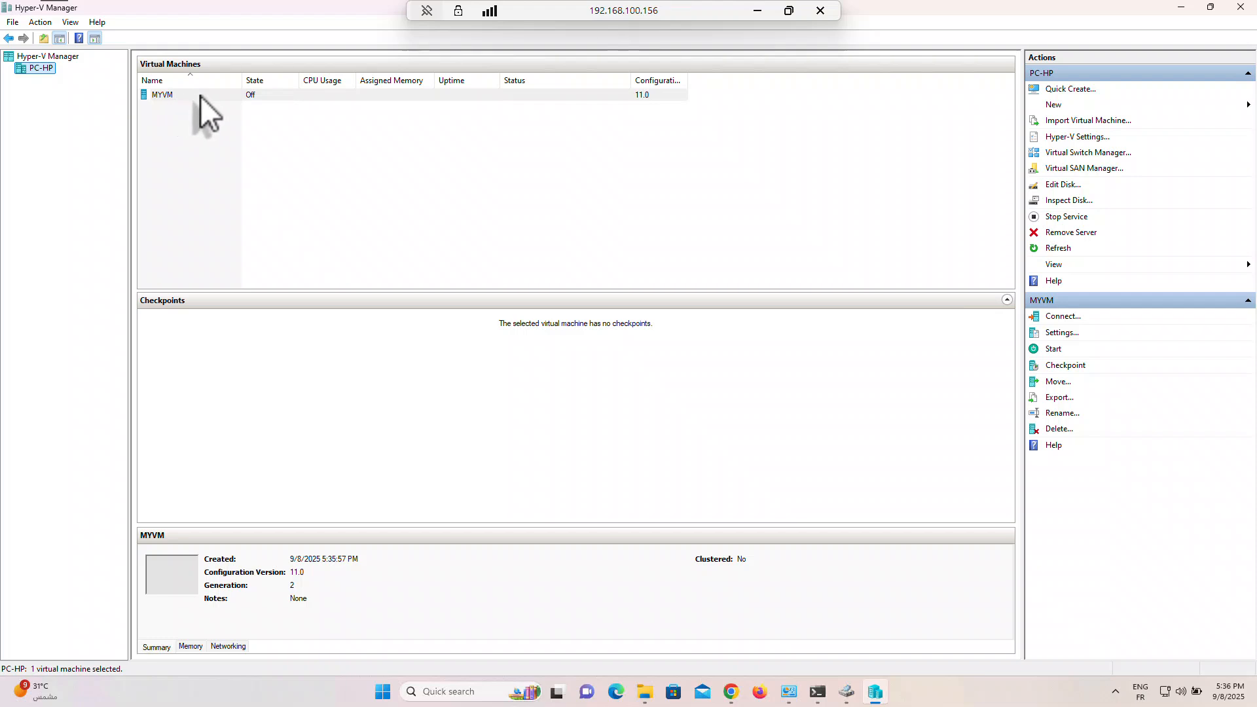
right_click(162, 94)
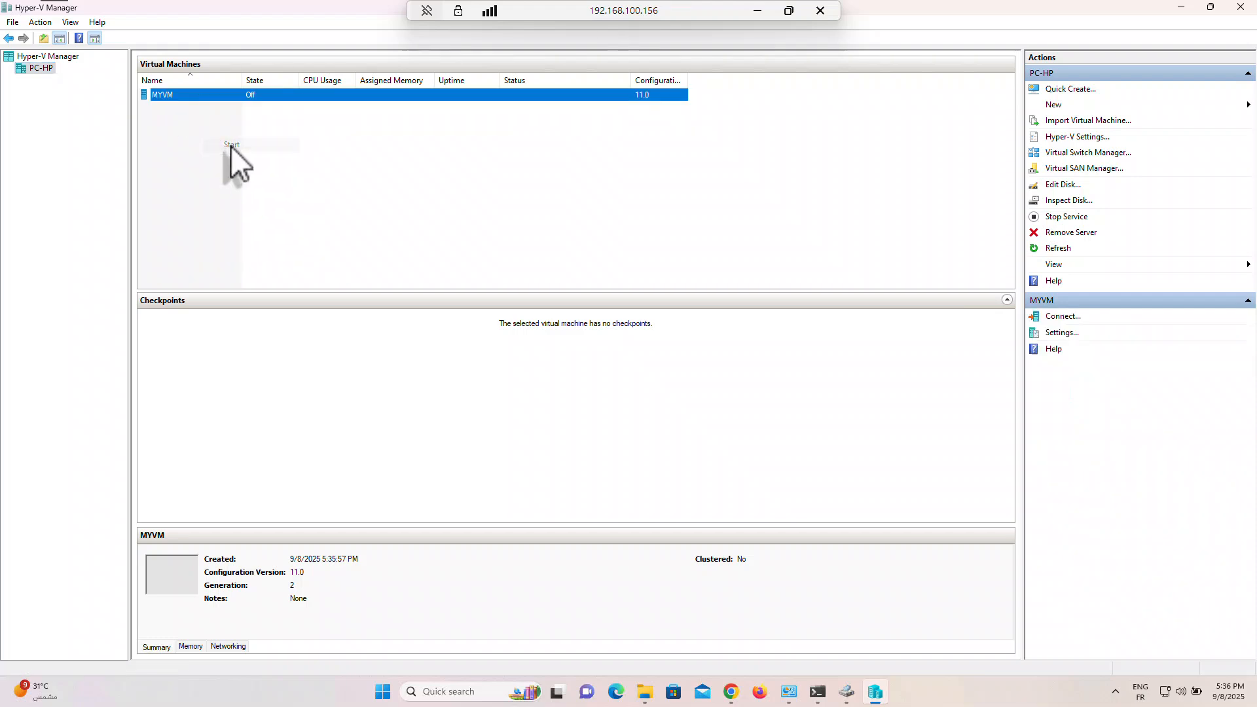
click(231, 145)
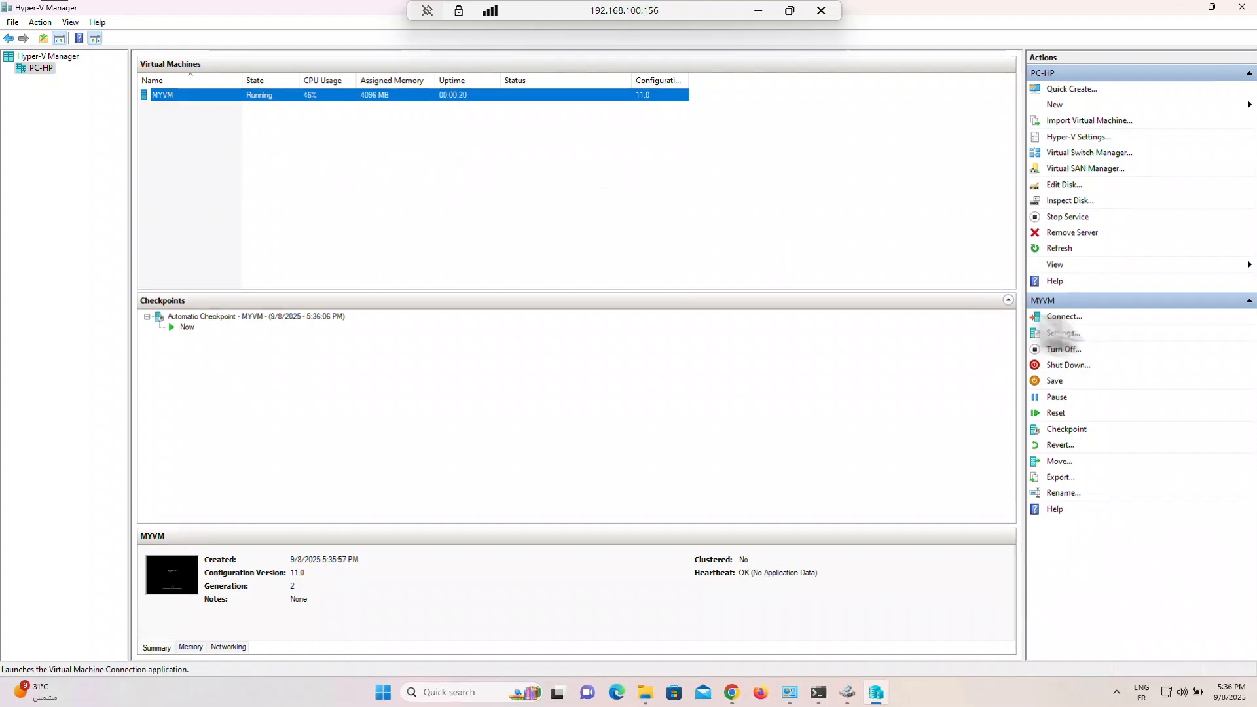
Connect to MYVM at 1366 by 768, retrying after the first connection error
click(1064, 316)
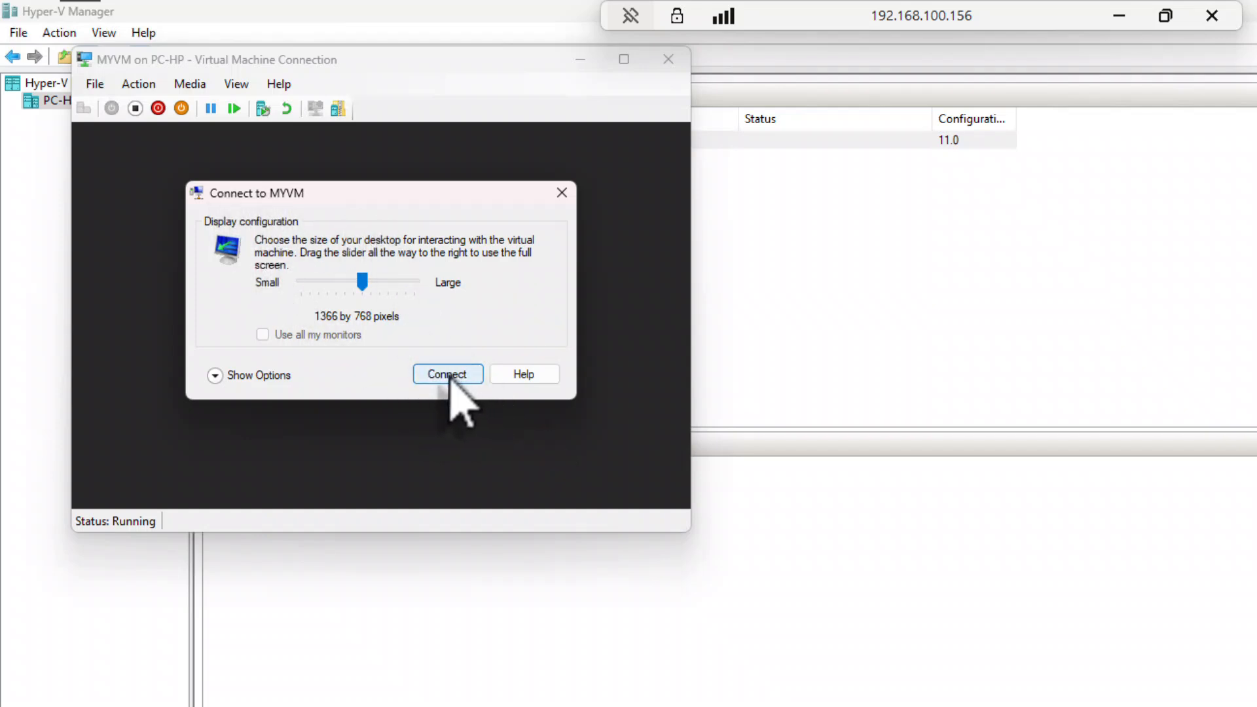
click(447, 374)
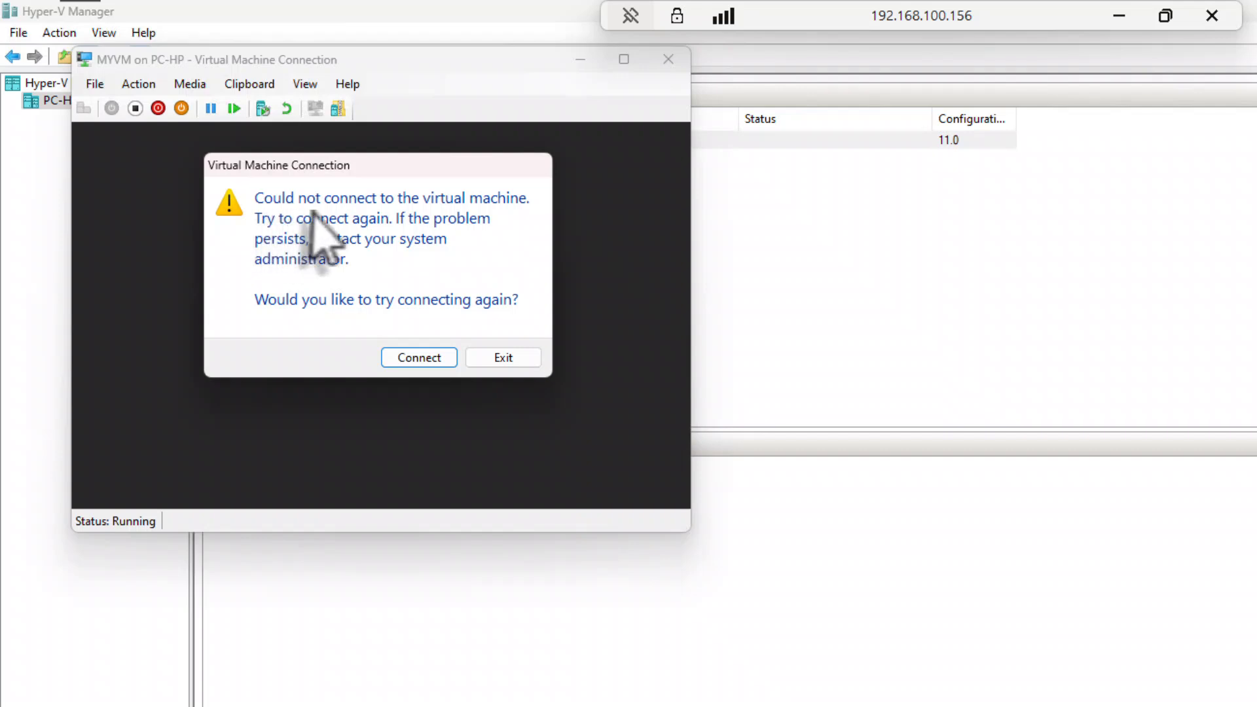
mouse_move(377, 256)
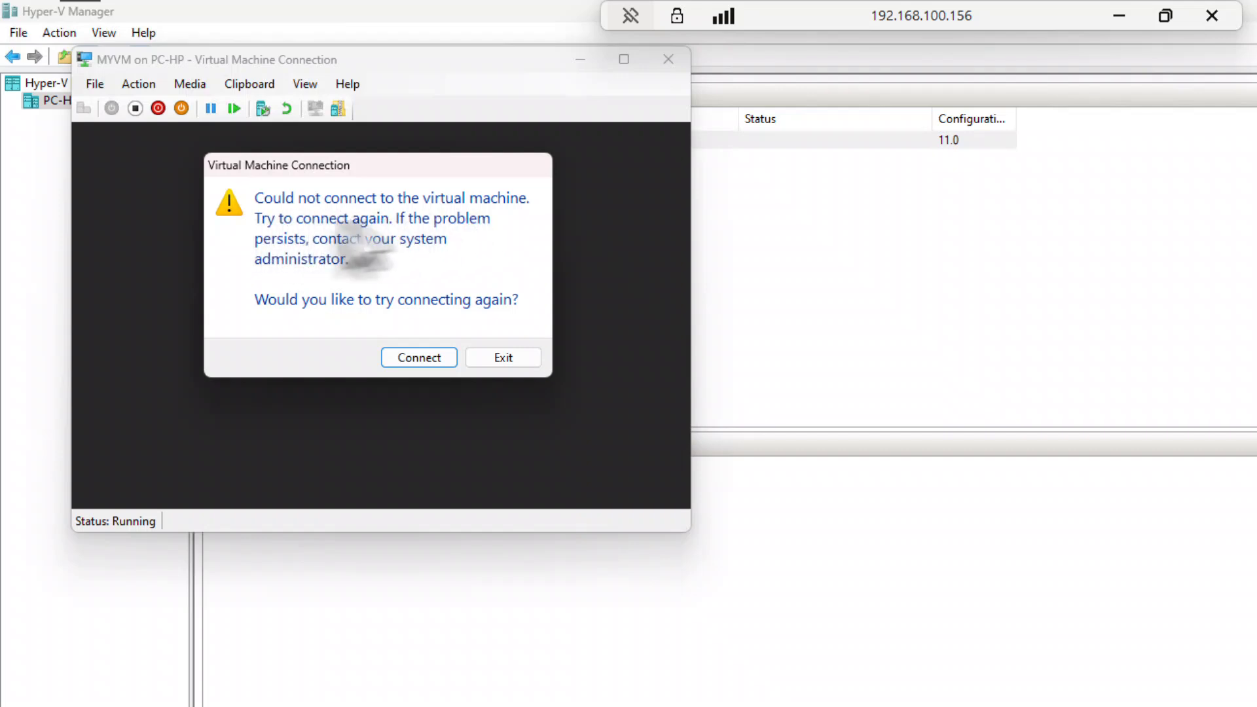
mouse_move(352, 257)
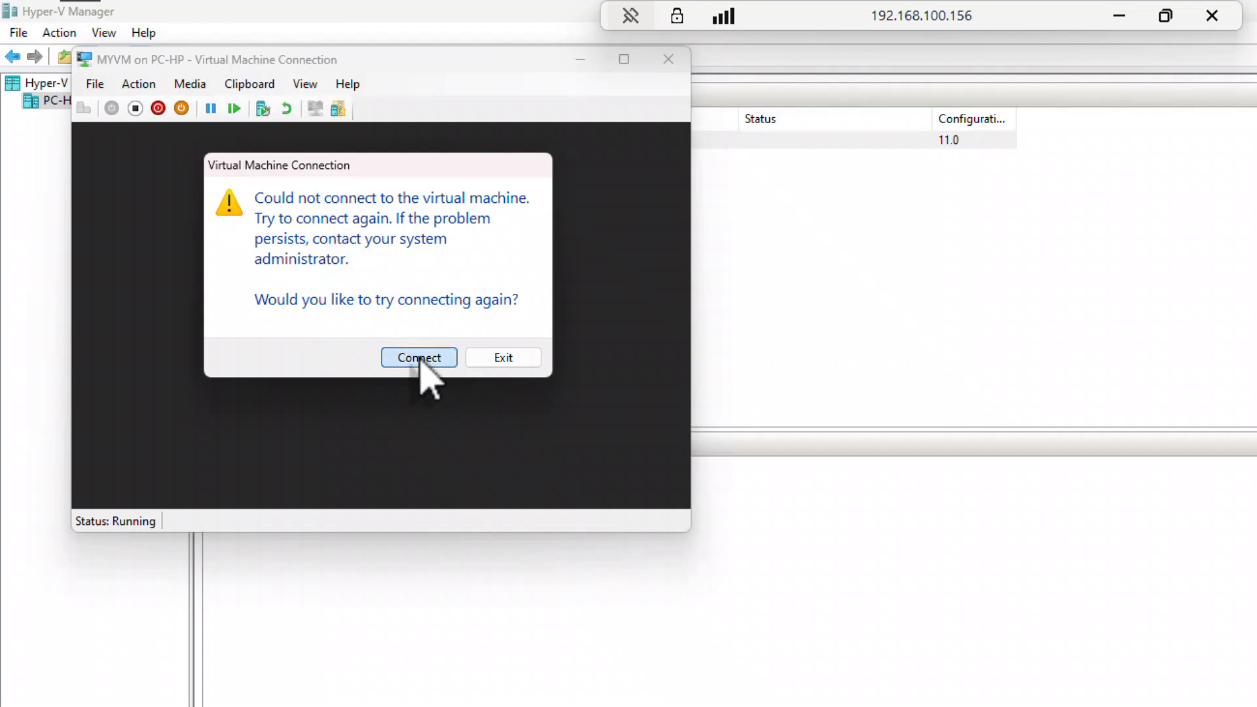
click(418, 357)
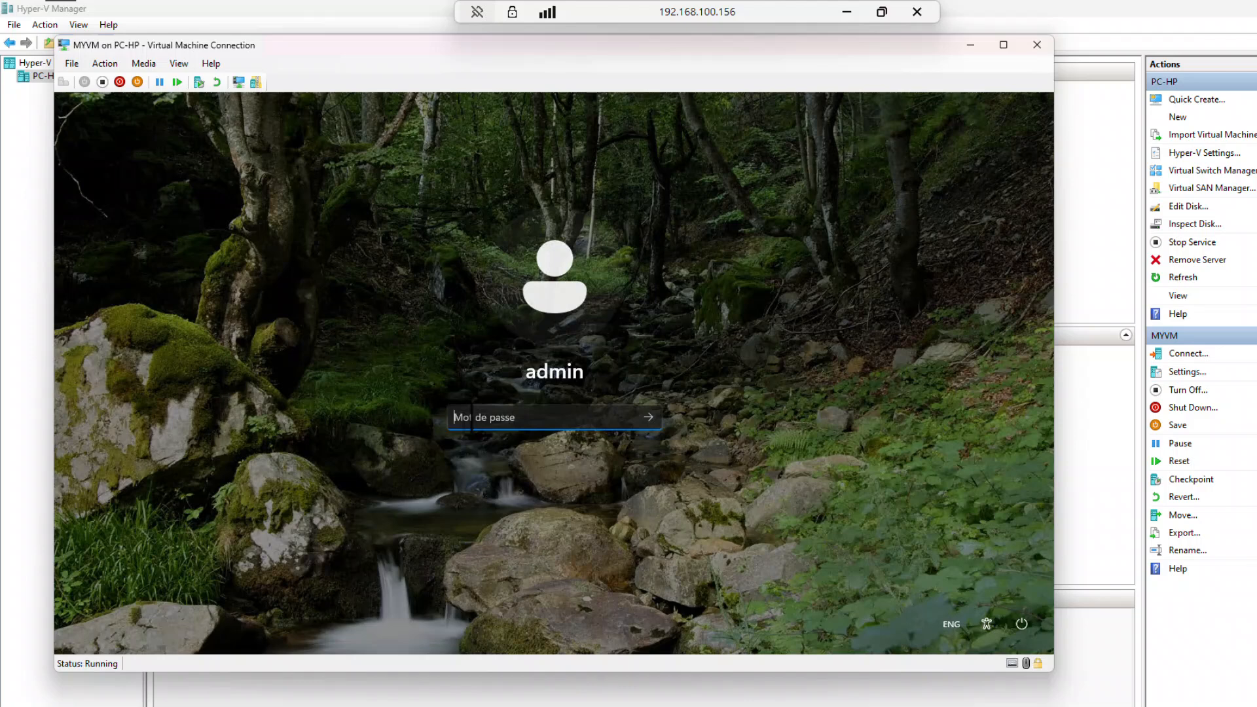
Sign in to MYVM as admin and open Administer FileZilla Server
click(649, 416)
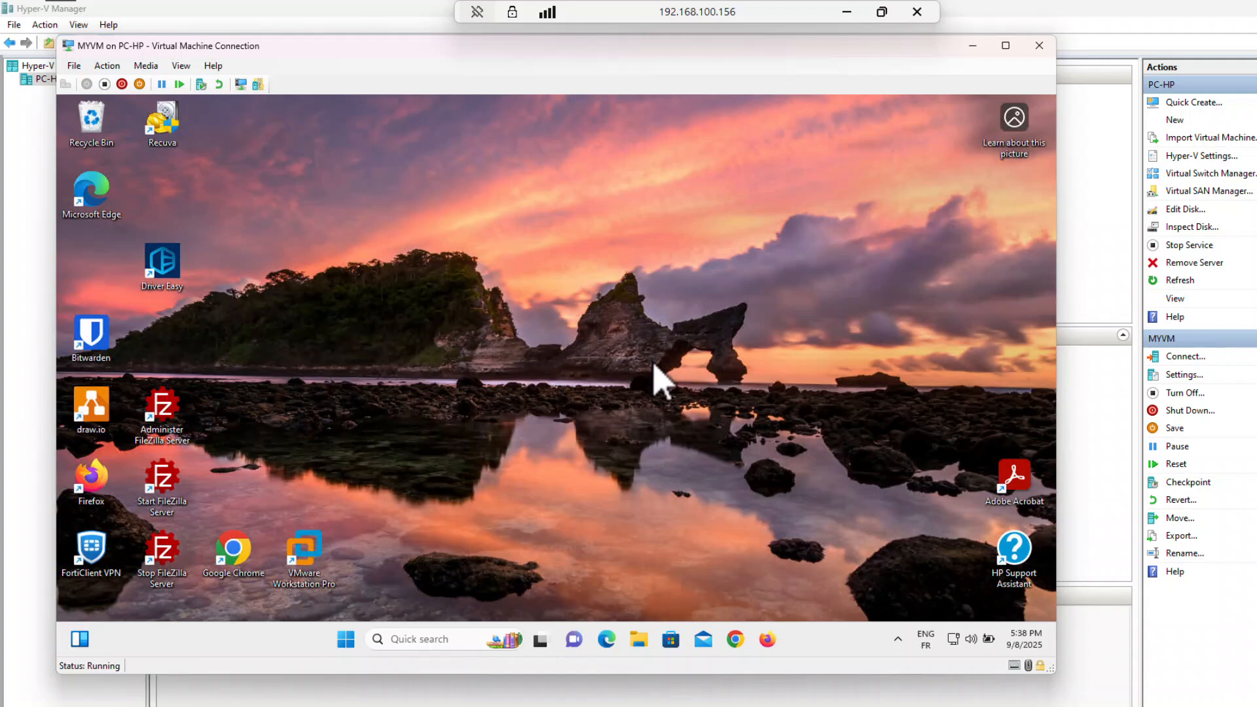
mouse_move(400, 305)
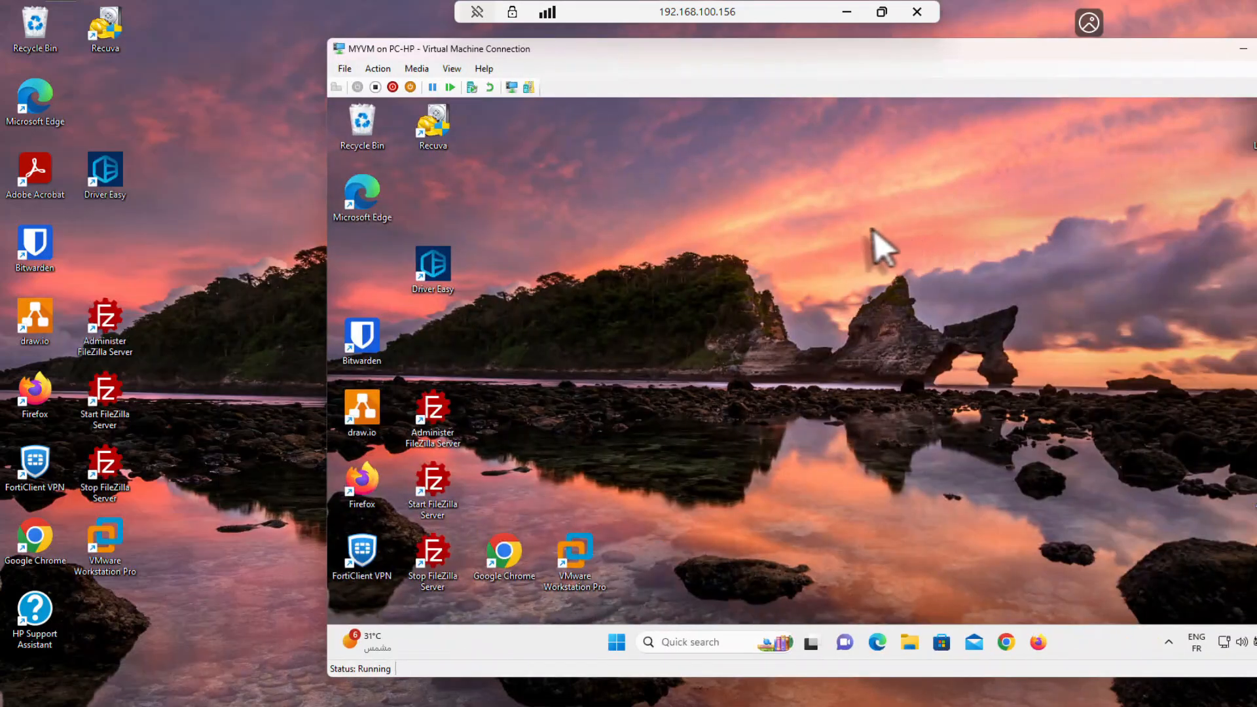
mouse_move(156, 249)
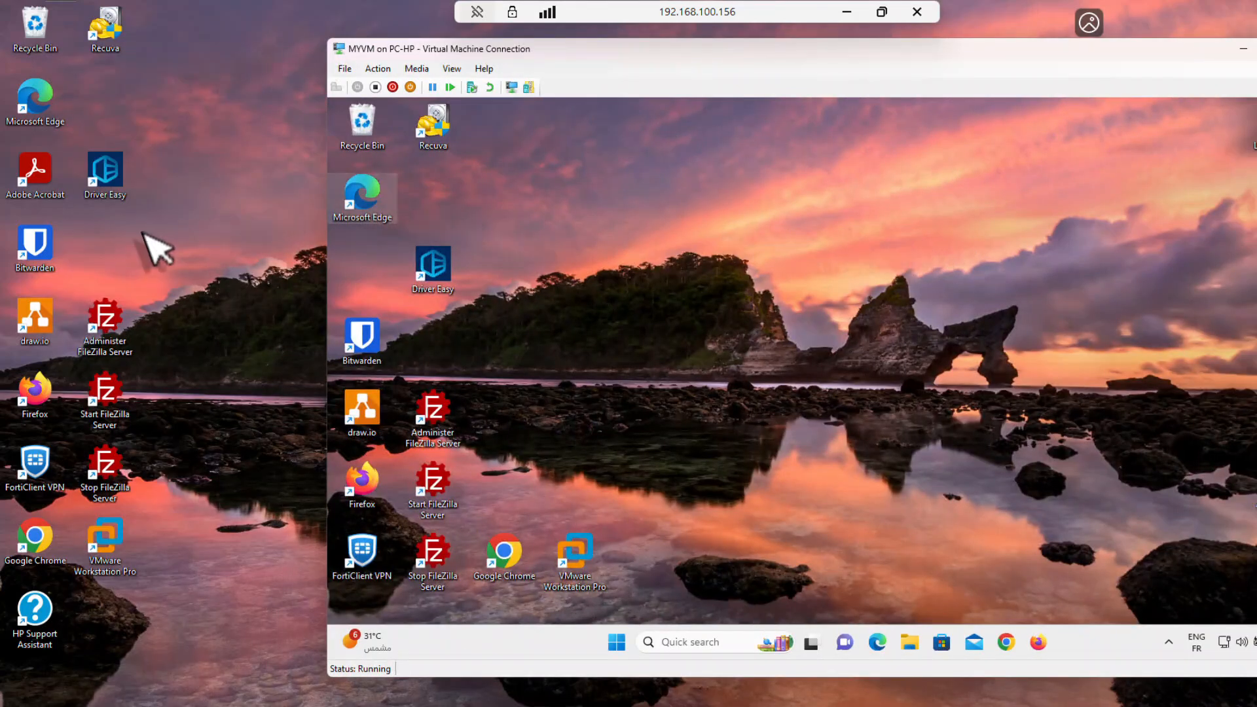
double_click(431, 413)
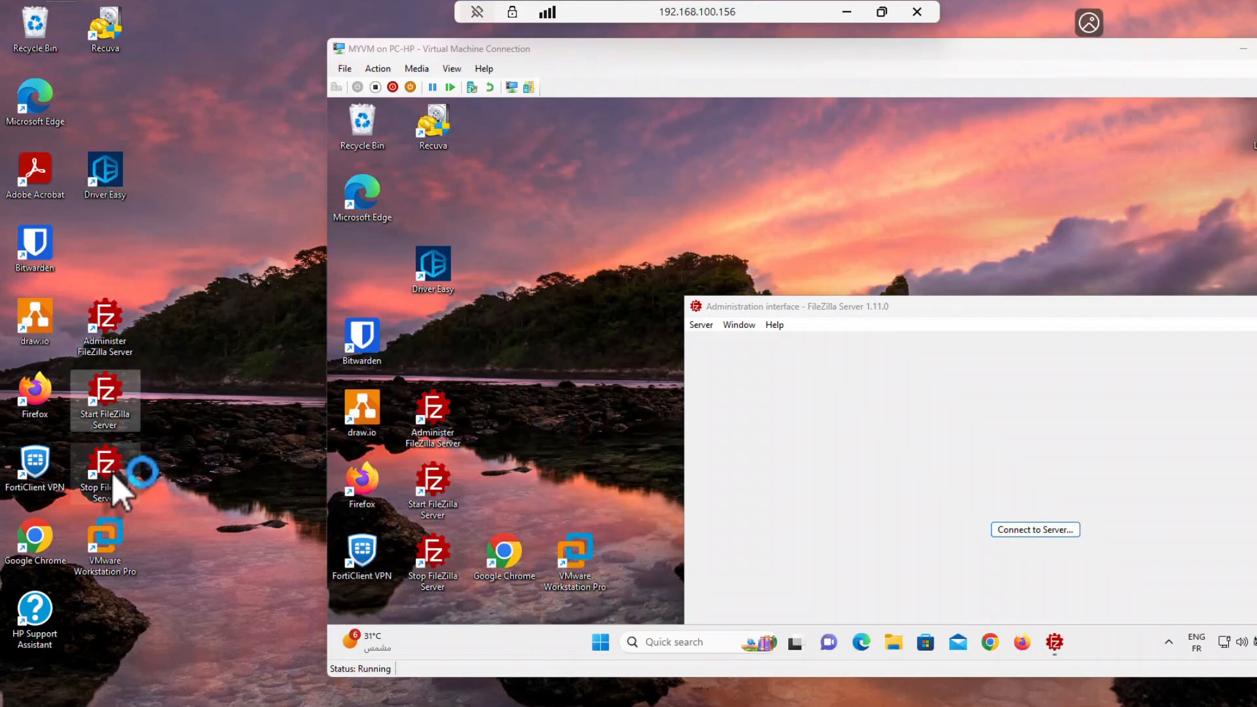
mouse_move(35, 609)
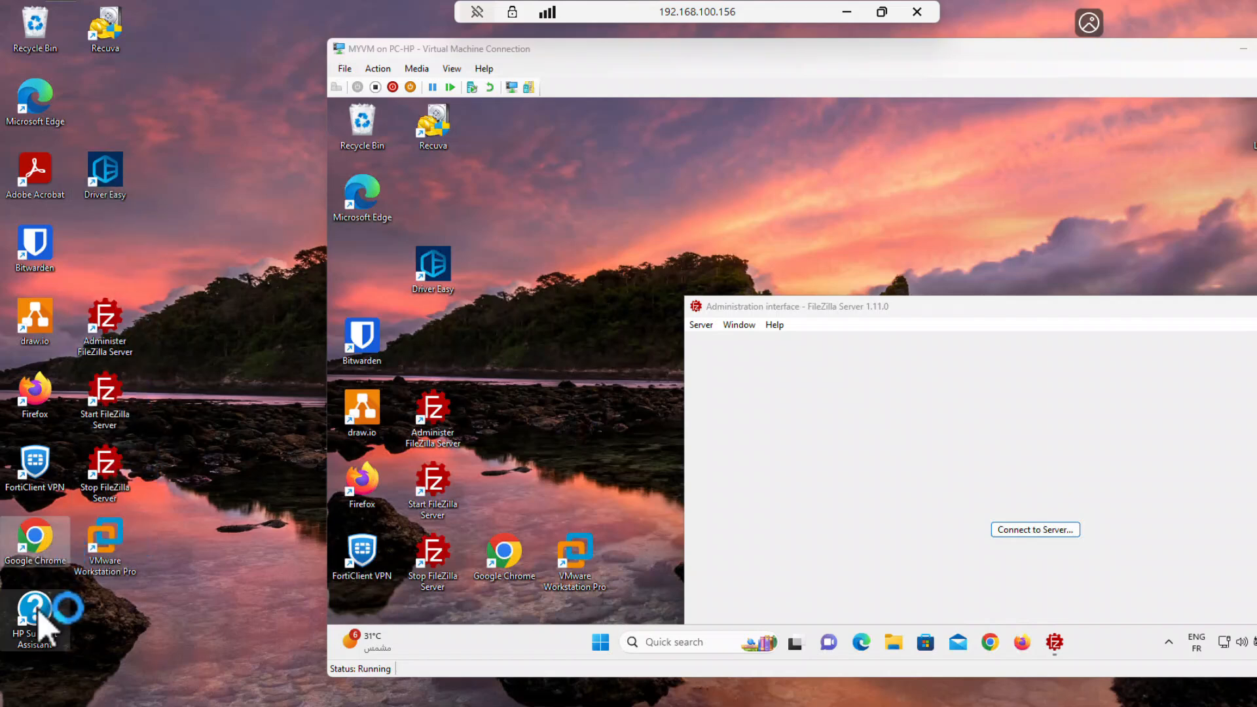
mouse_move(1114, 385)
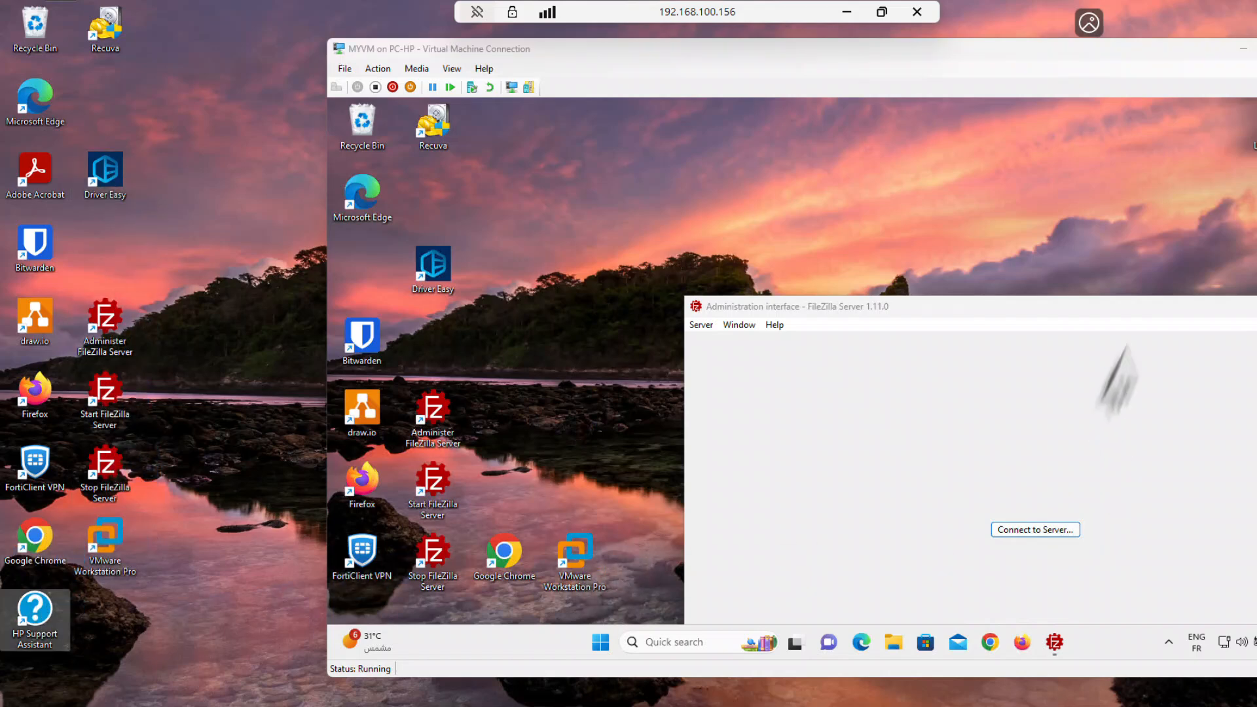